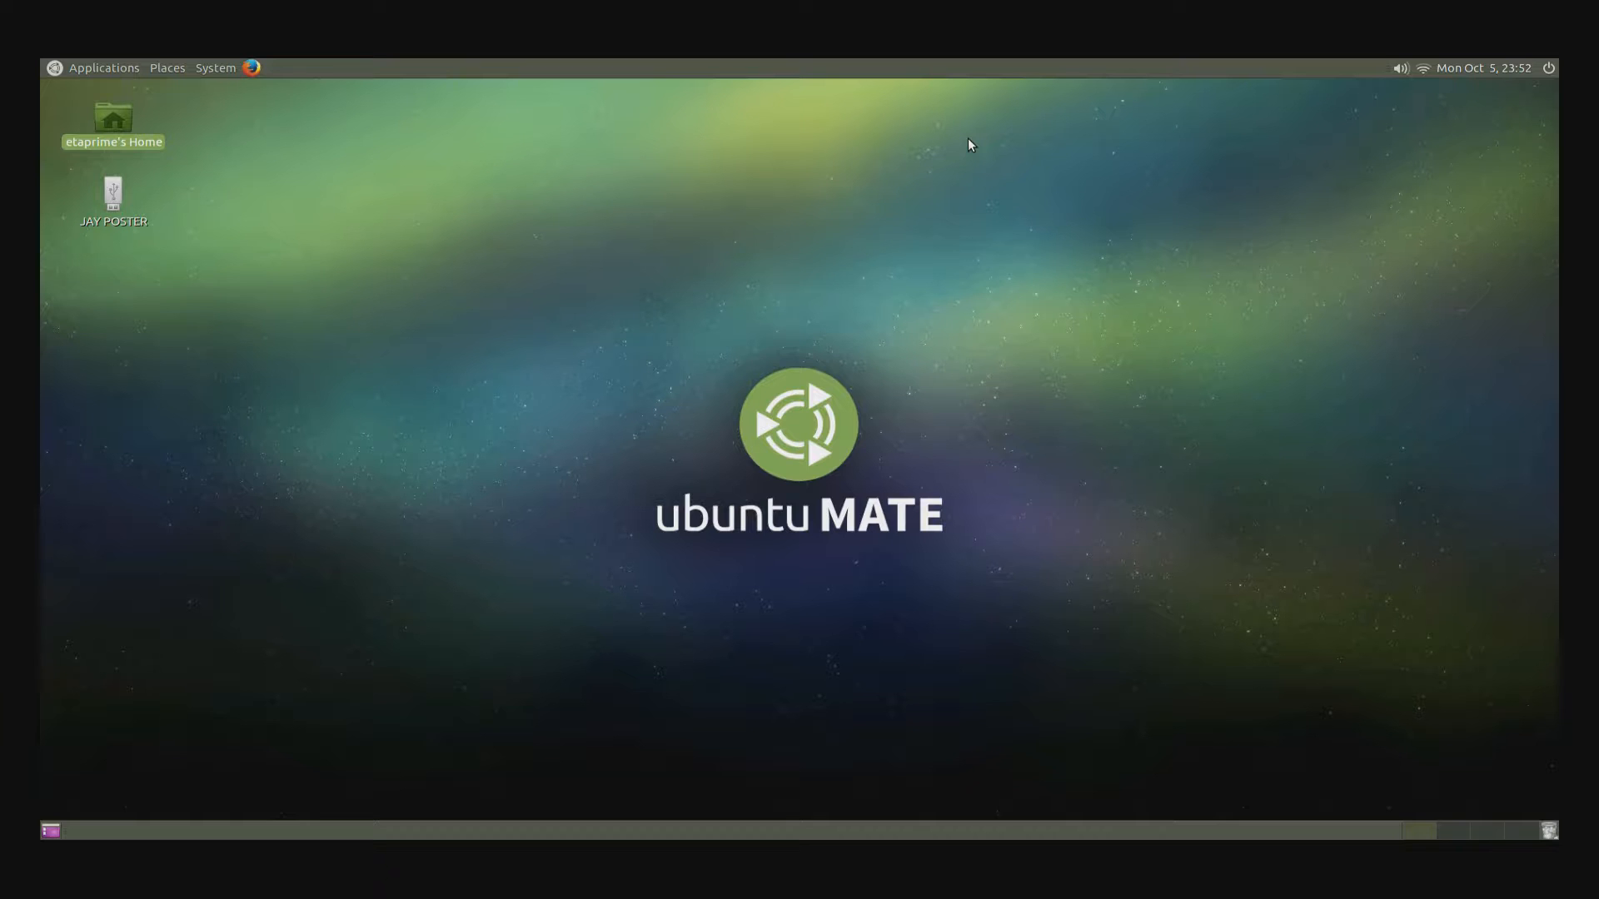
mouse_move(708, 133)
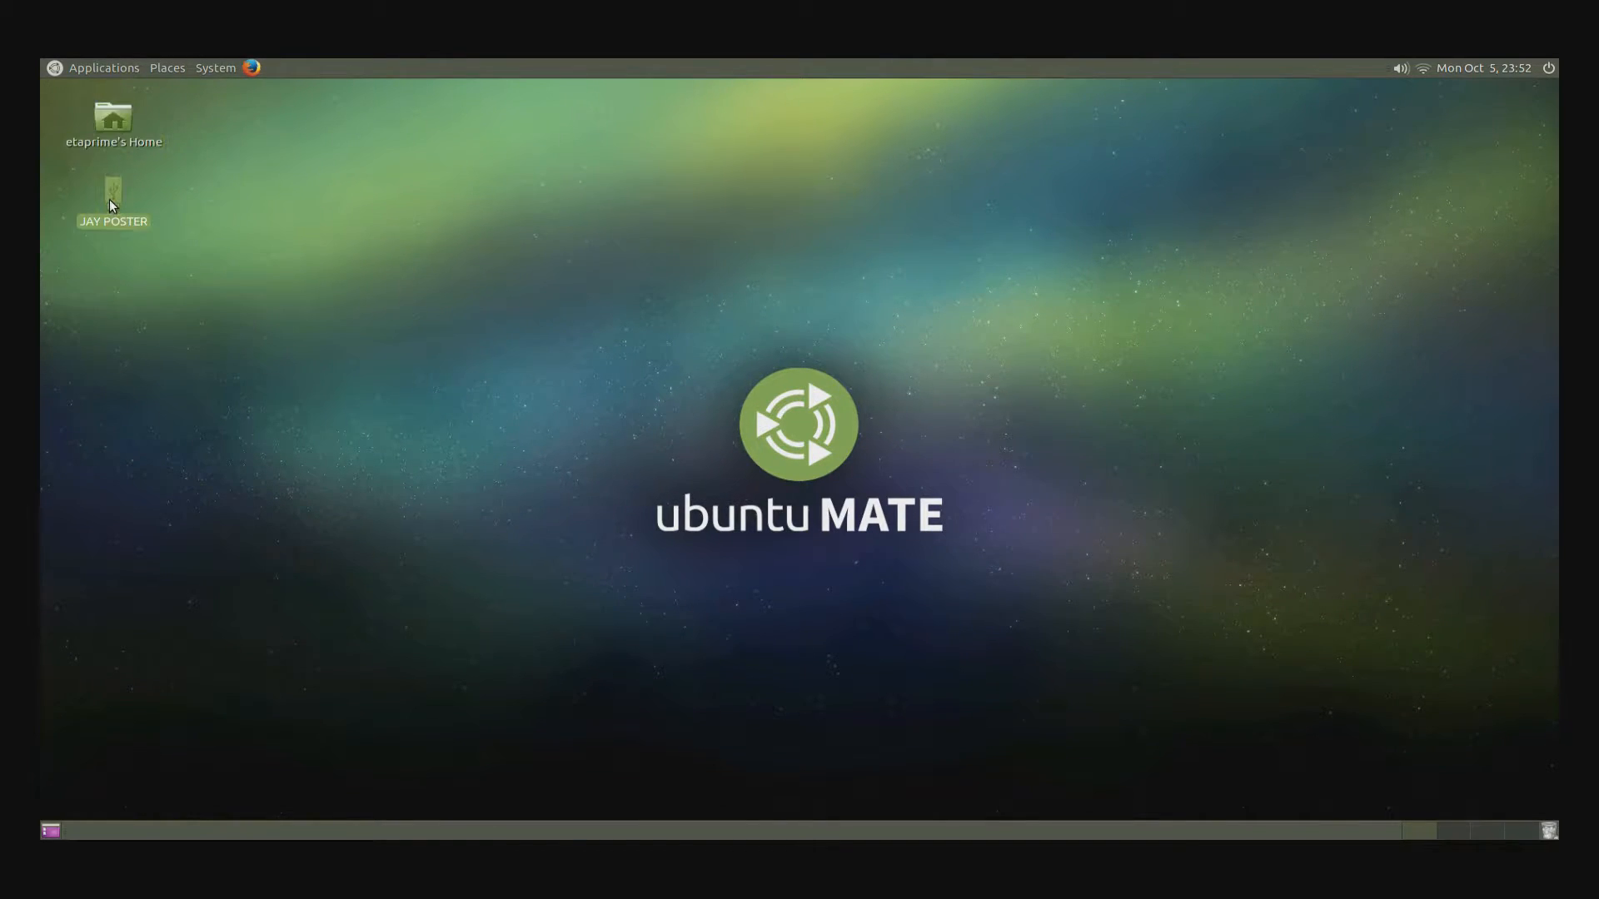
- Open 'minecraft pi ubuntu mate.txt' from the USB drive in the text editor
double_click(112, 195)
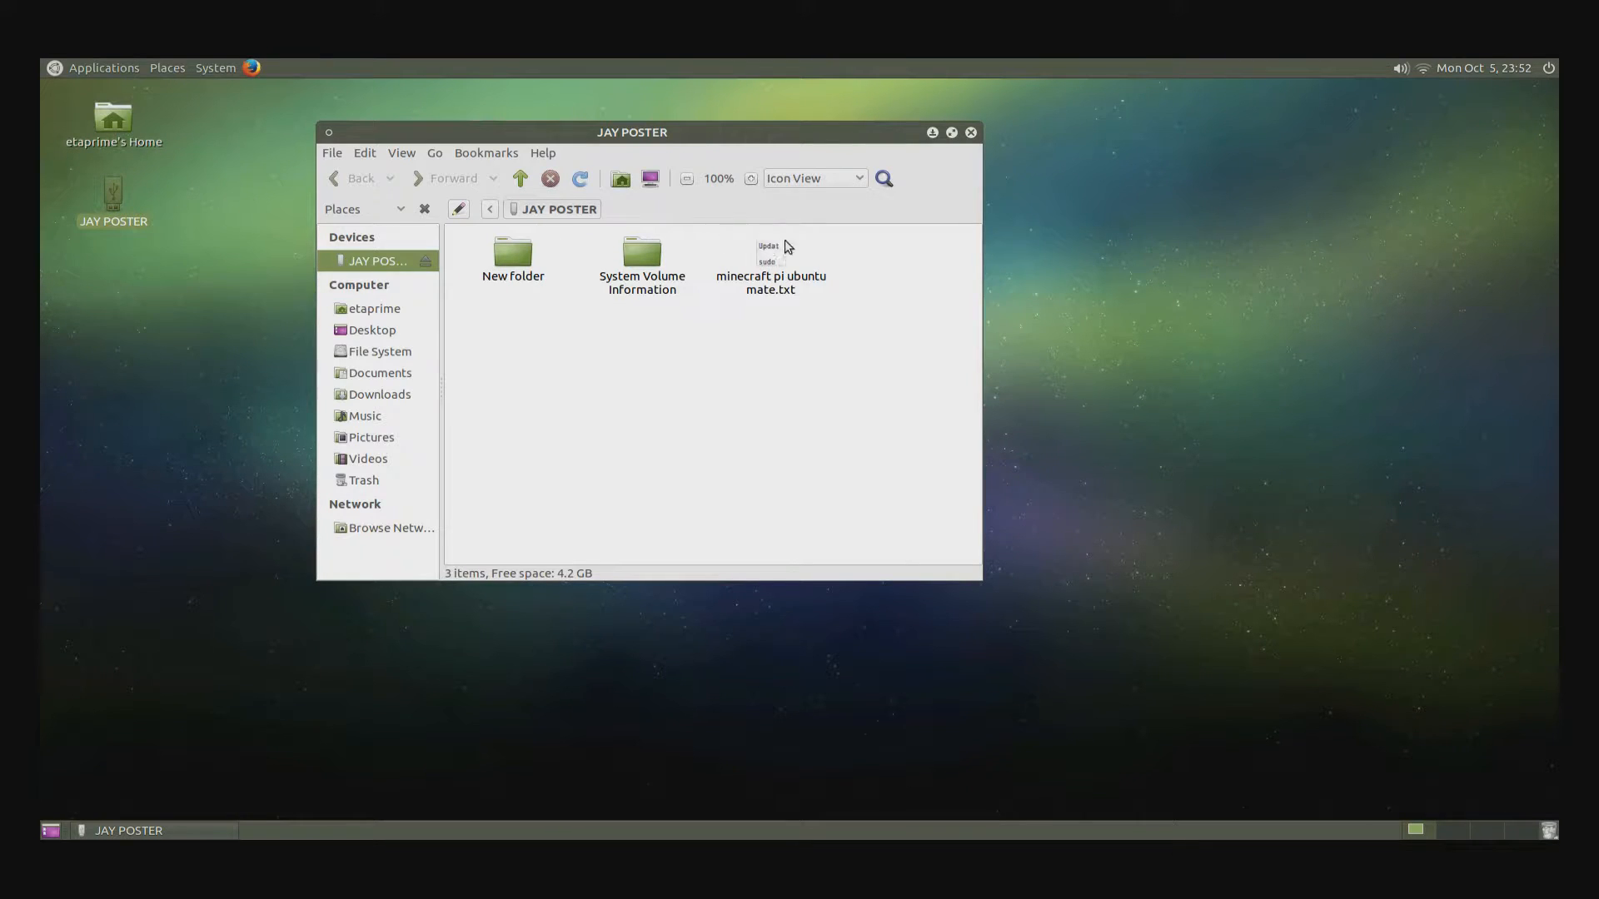
mouse_move(776, 259)
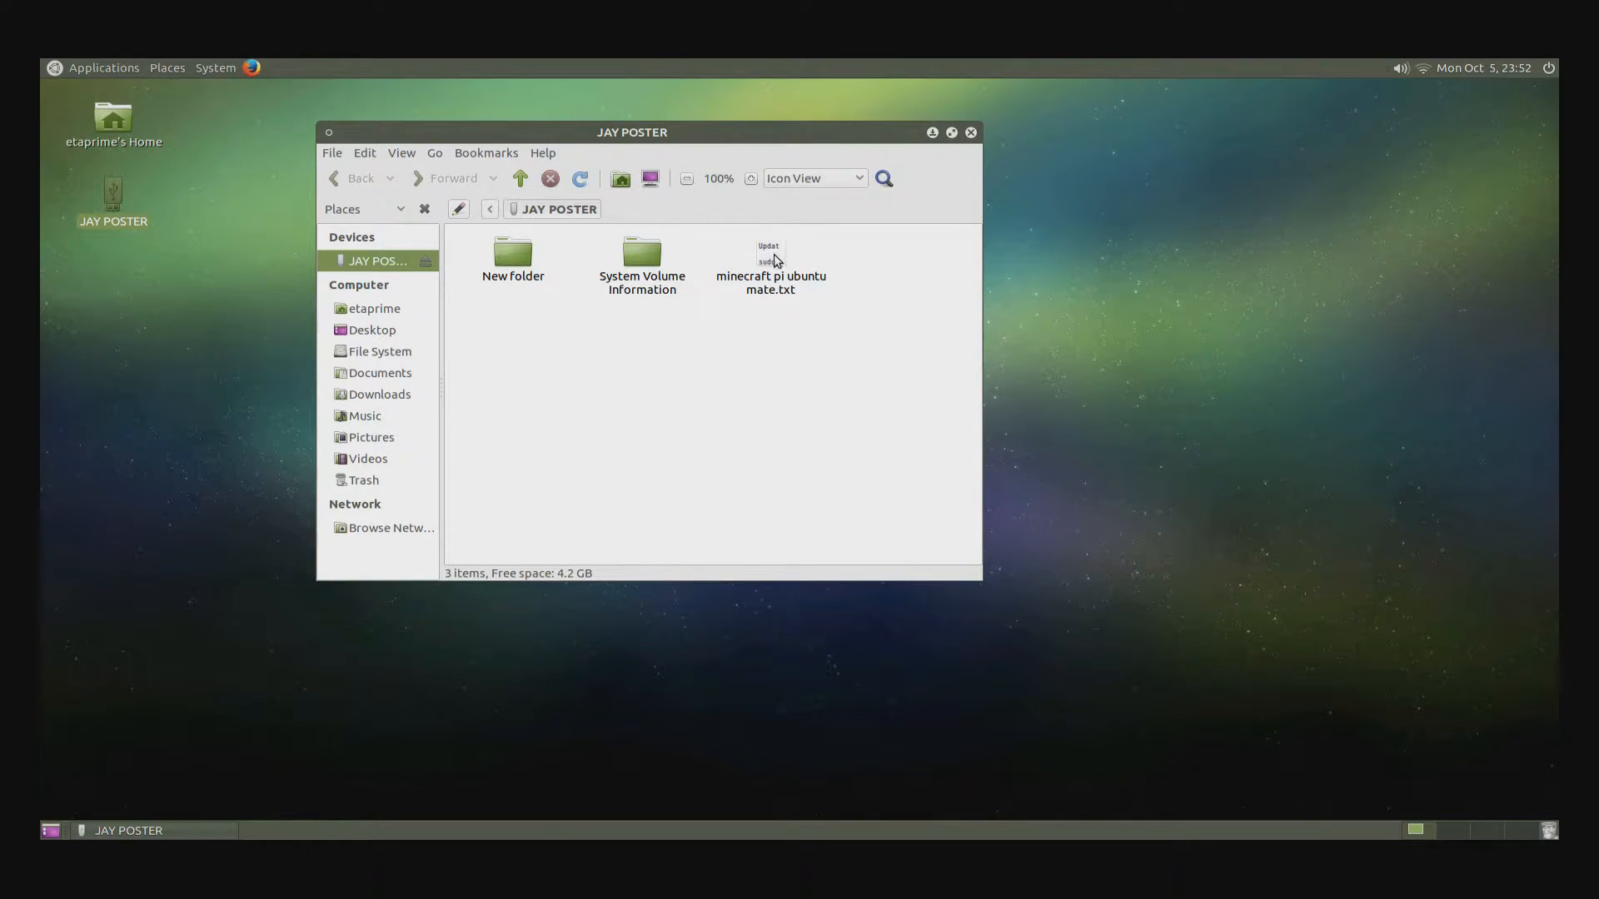
double_click(768, 253)
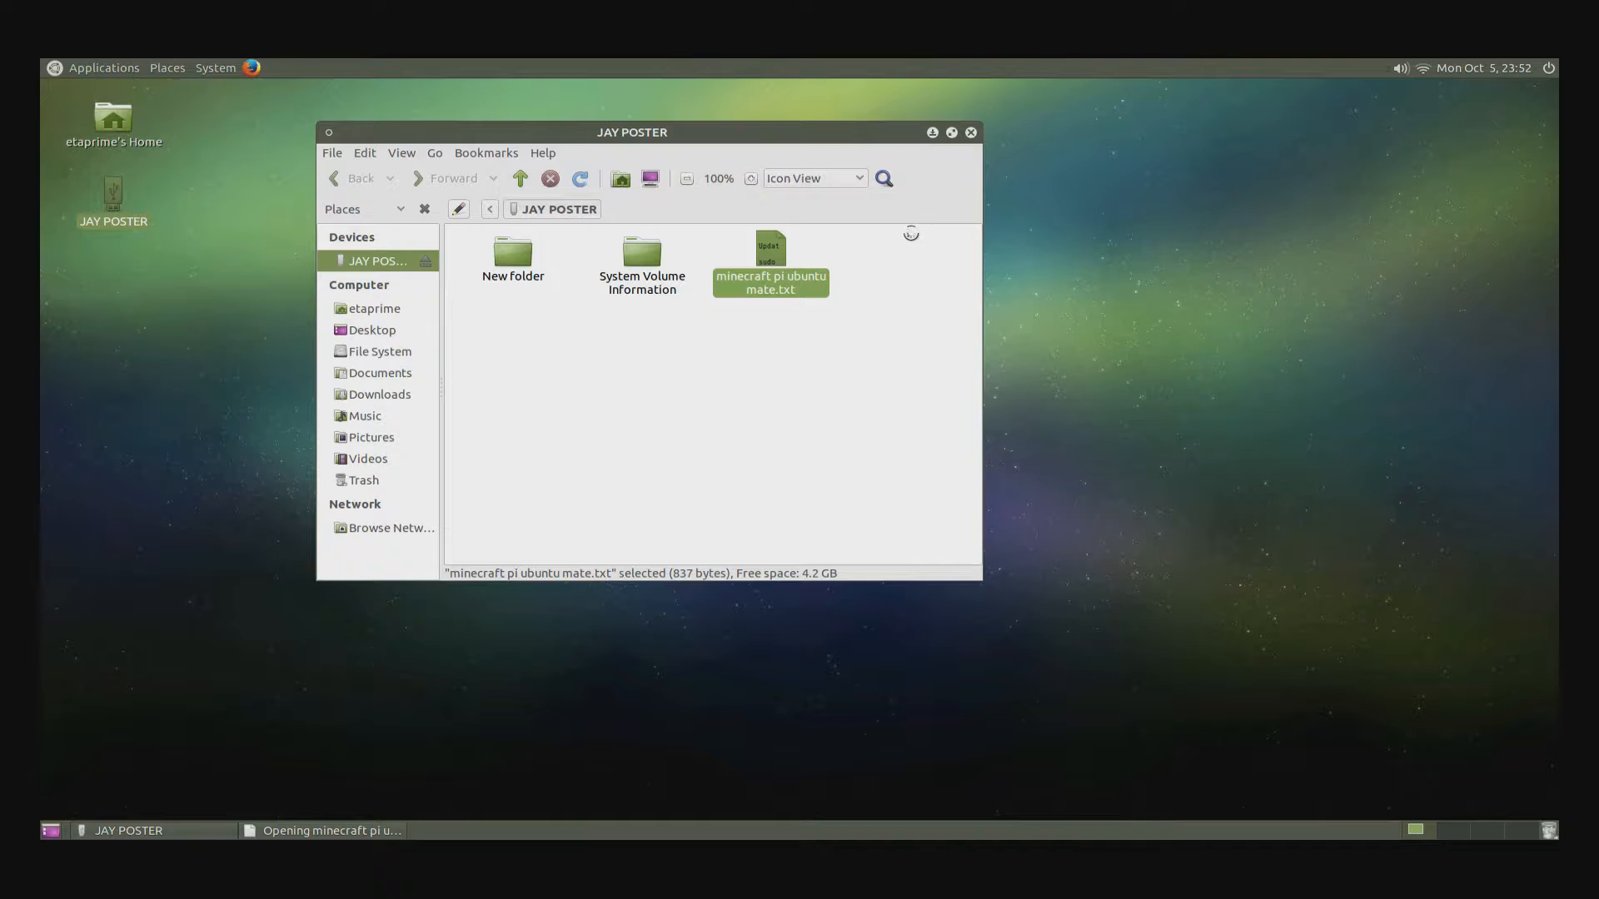
double_click(769, 249)
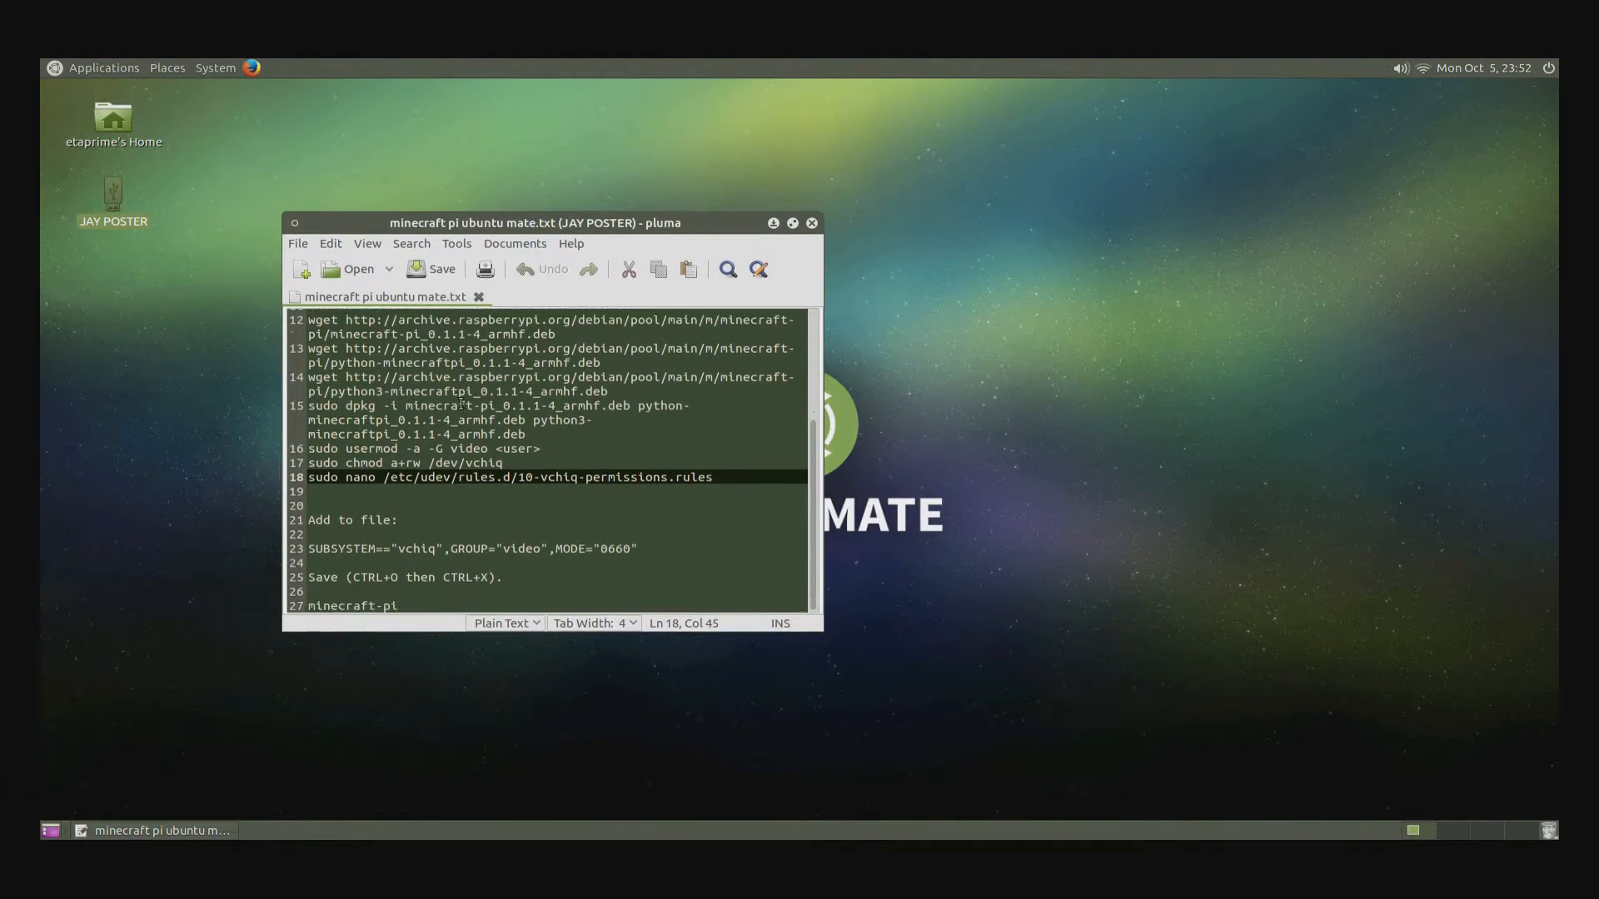
- Scroll the install notes back to the top and bring up the Applications menu
scroll("up", 3)
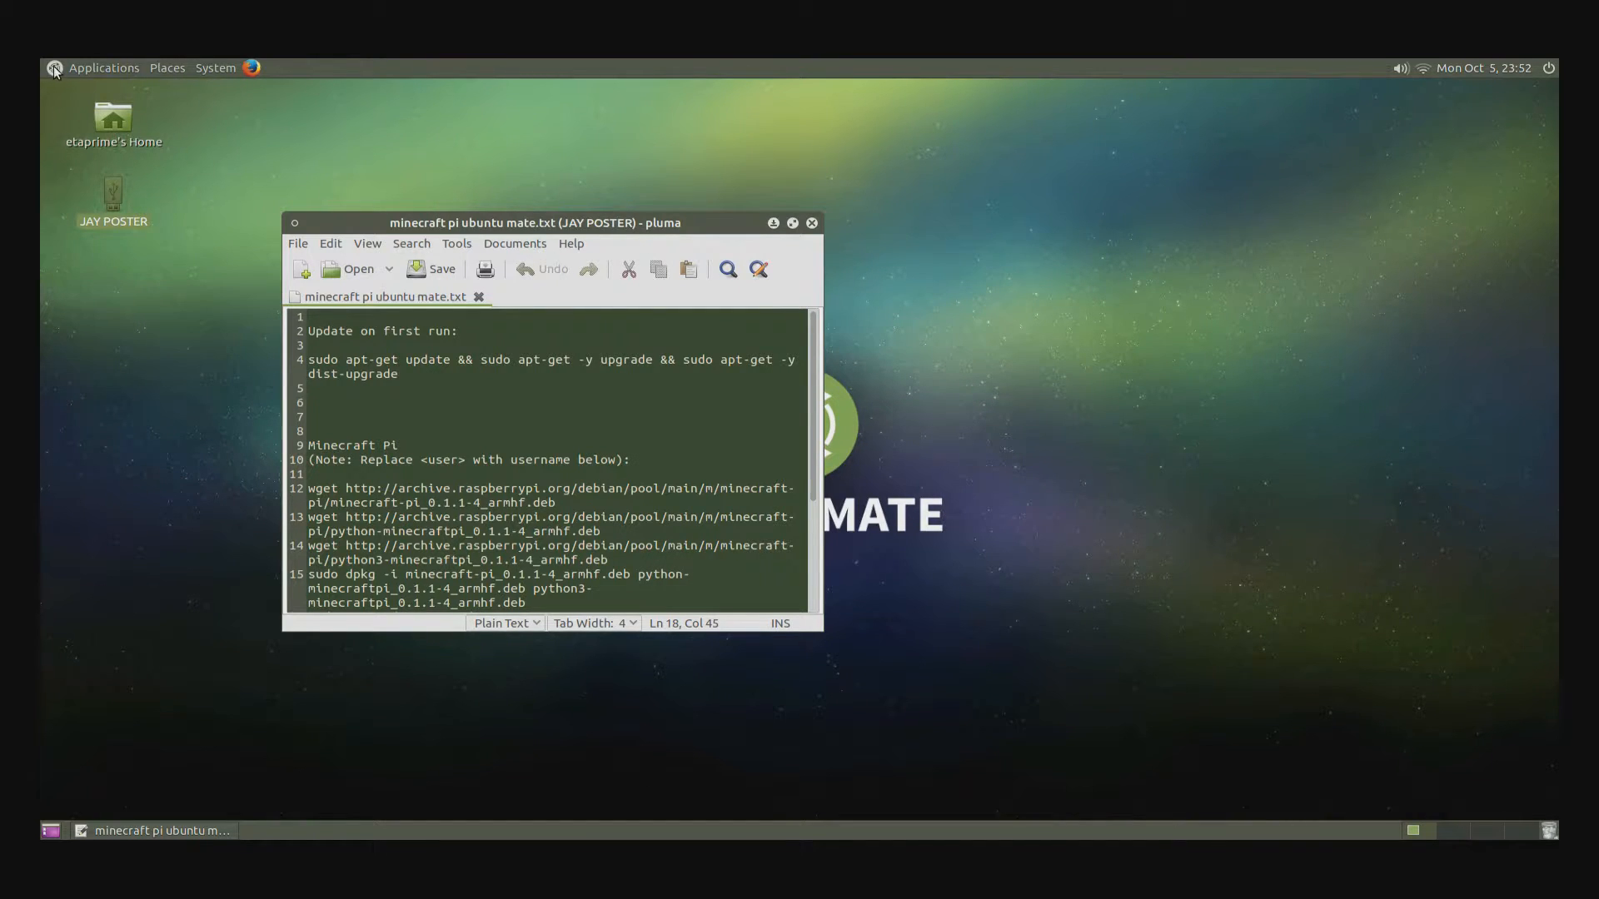
left_click(103, 67)
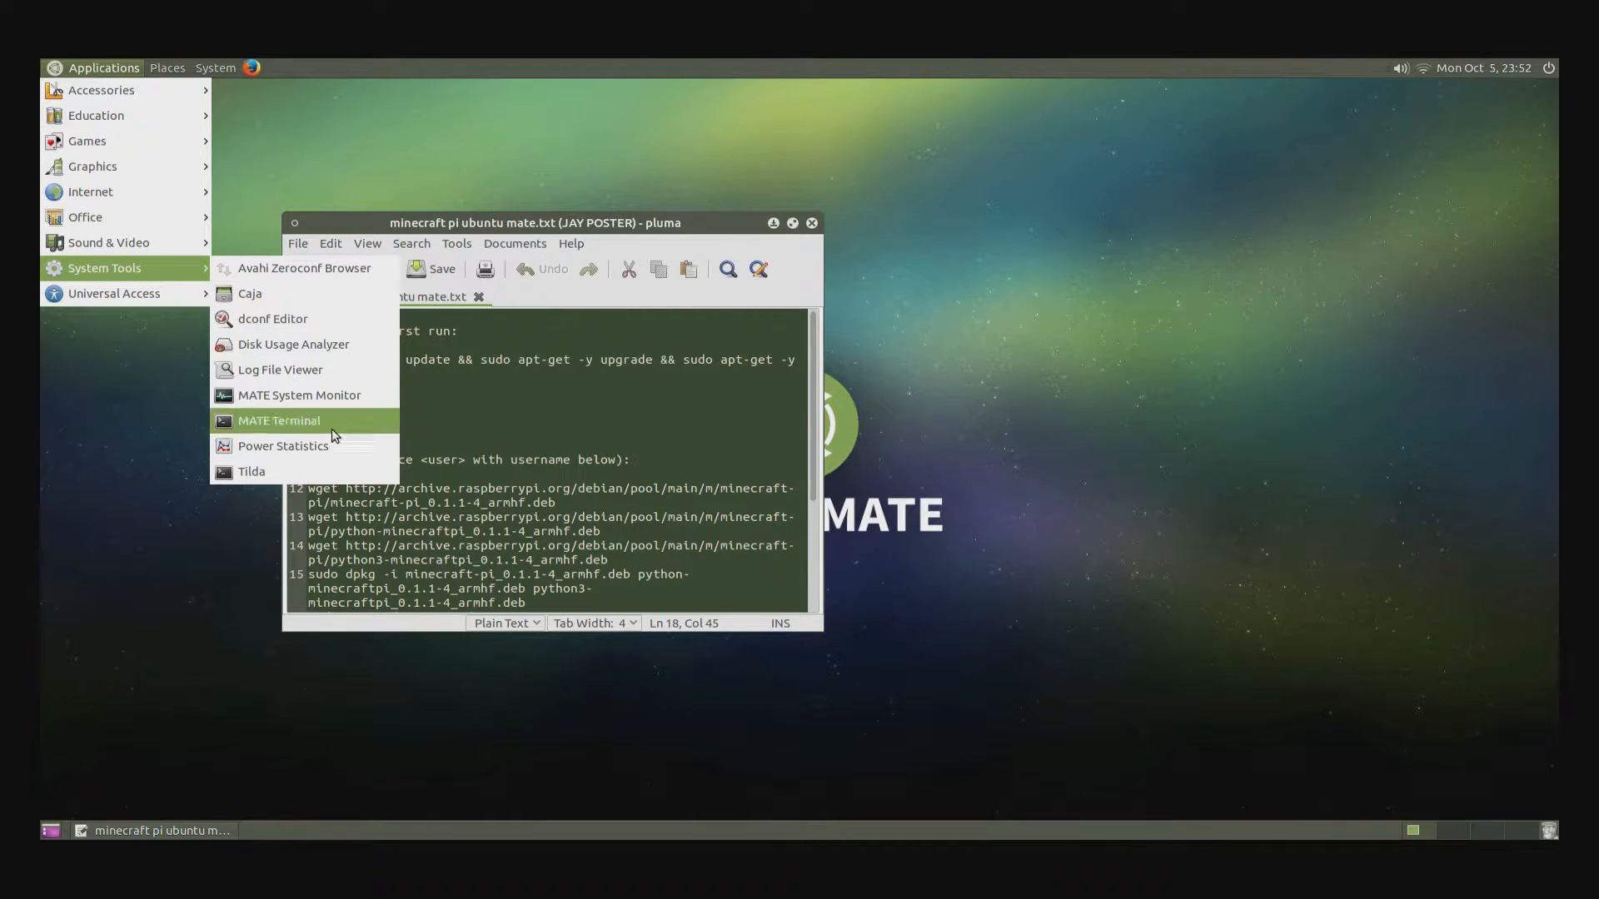
- Launch MATE Terminal and run sudo apt-get update, upgrade and dist-upgrade, reaching the password prompt
left_click(278, 420)
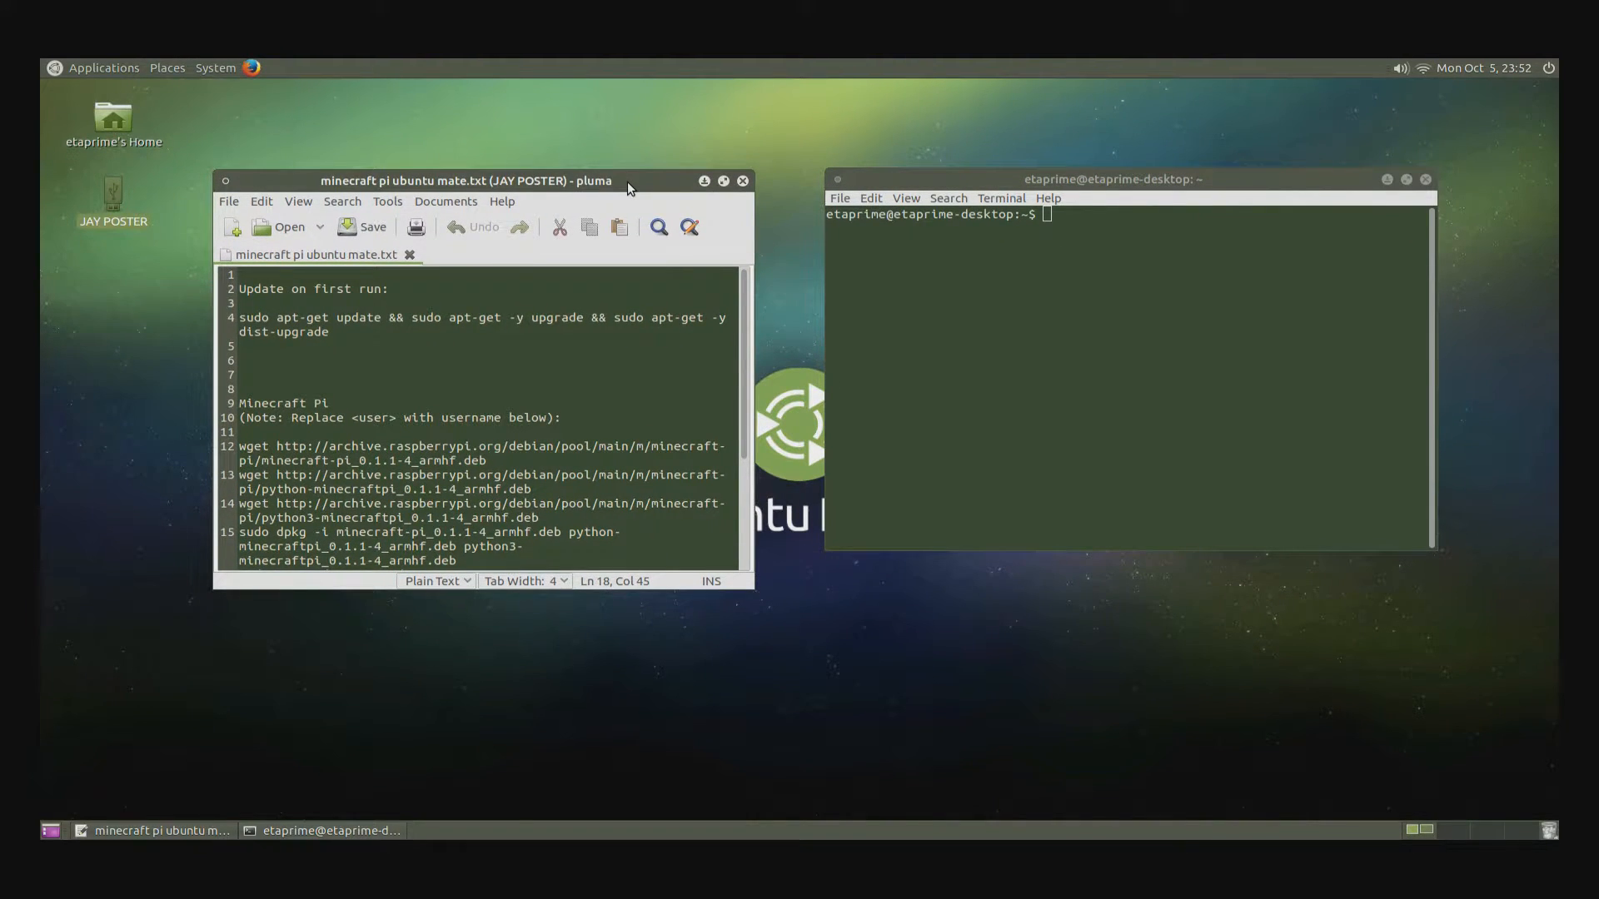
mouse_move(613, 209)
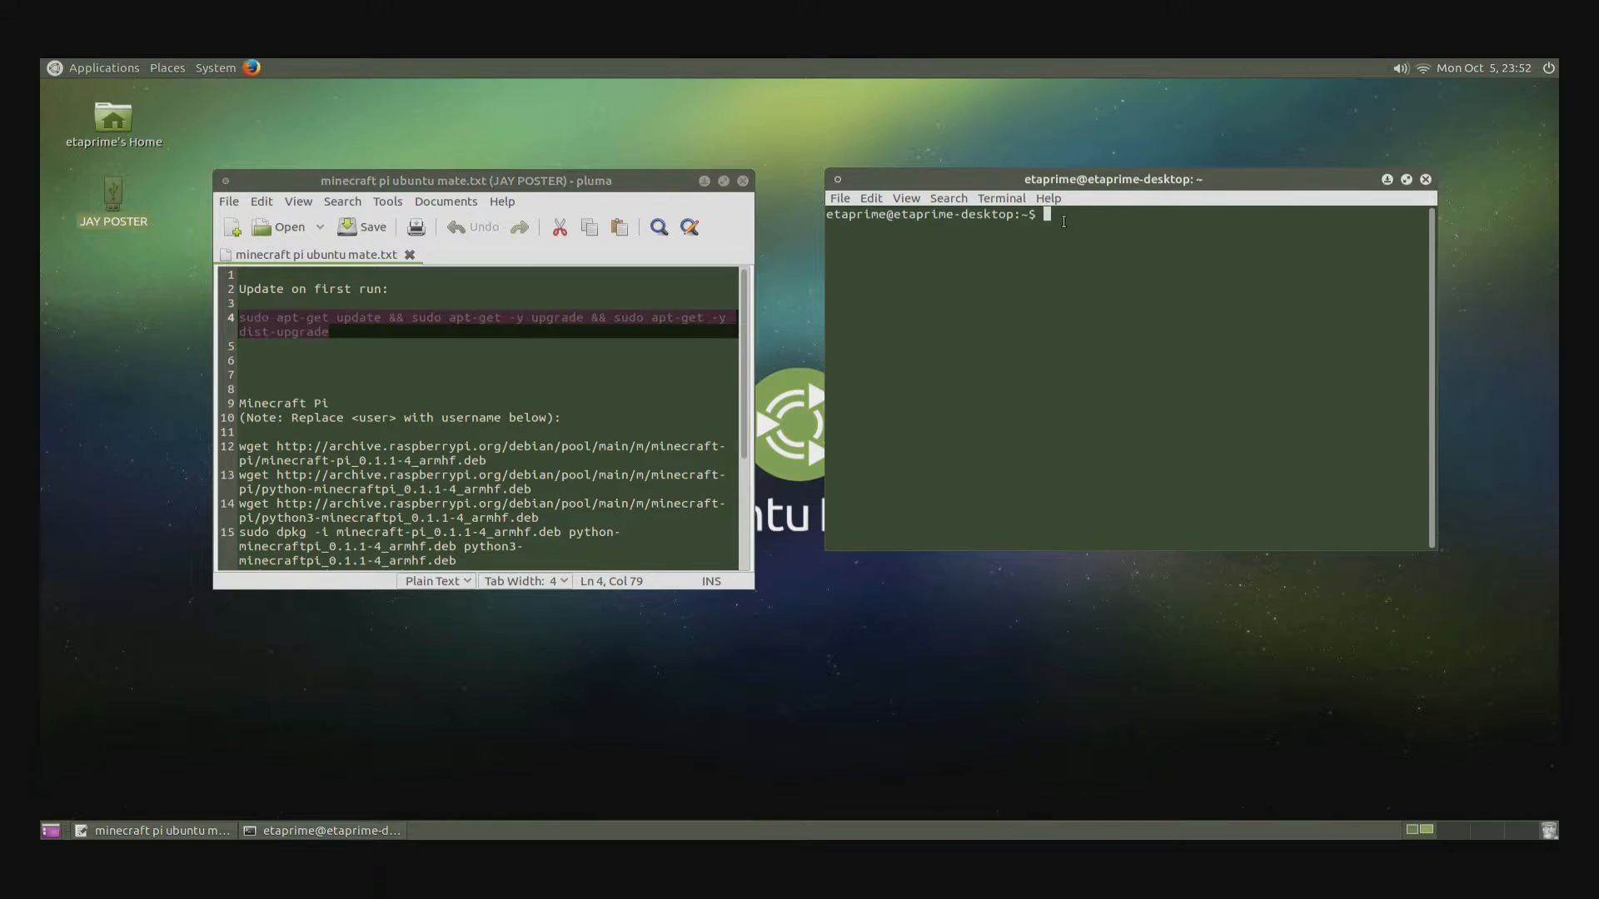
type("sudo apt-get update && sudo apt-get -y upgrade && sudo apt-get -y dist-upgrade")
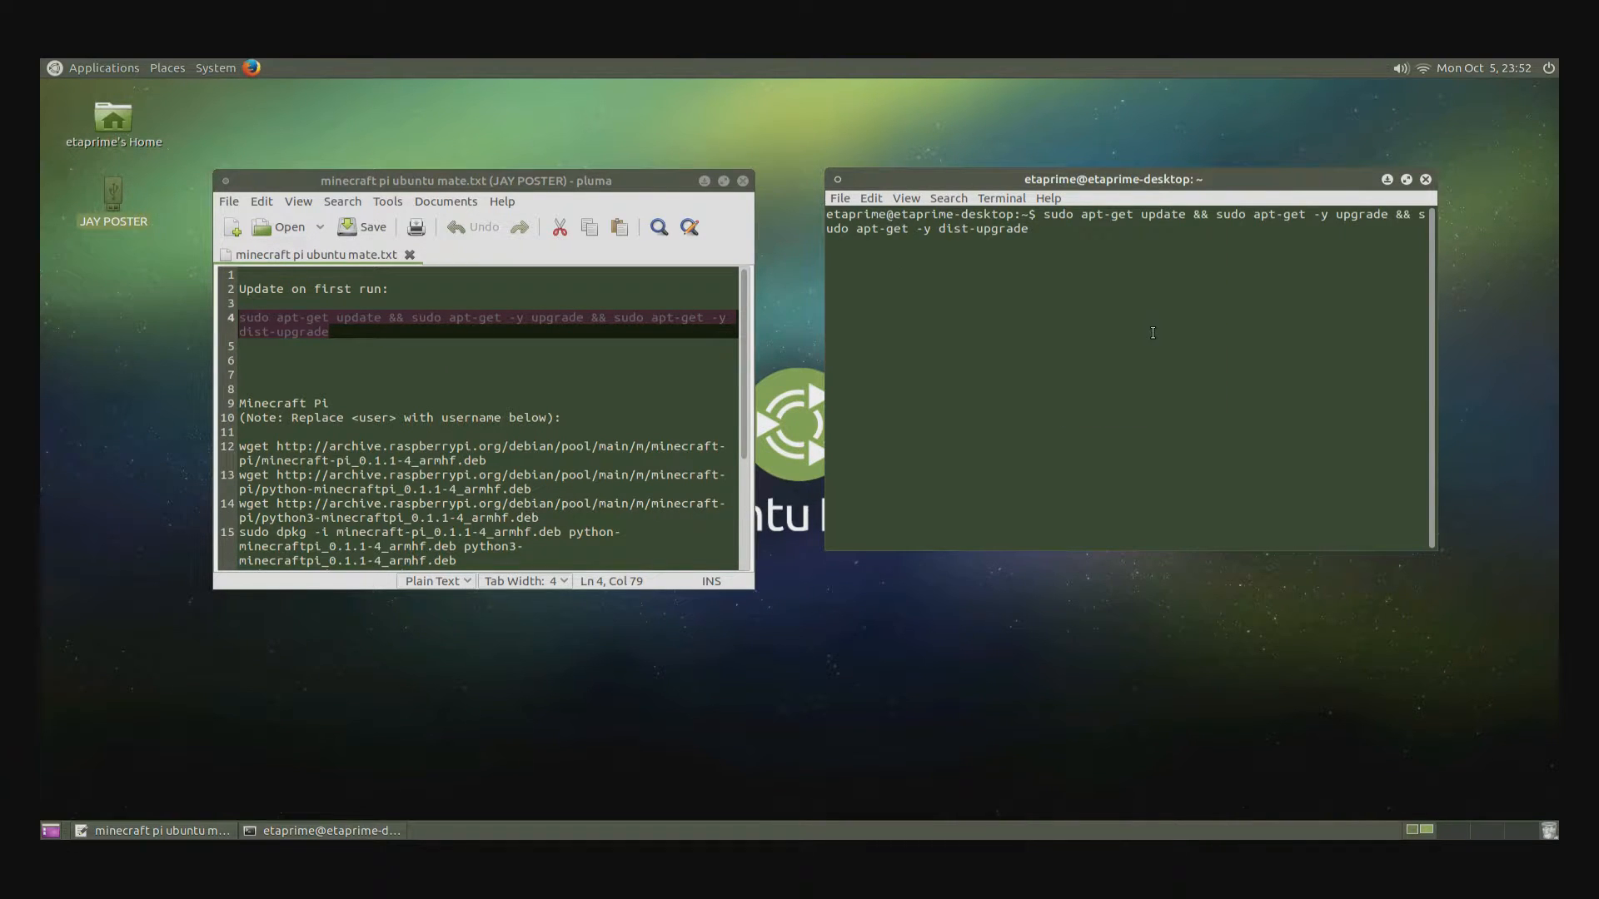
key("Return")
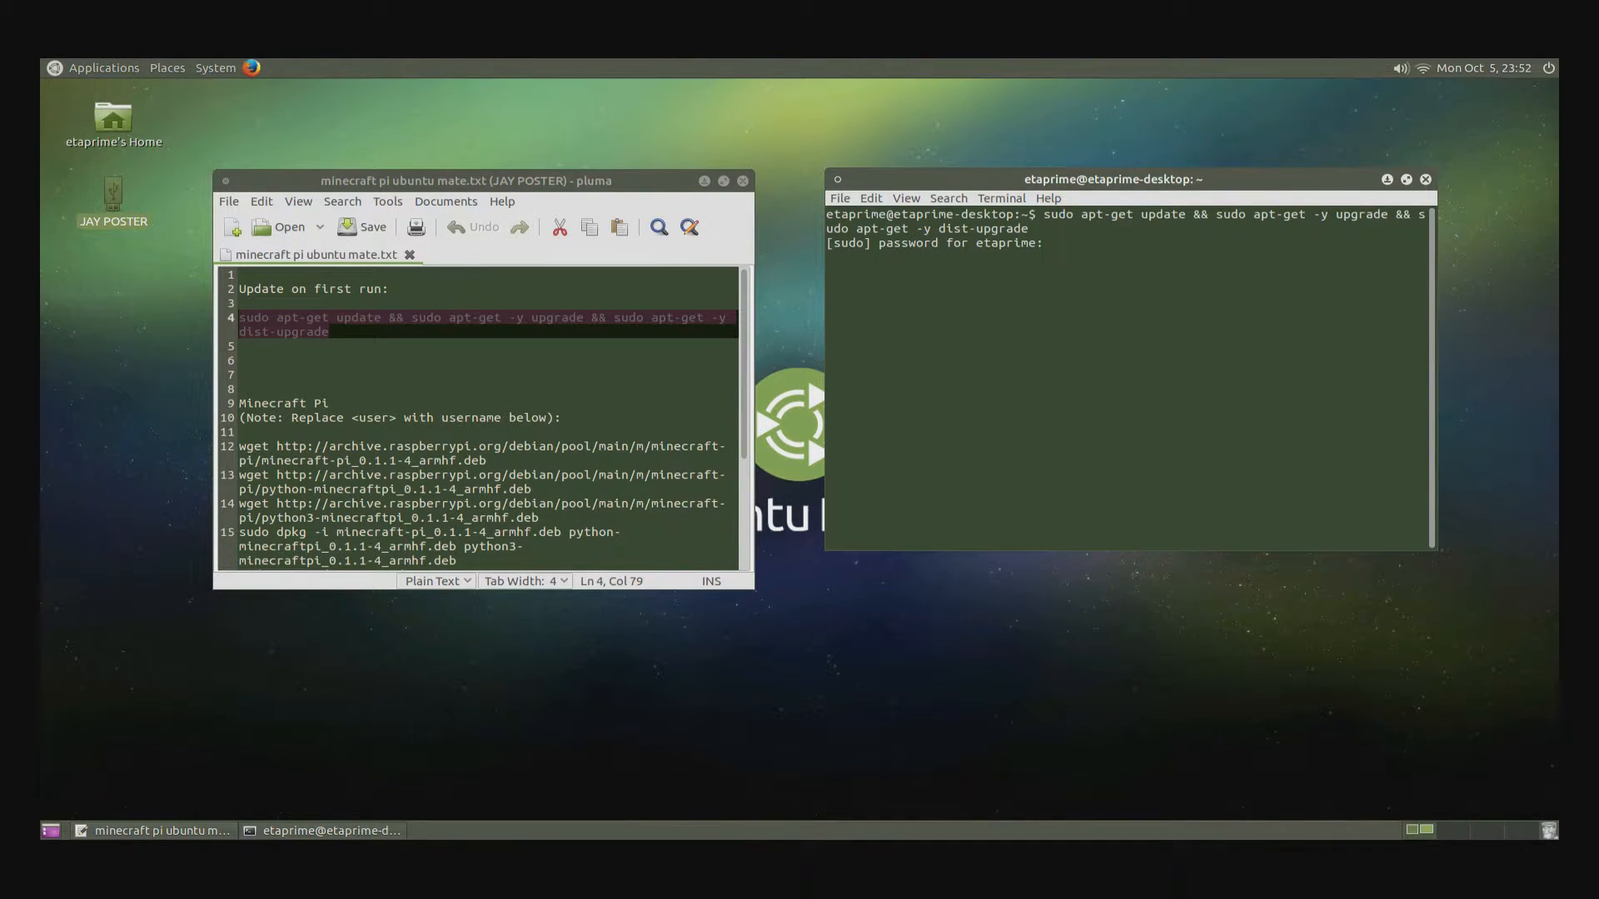
left_click(1121, 242)
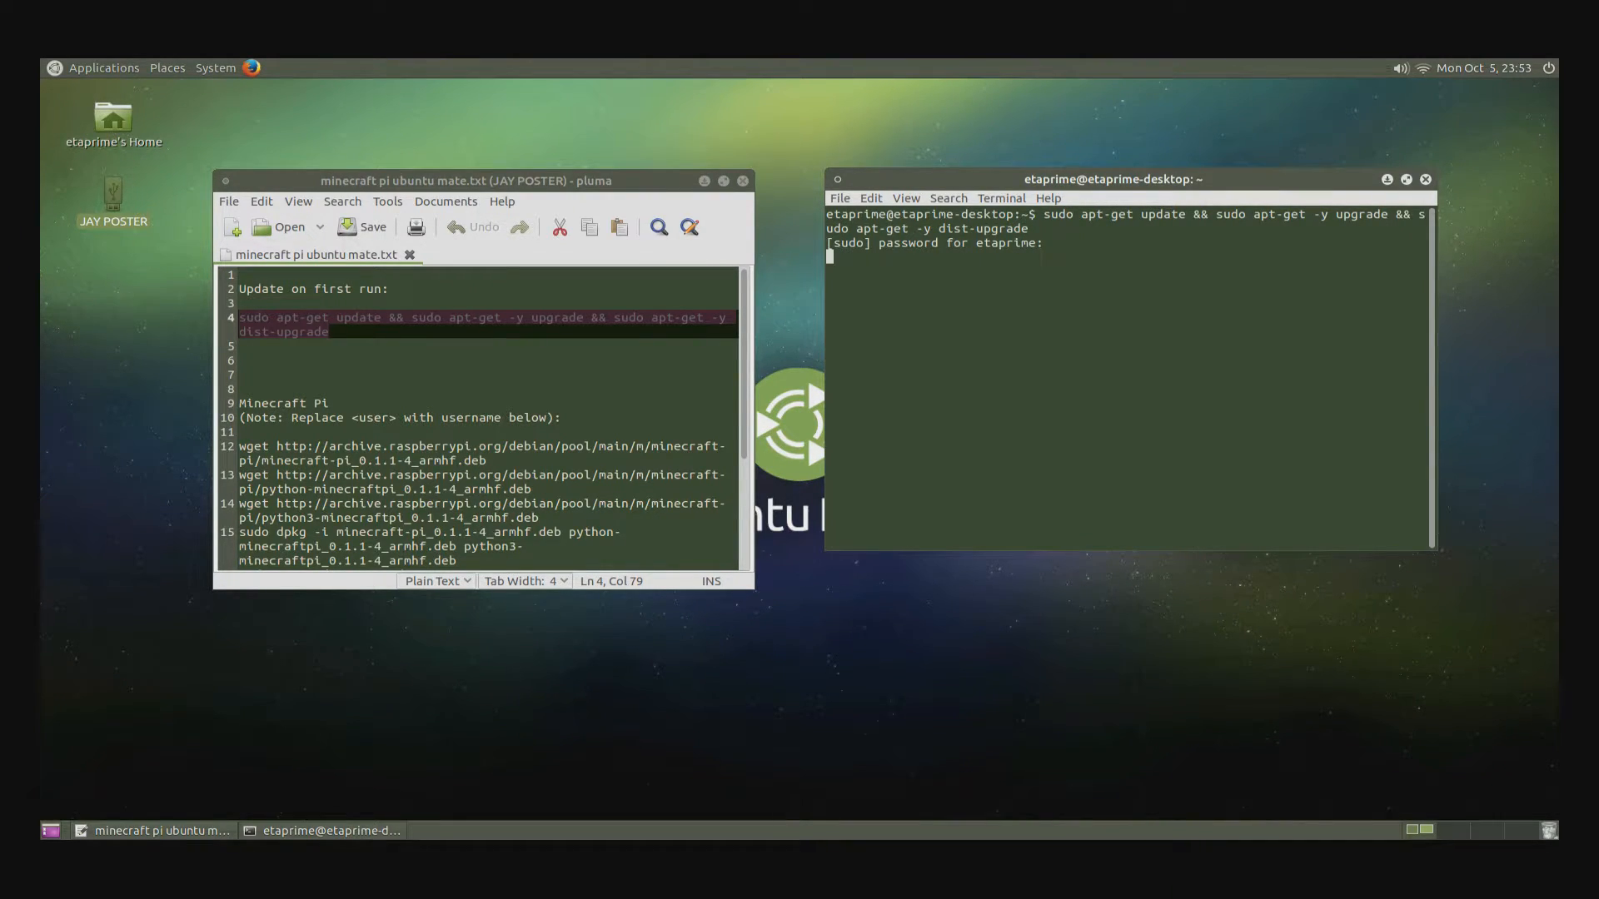
key("Return")
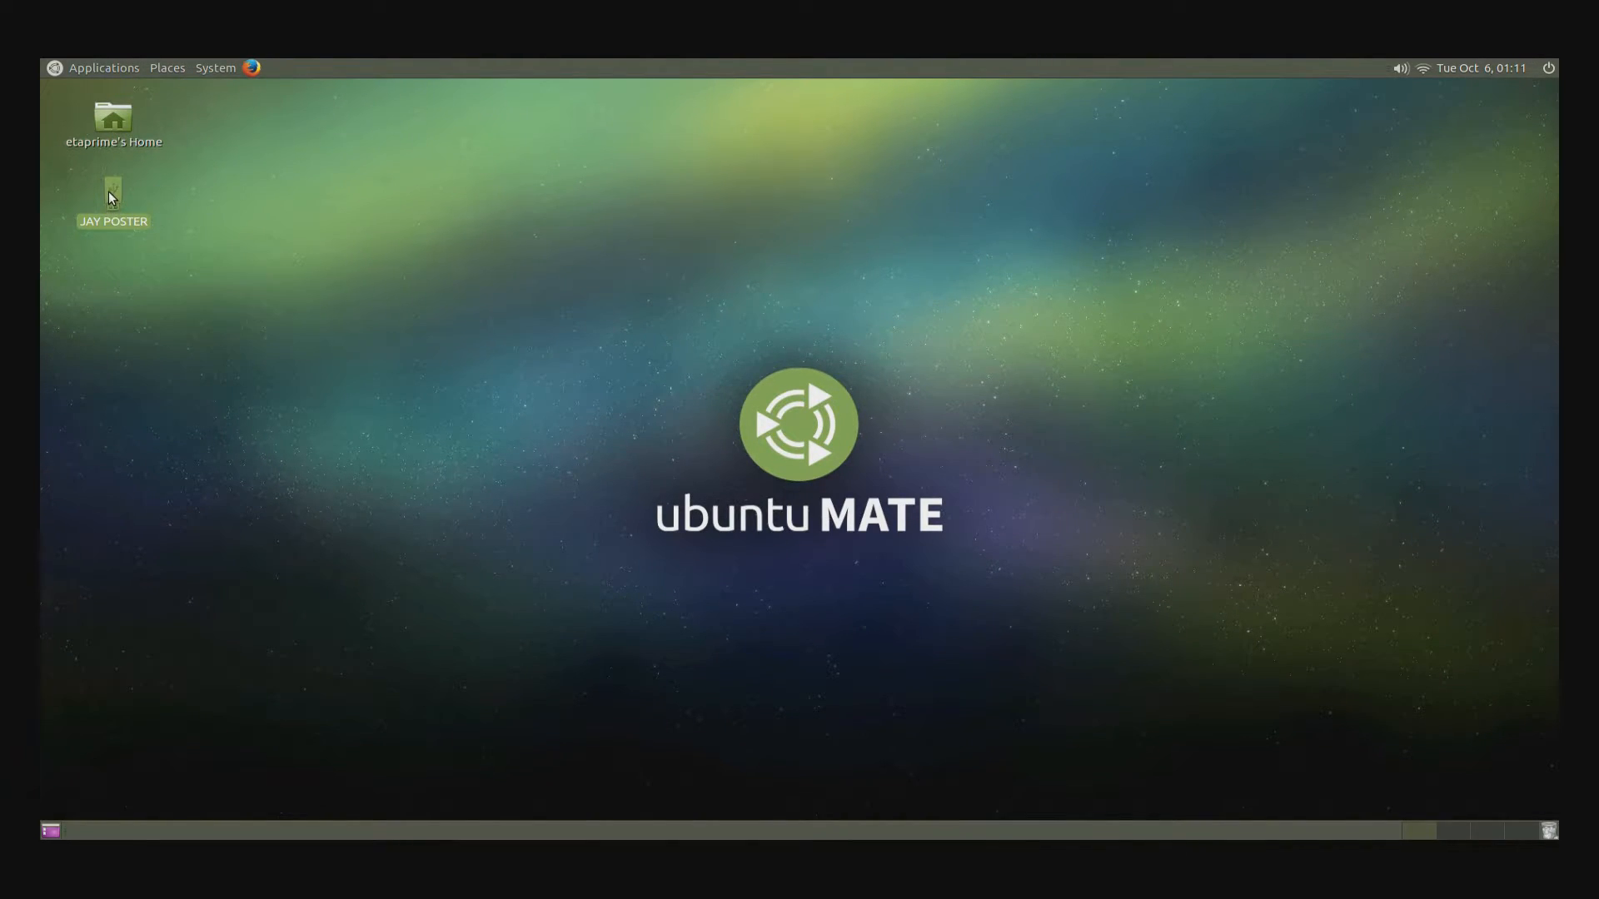
- Reopen the notes file from the USB drive, close the drive window, and move Pluma left
double_click(113, 194)
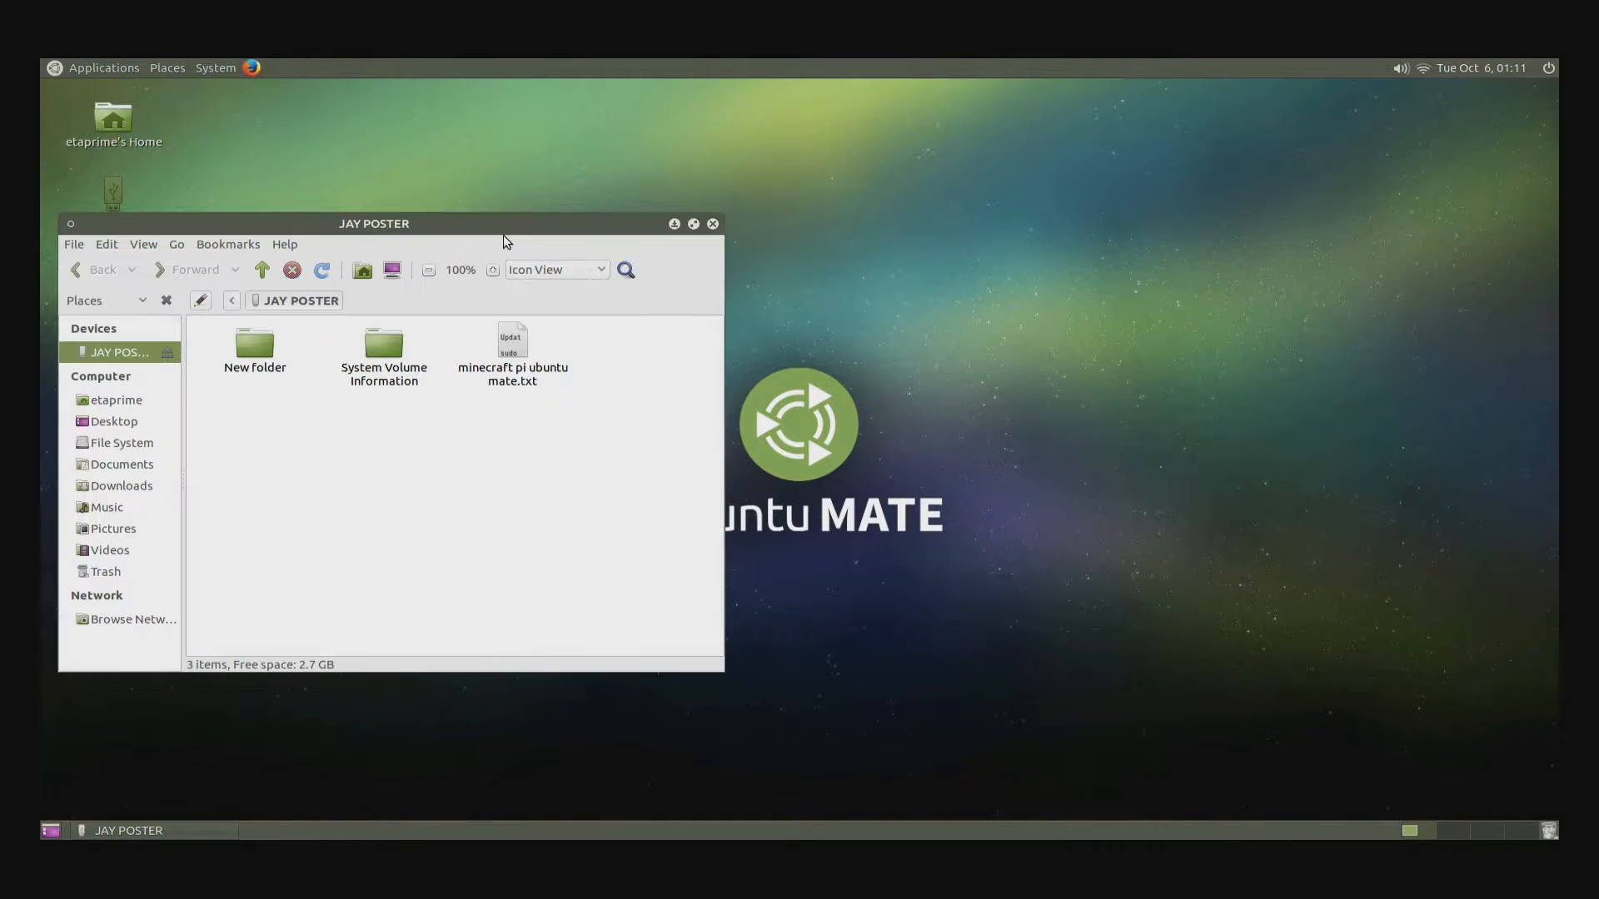
left_click(513, 352)
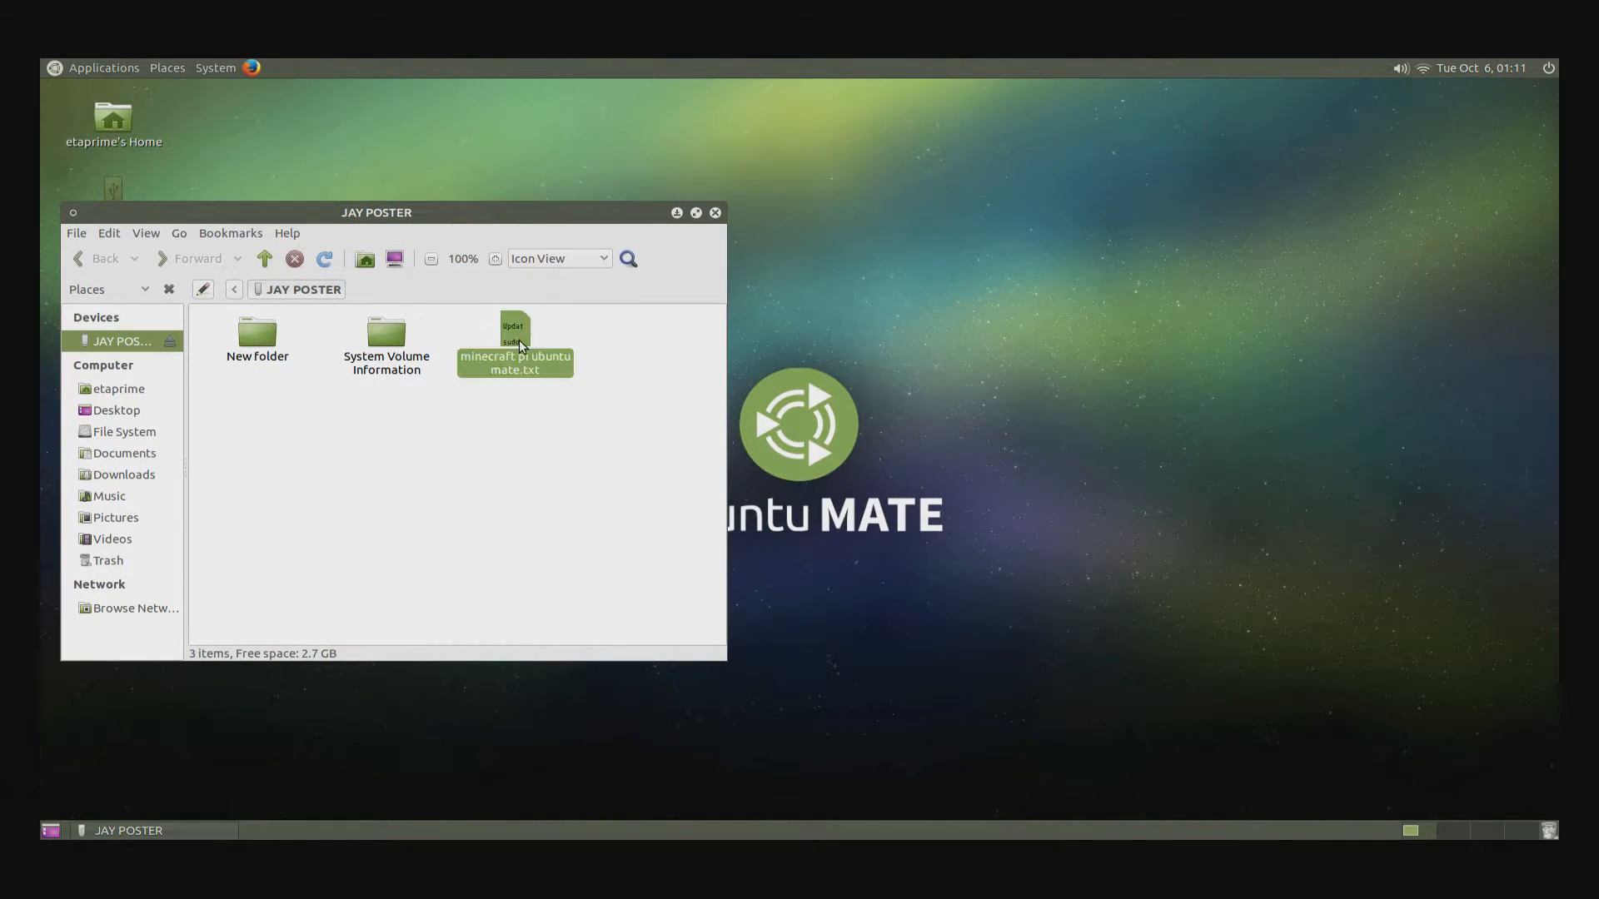
left_click(513, 346)
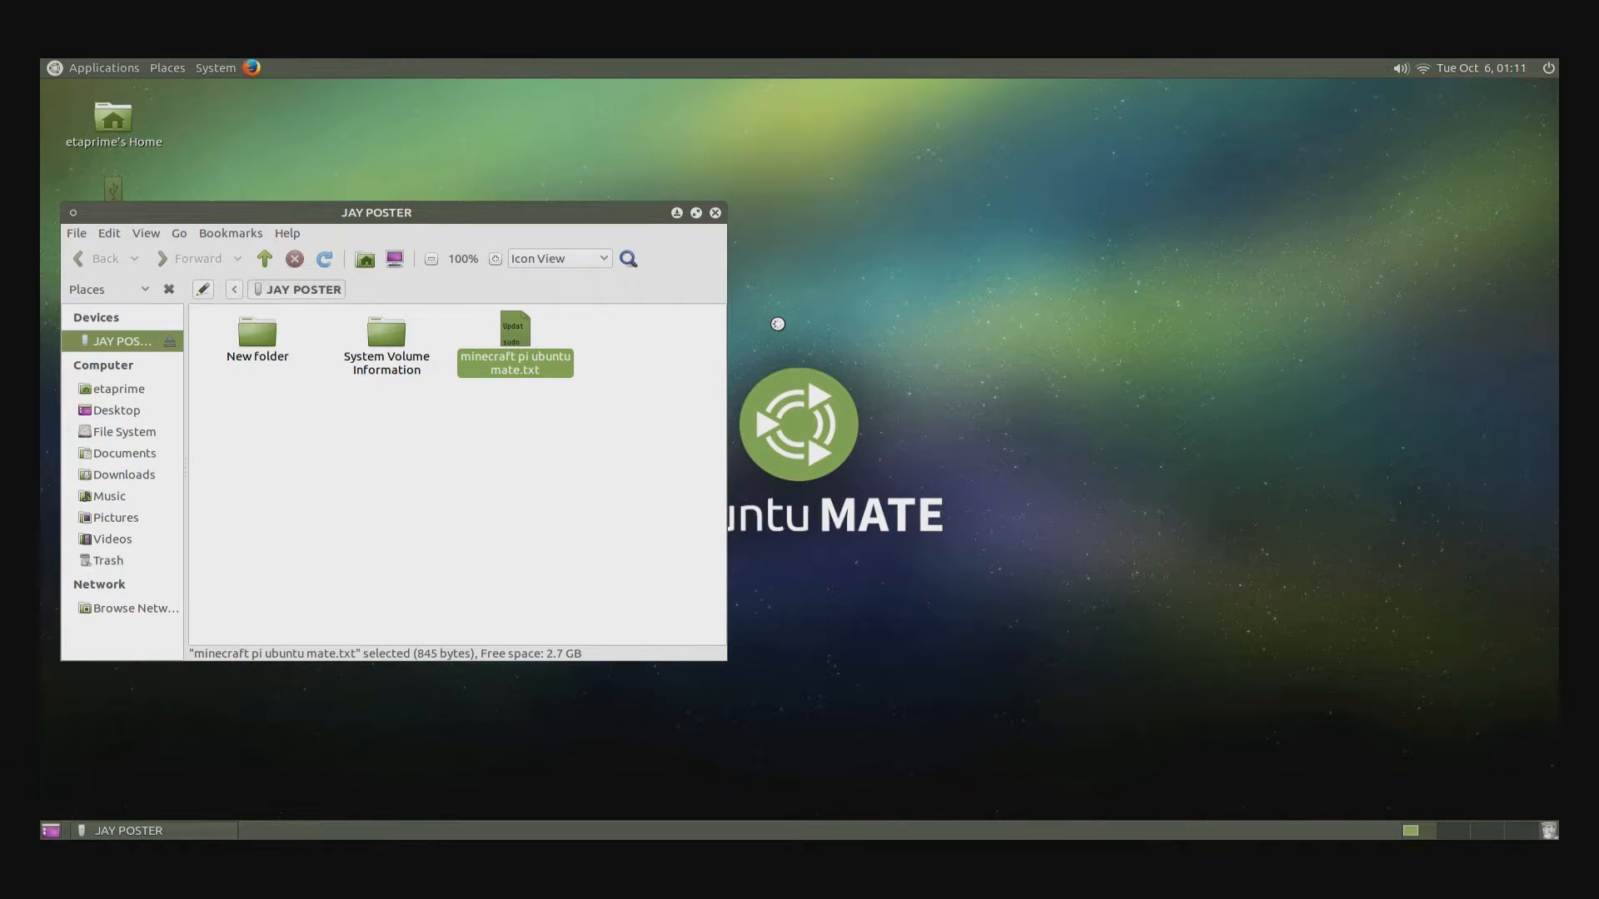
double_click(514, 344)
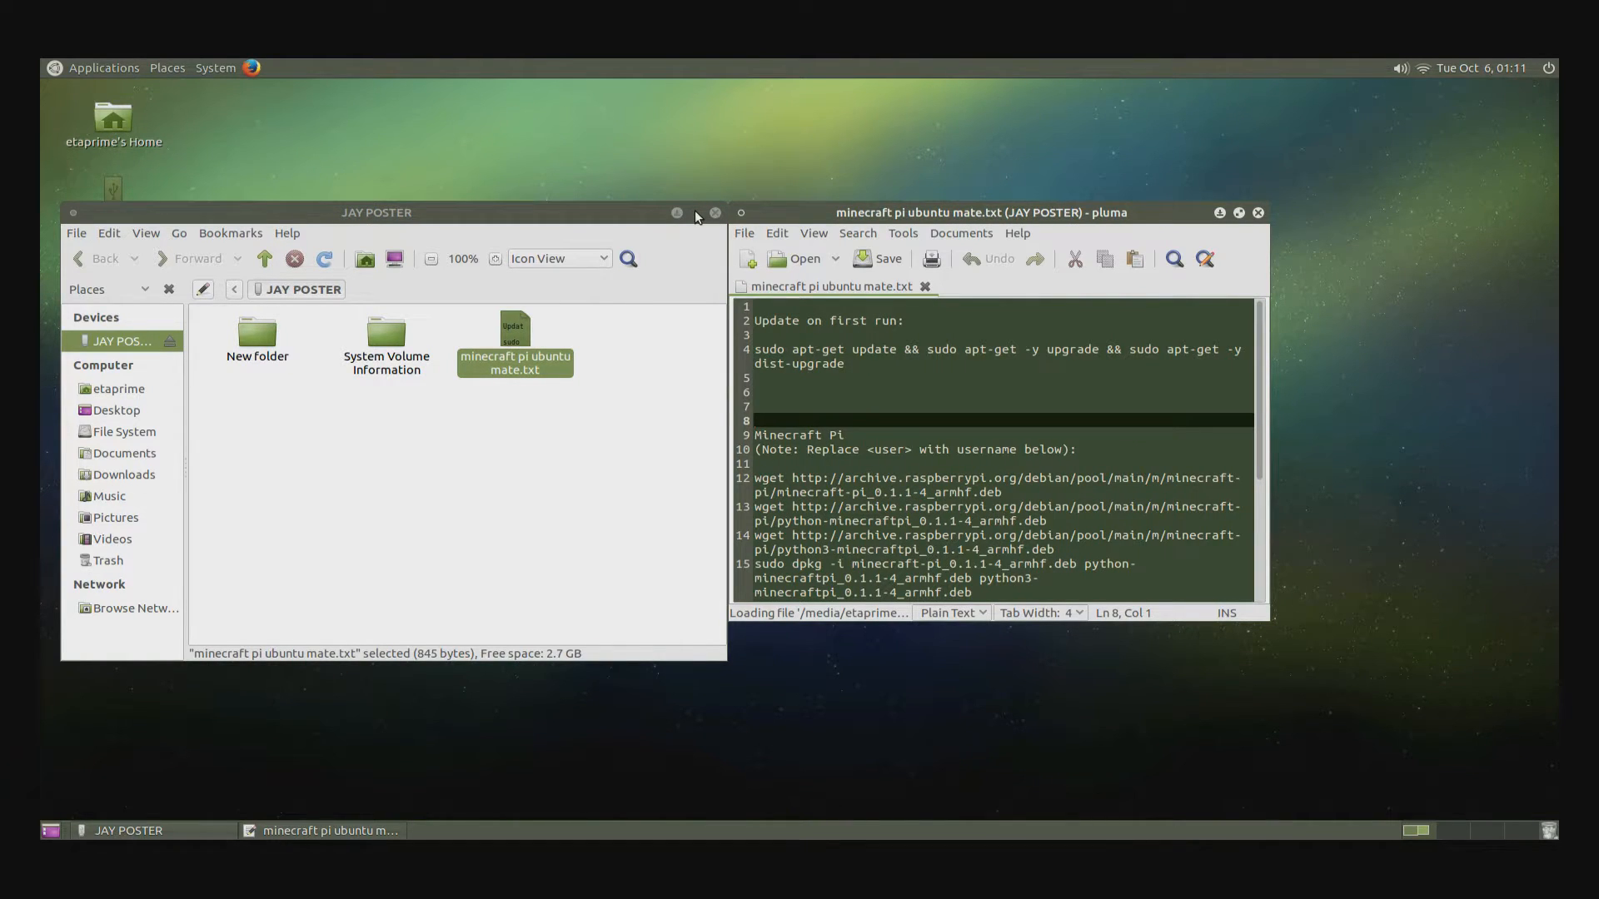
left_click(714, 213)
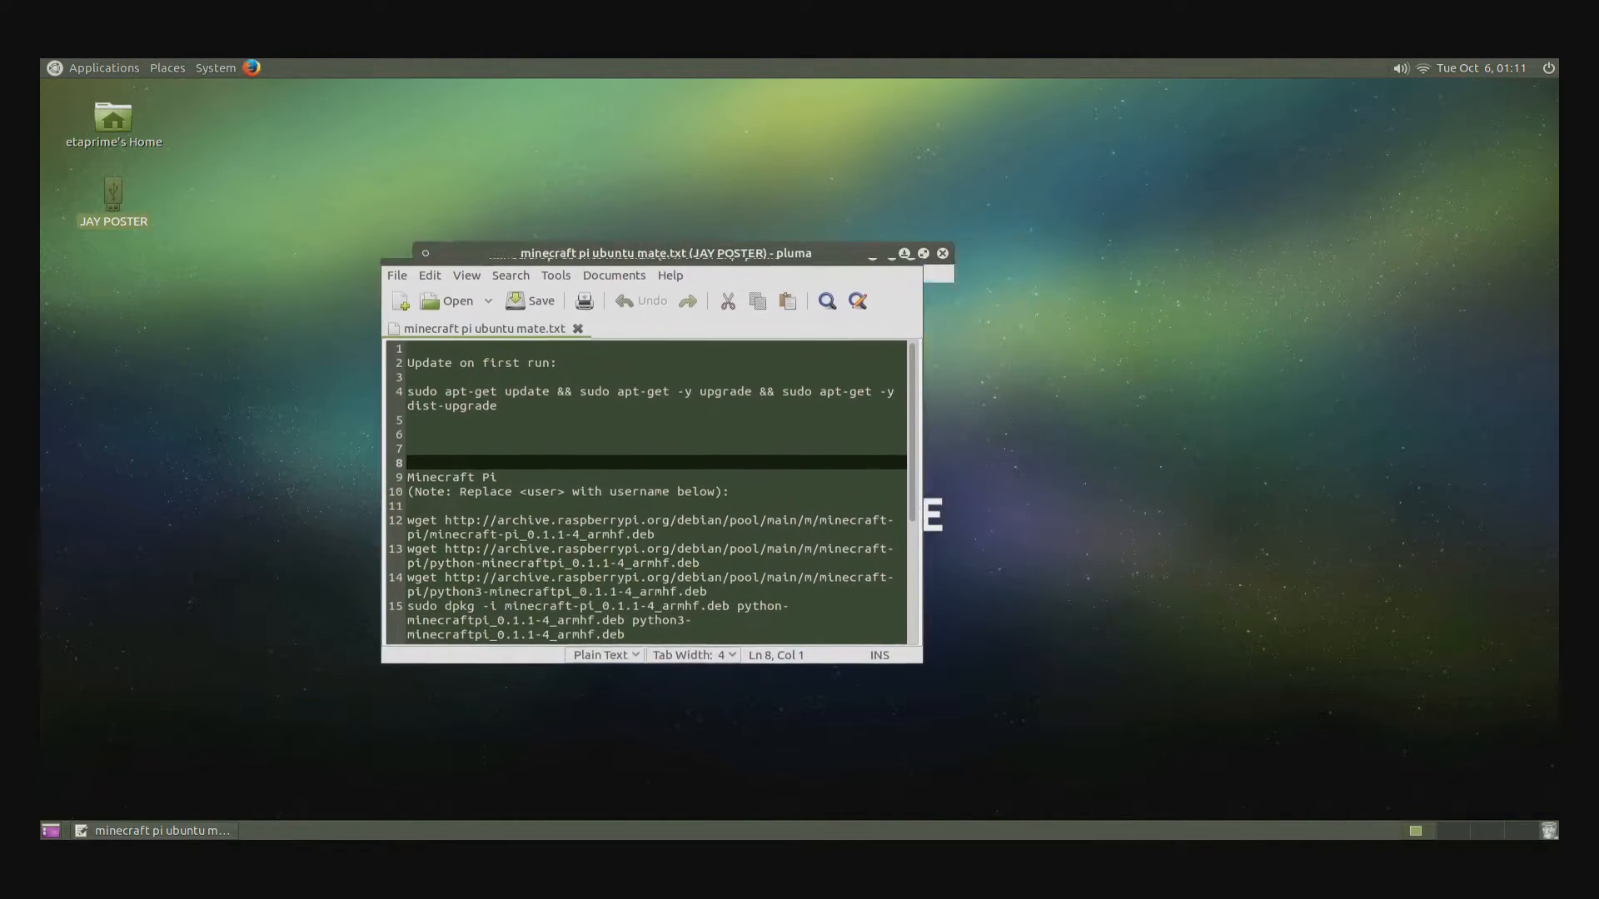
left_click_drag(653, 253, 386, 240)
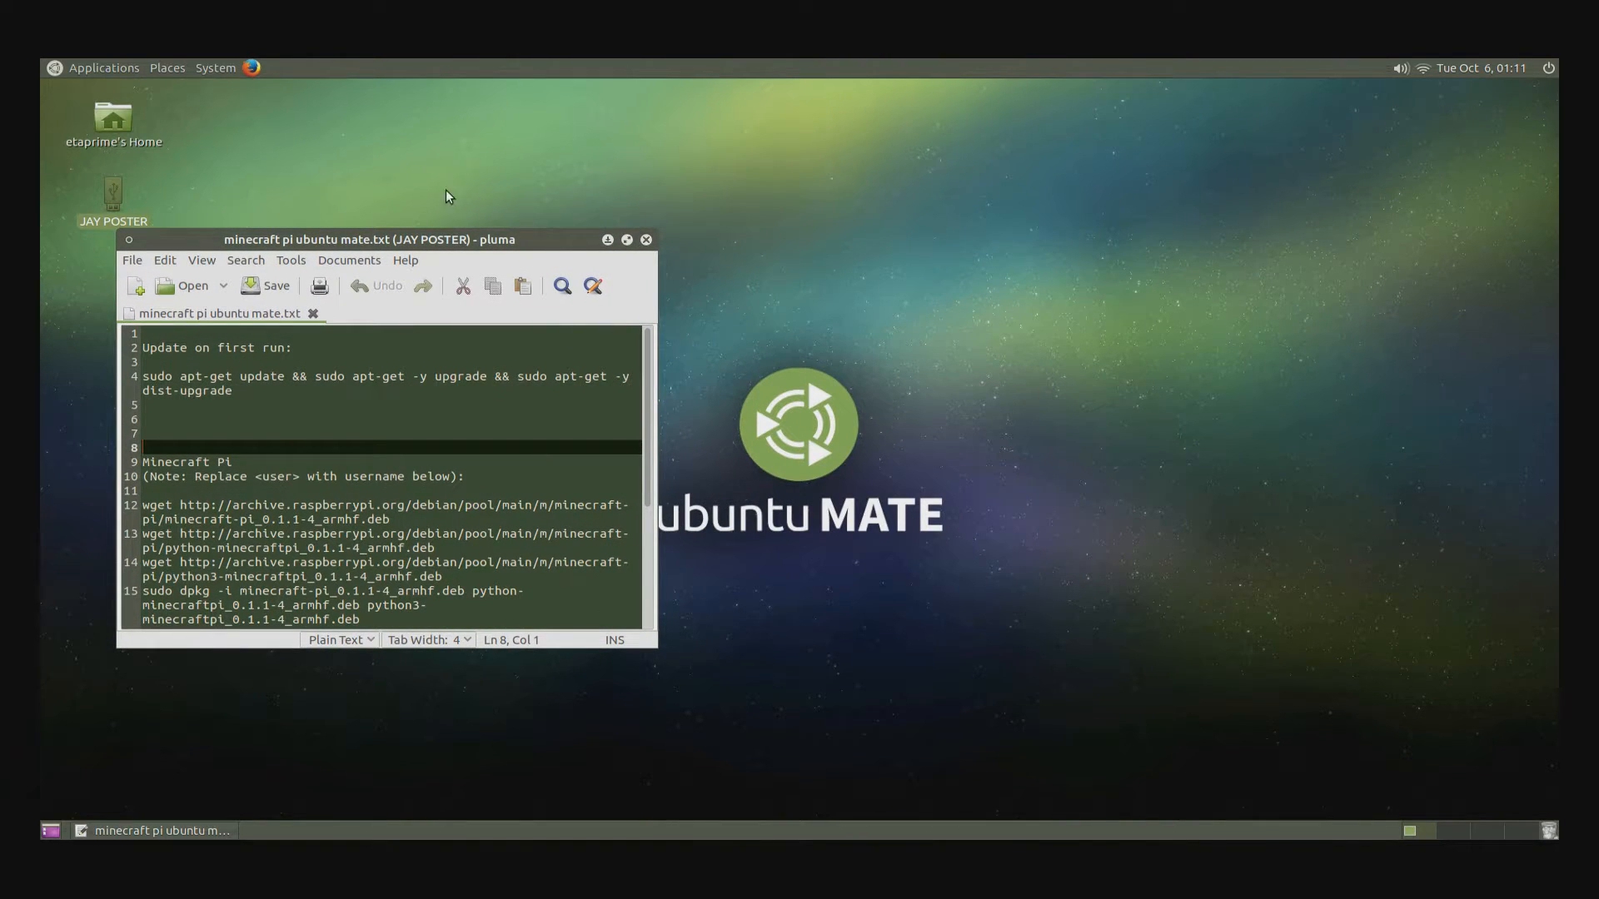
- Open a terminal and paste the Minecraft Pi download commands from the notes into it
left_click(103, 68)
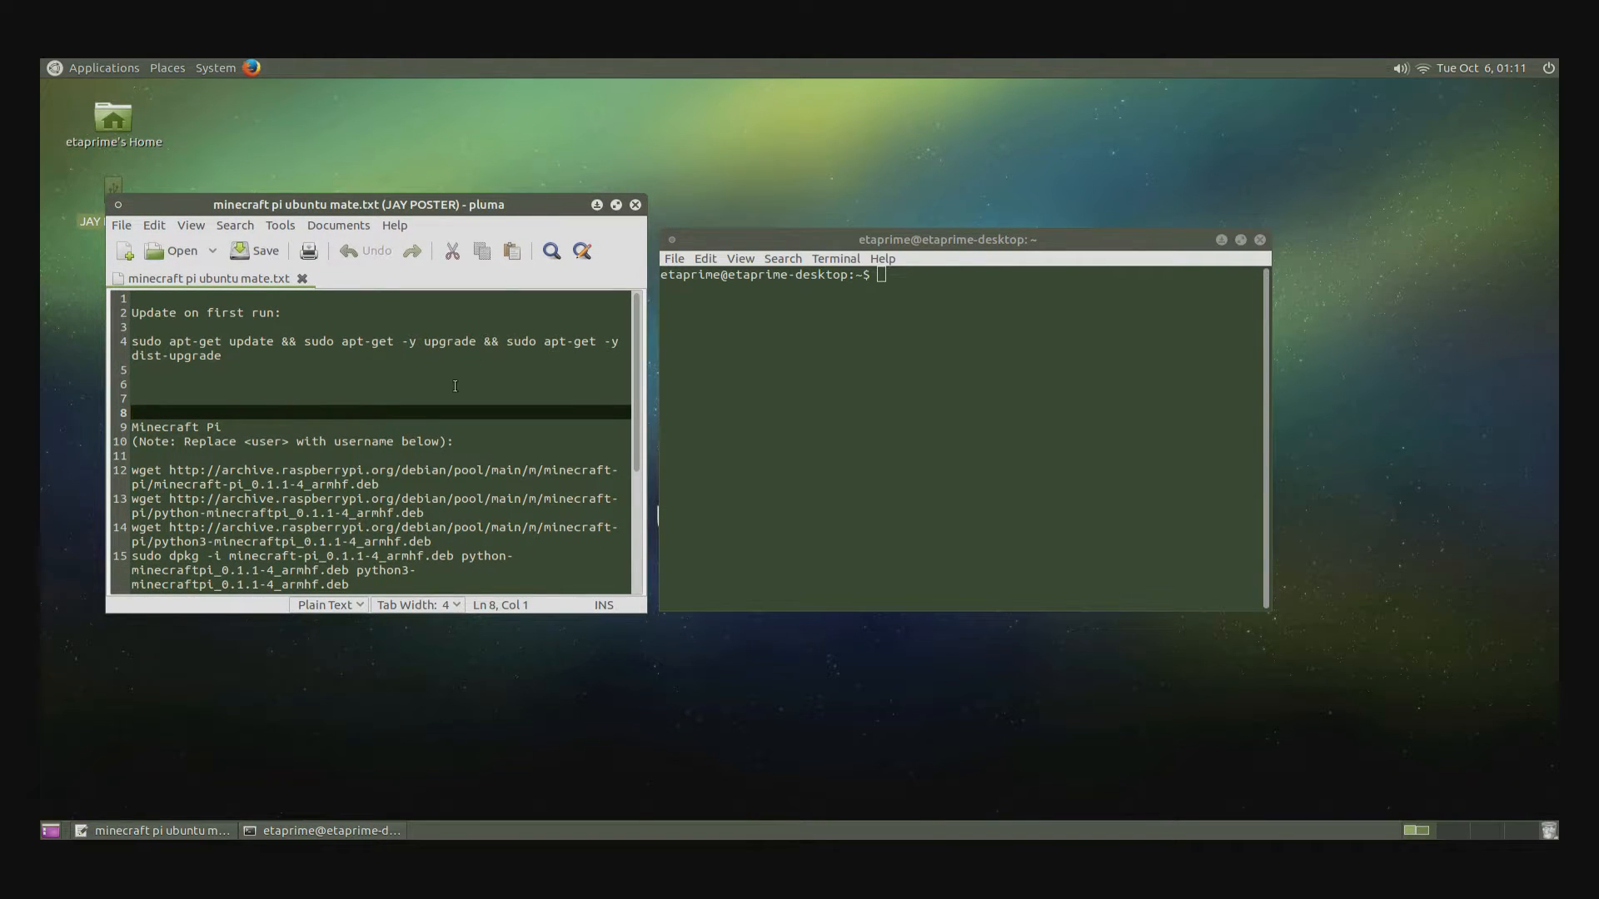
scroll("down", 3)
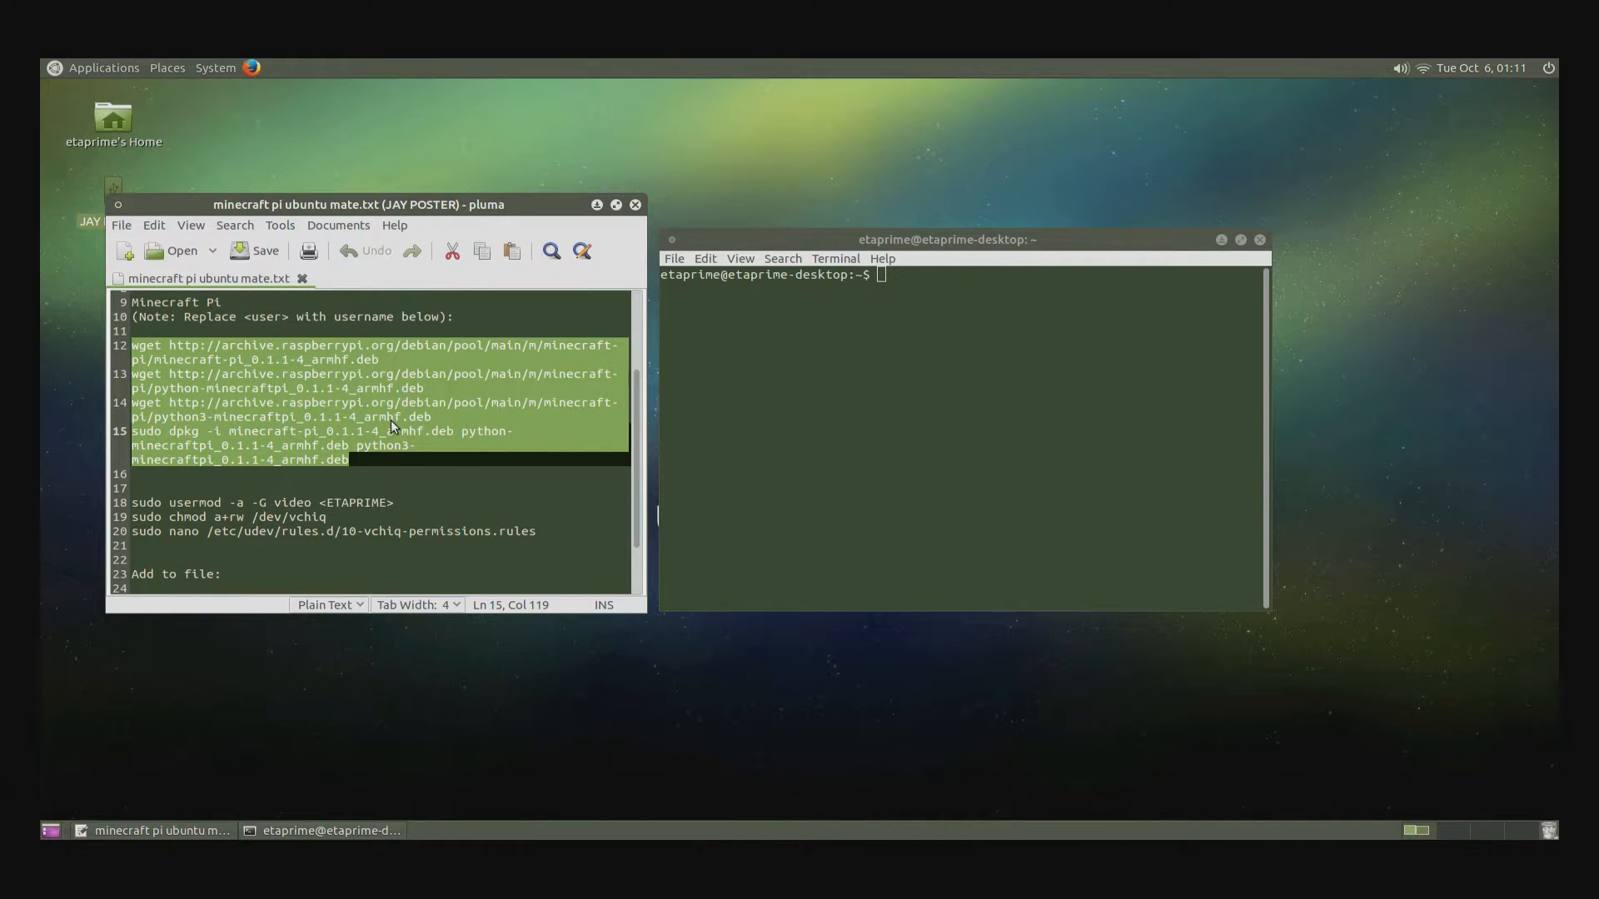
mouse_move(864, 339)
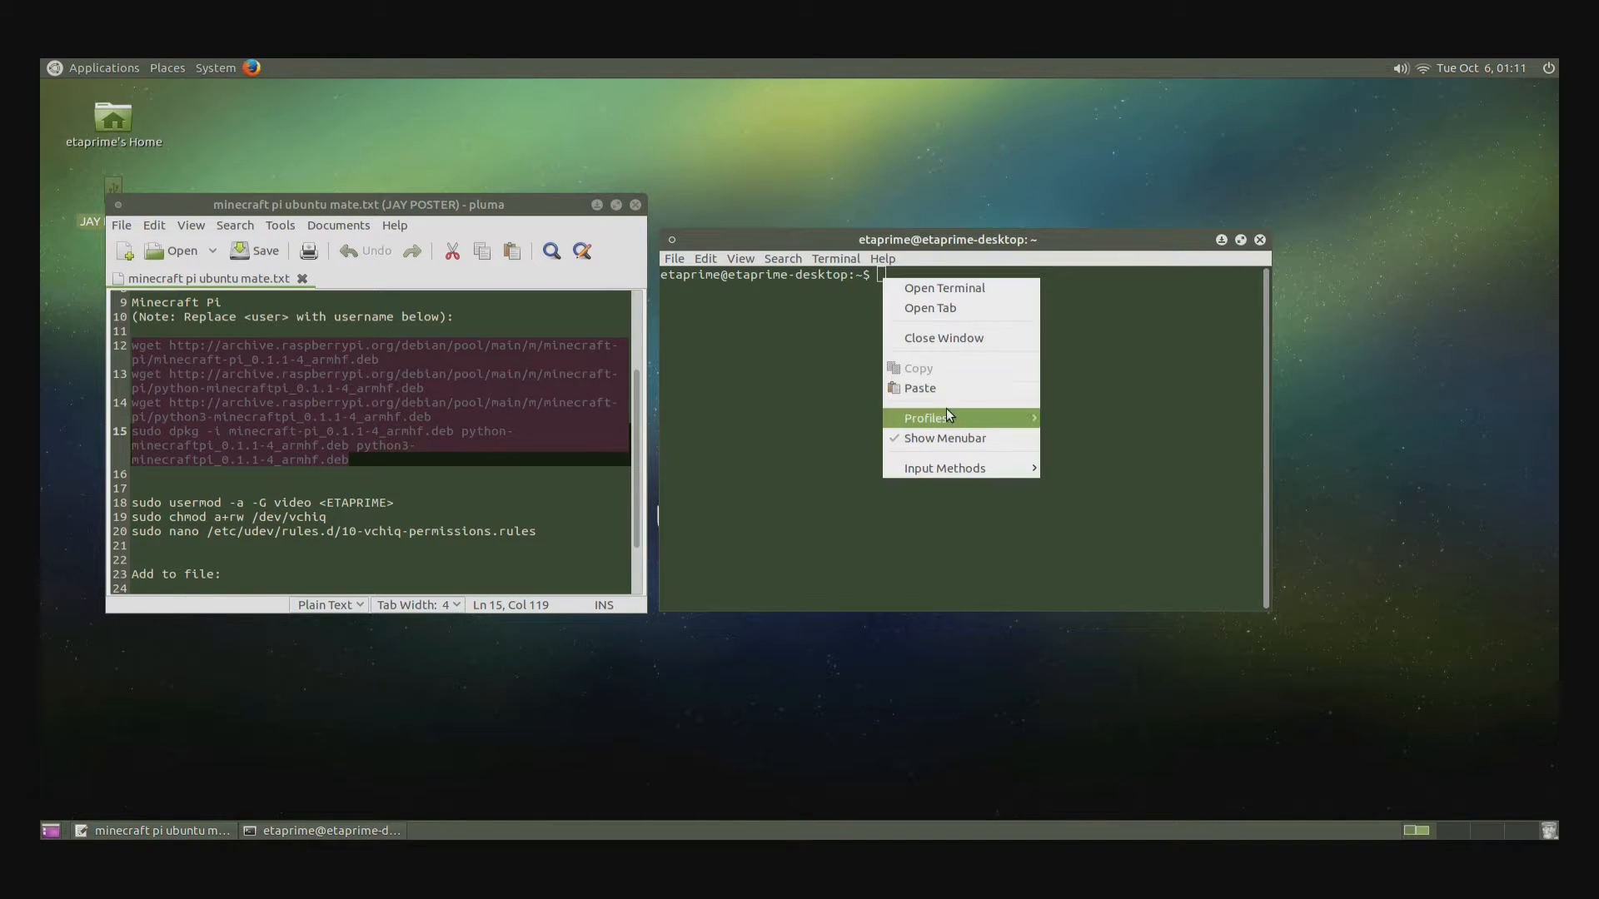
mouse_move(946, 387)
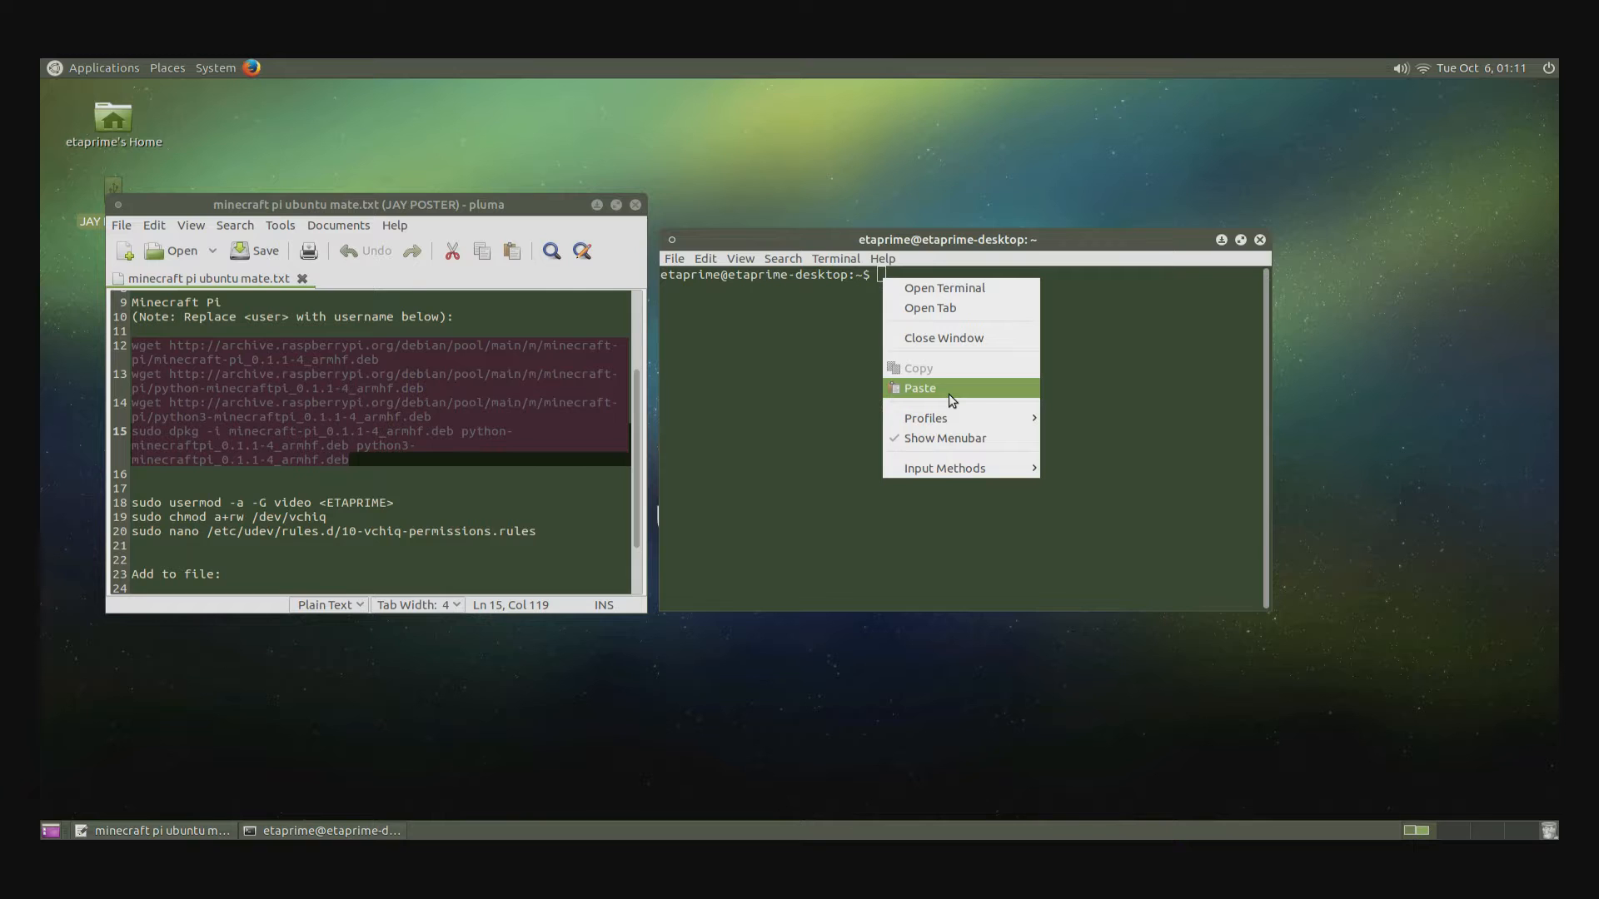
left_click(918, 387)
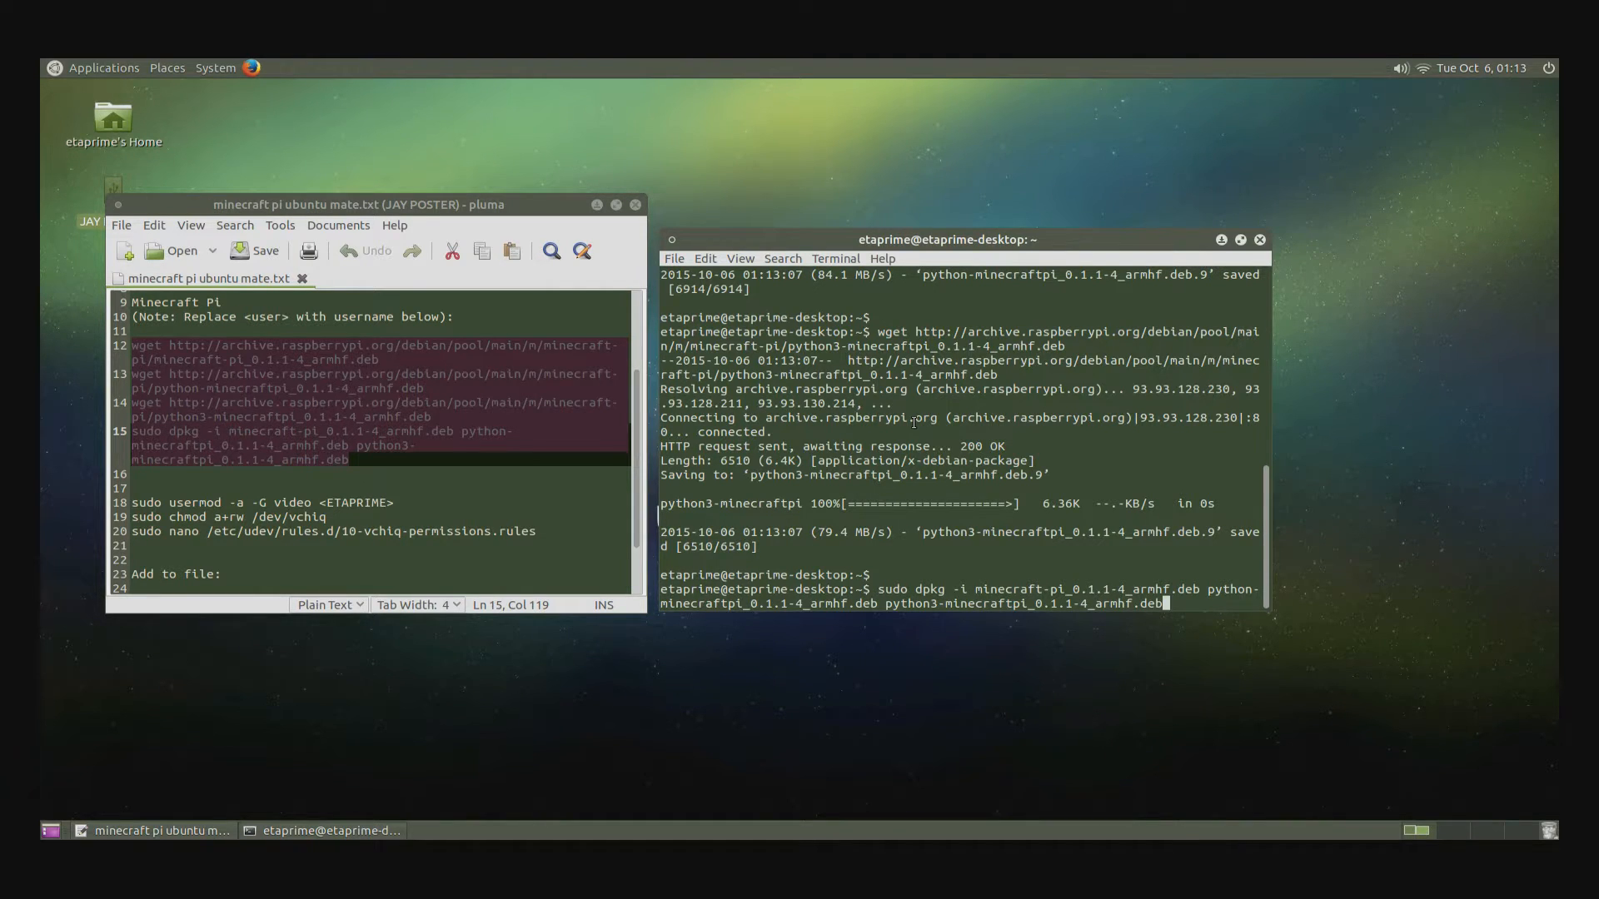
- Run the sudo dpkg -i install of the minecraft-pi and Python packages
key("Return")
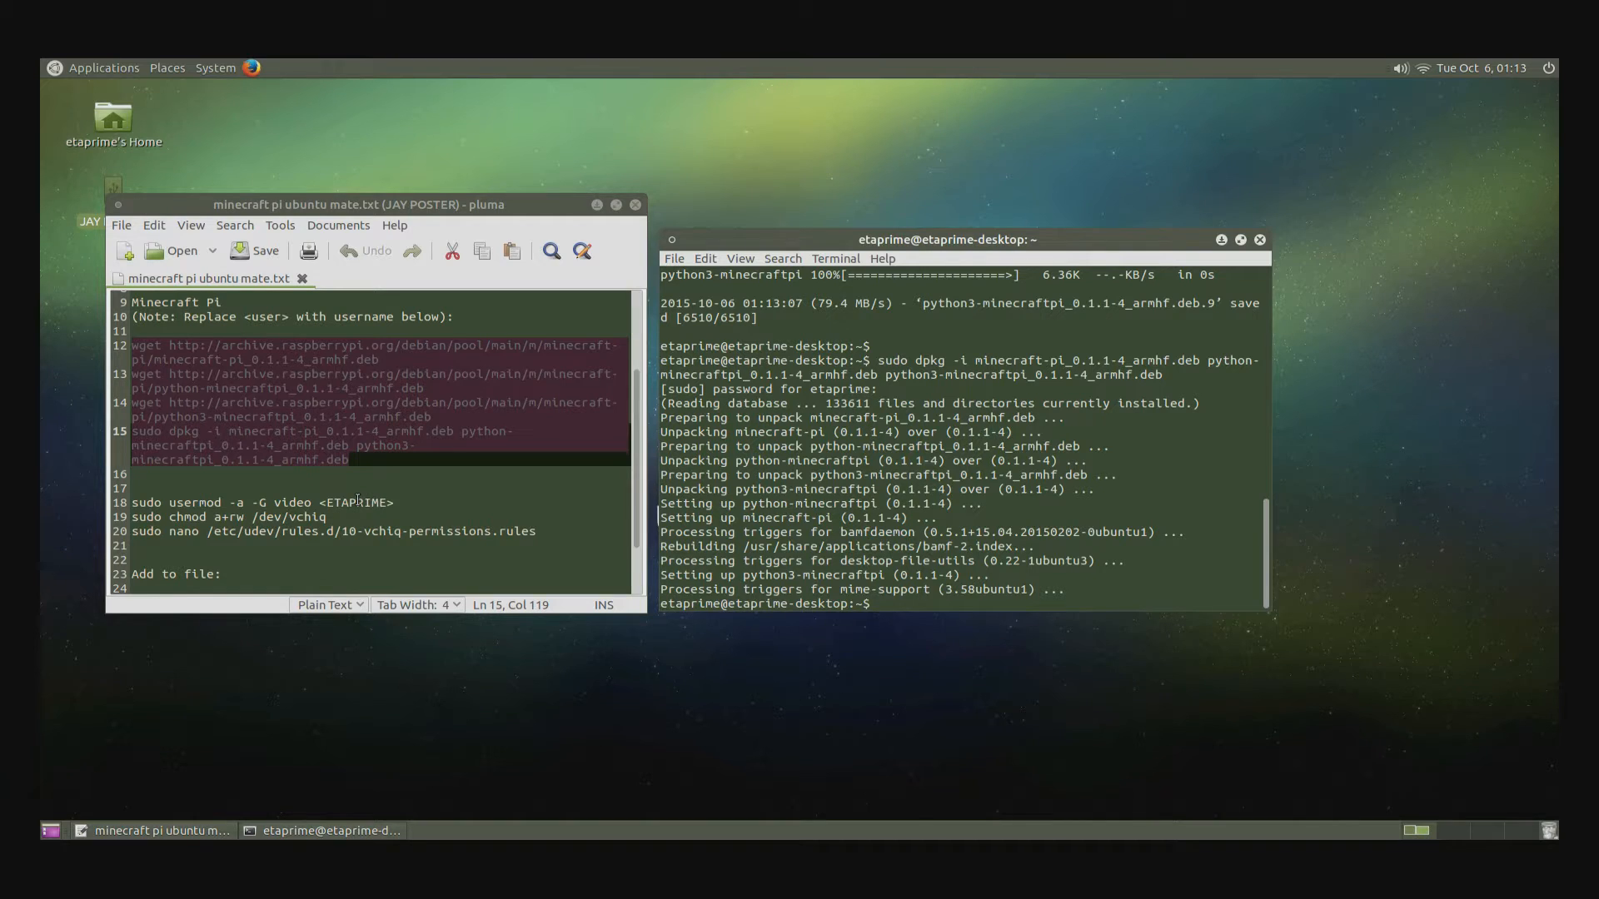
- Paste the permission setup command from the notes and open the vchiq rules file in nano
left_click(145, 502)
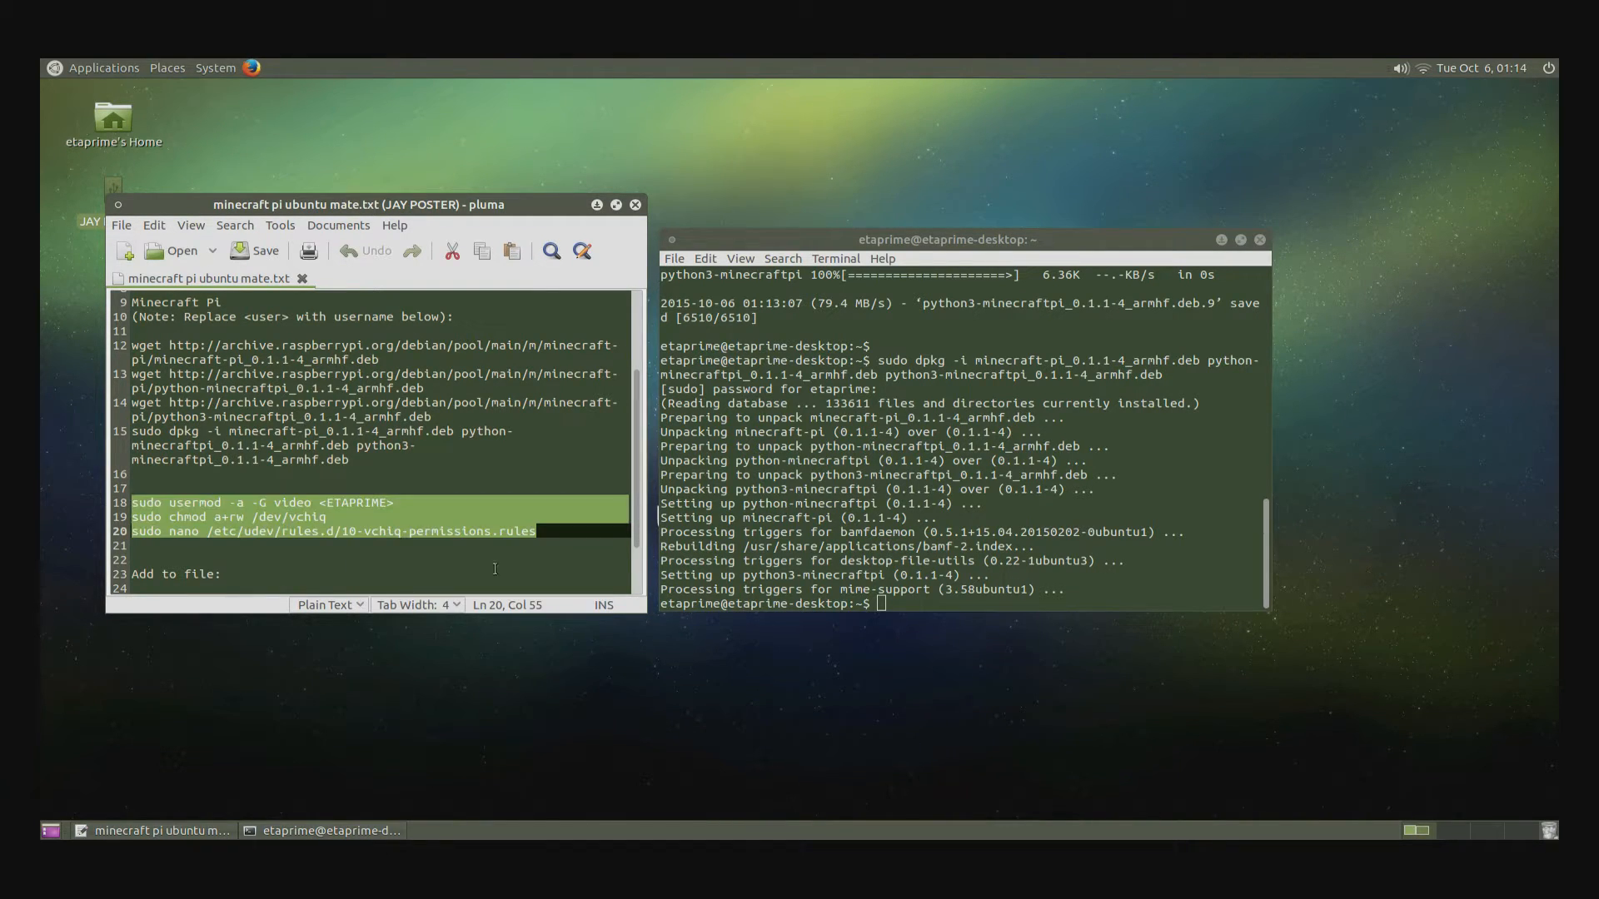
right_click(882, 604)
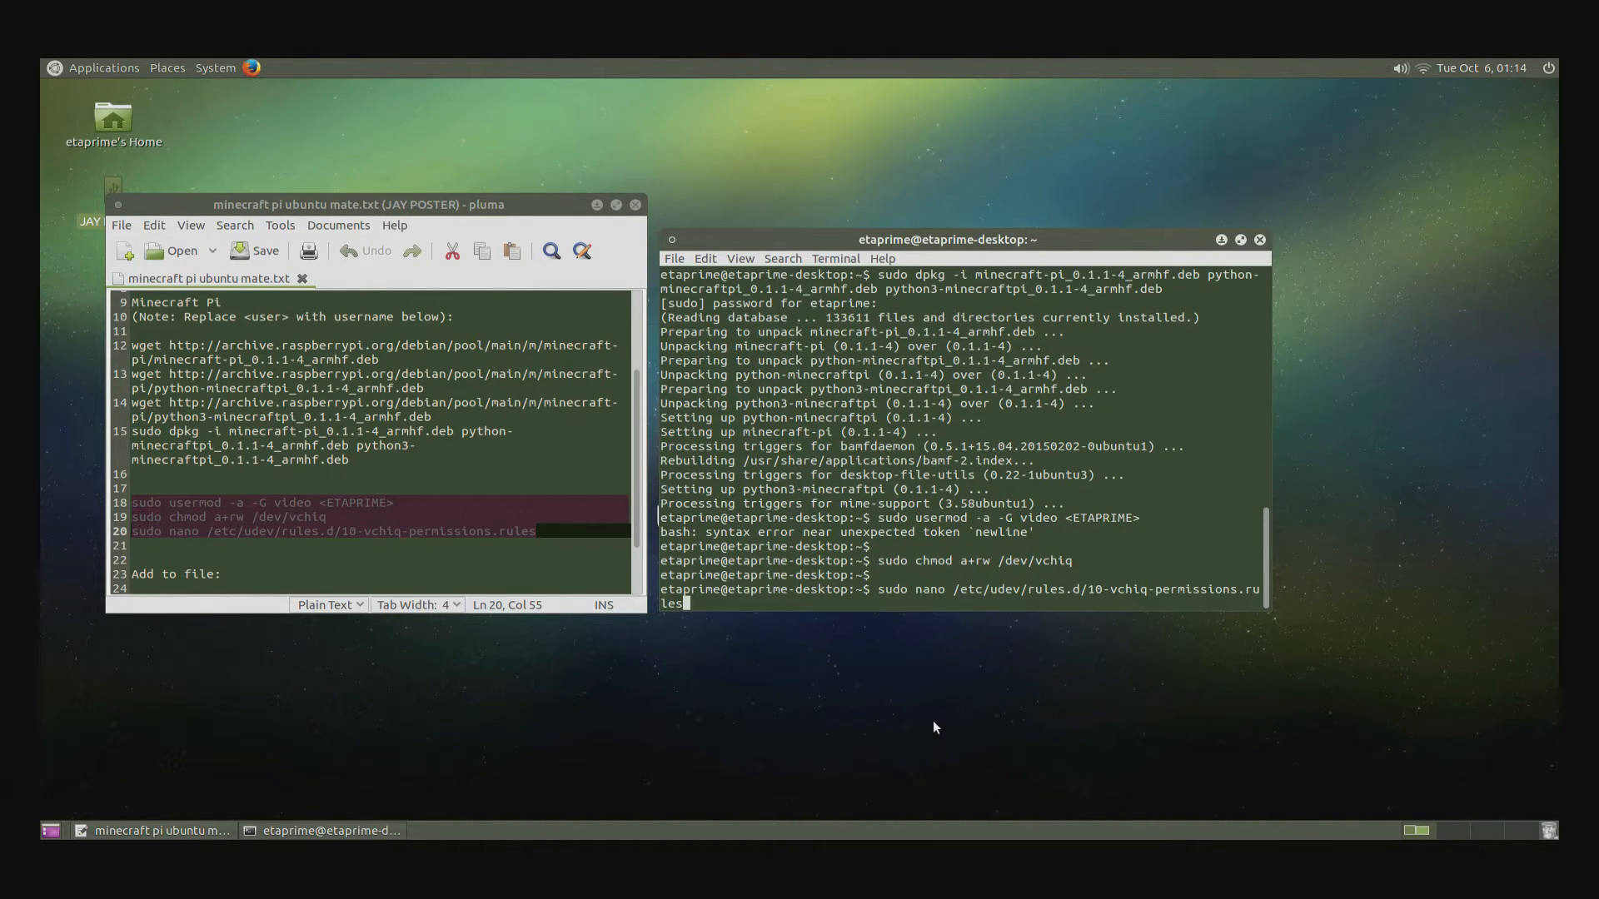
key("Return")
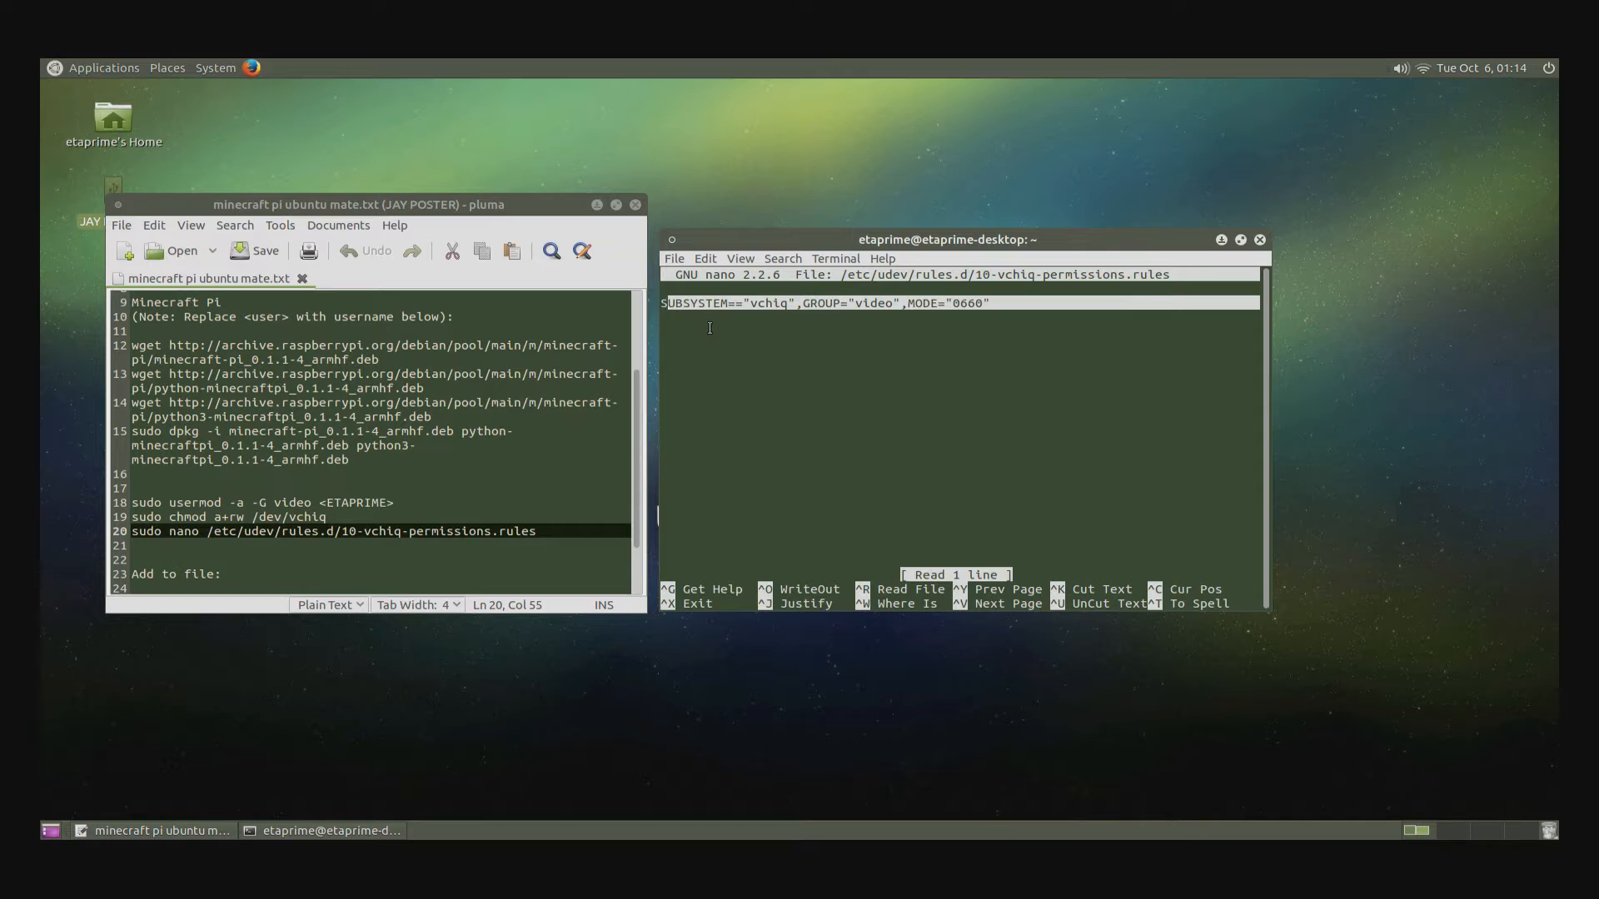
- Replace the file's line with SUBSYSTEM=="vchiq",GROUP="video",MODE="0660" copied from the notes
key("ctrl+k")
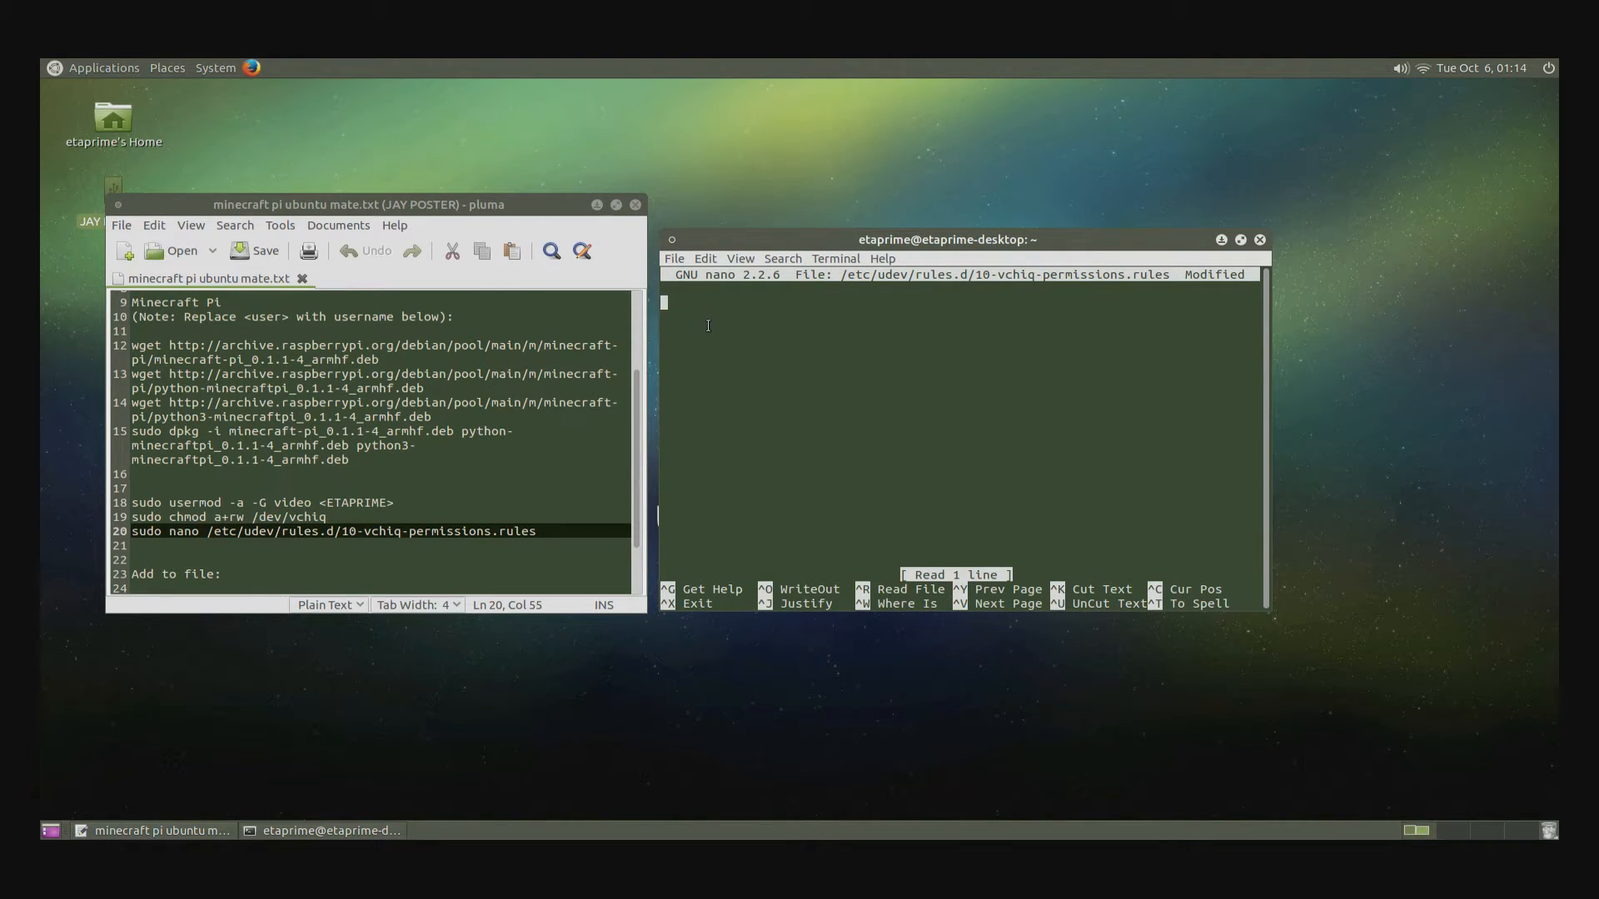
mouse_move(854, 432)
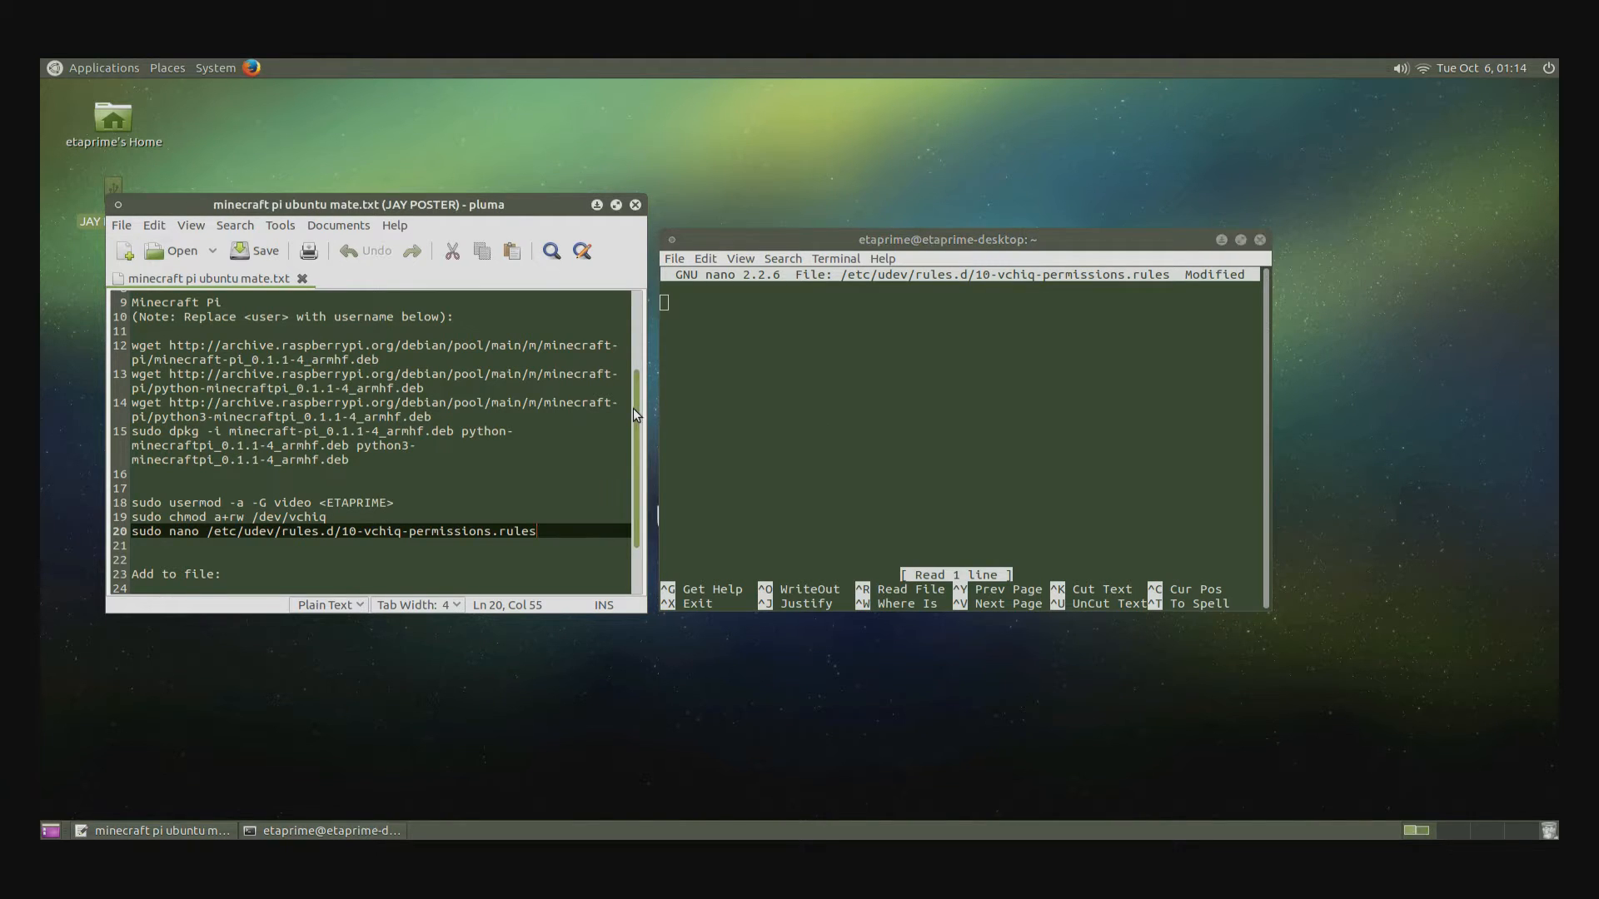
scroll("down", 3)
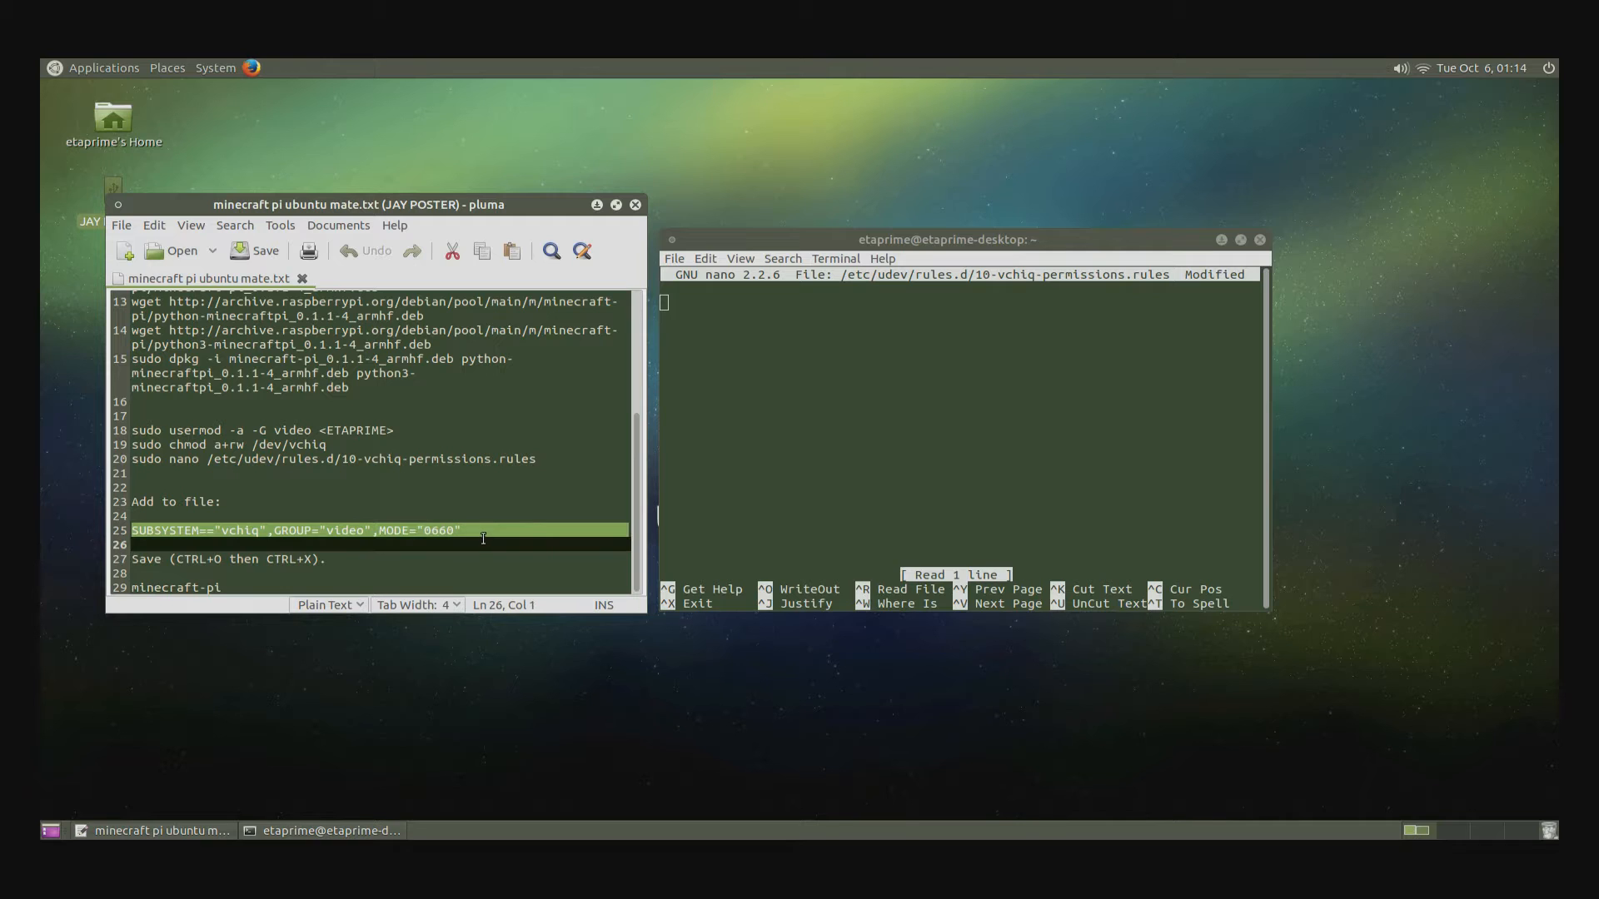
right_click(485, 539)
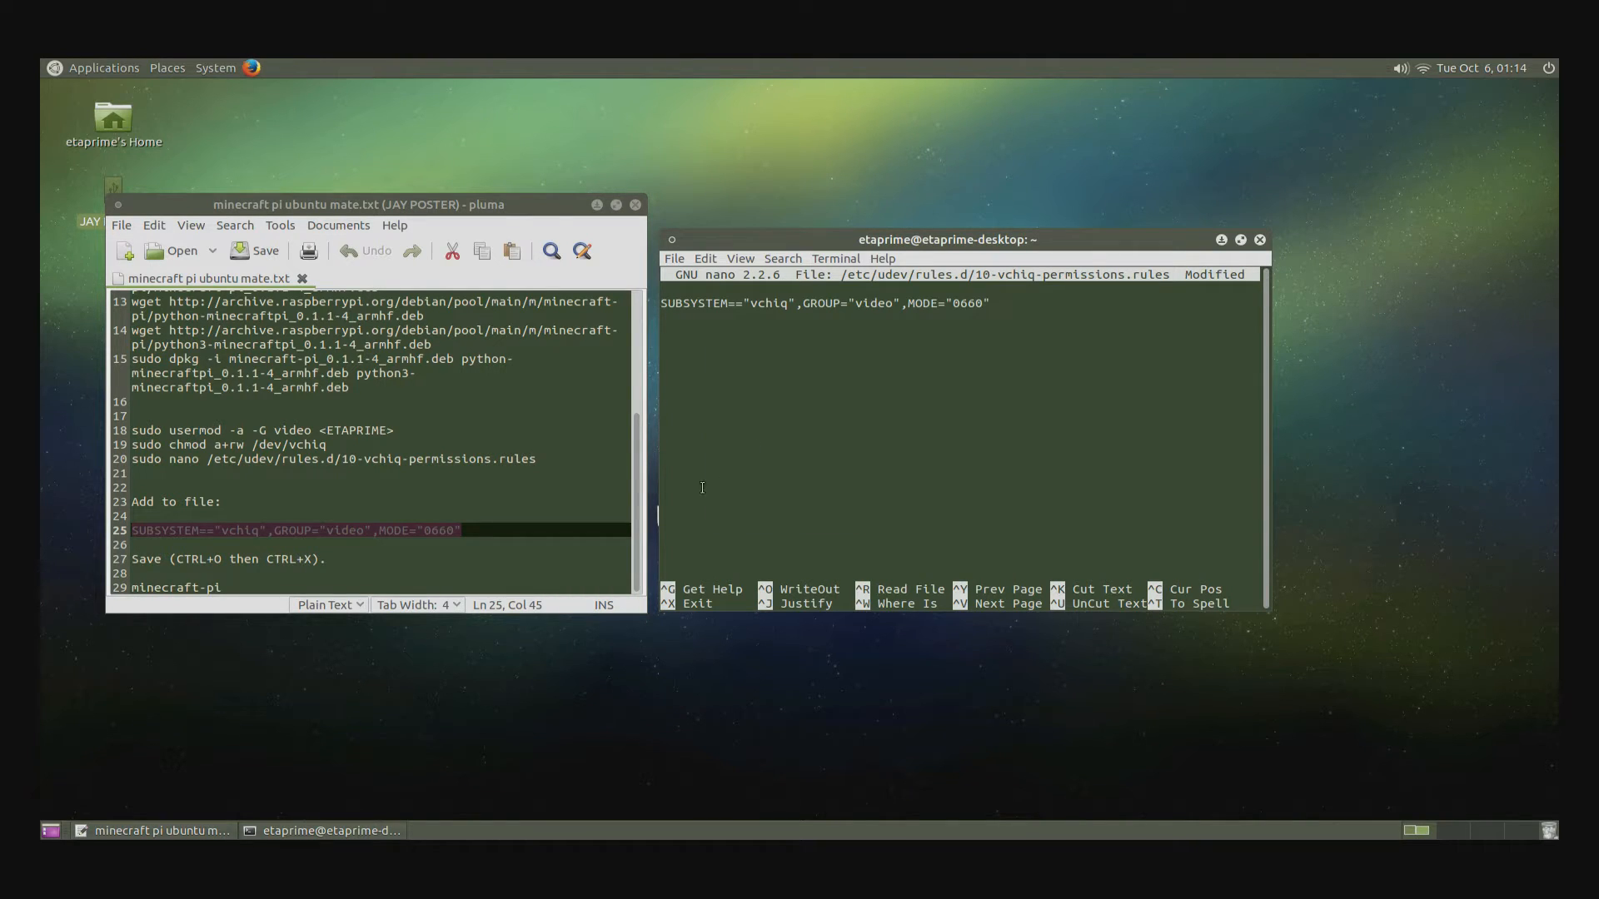
mouse_move(485, 572)
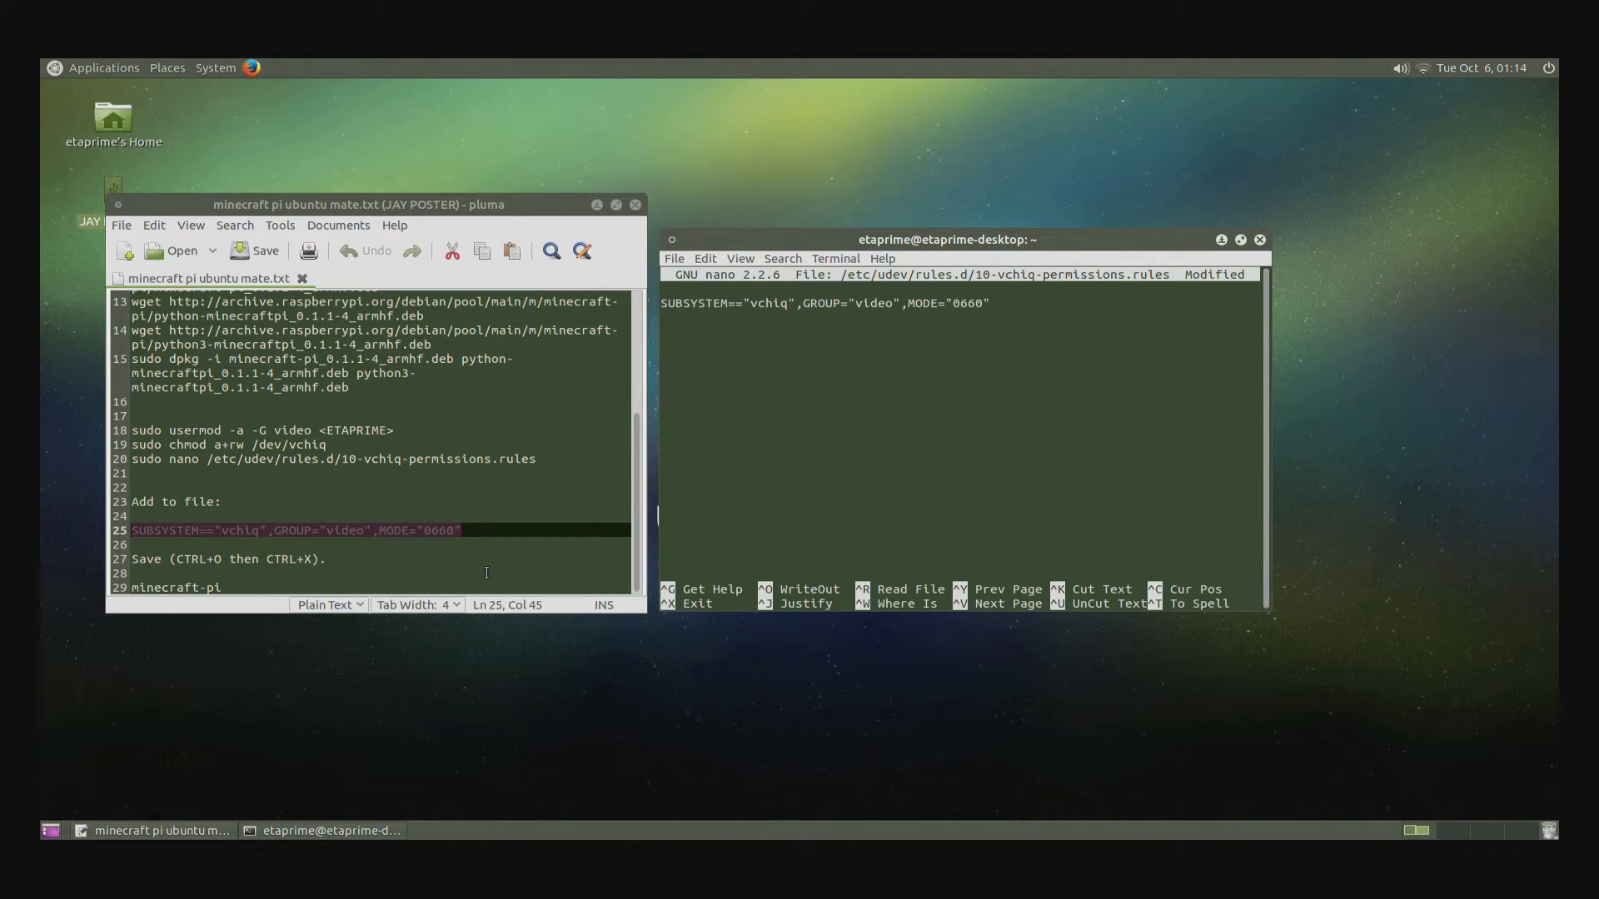
left_click(986, 303)
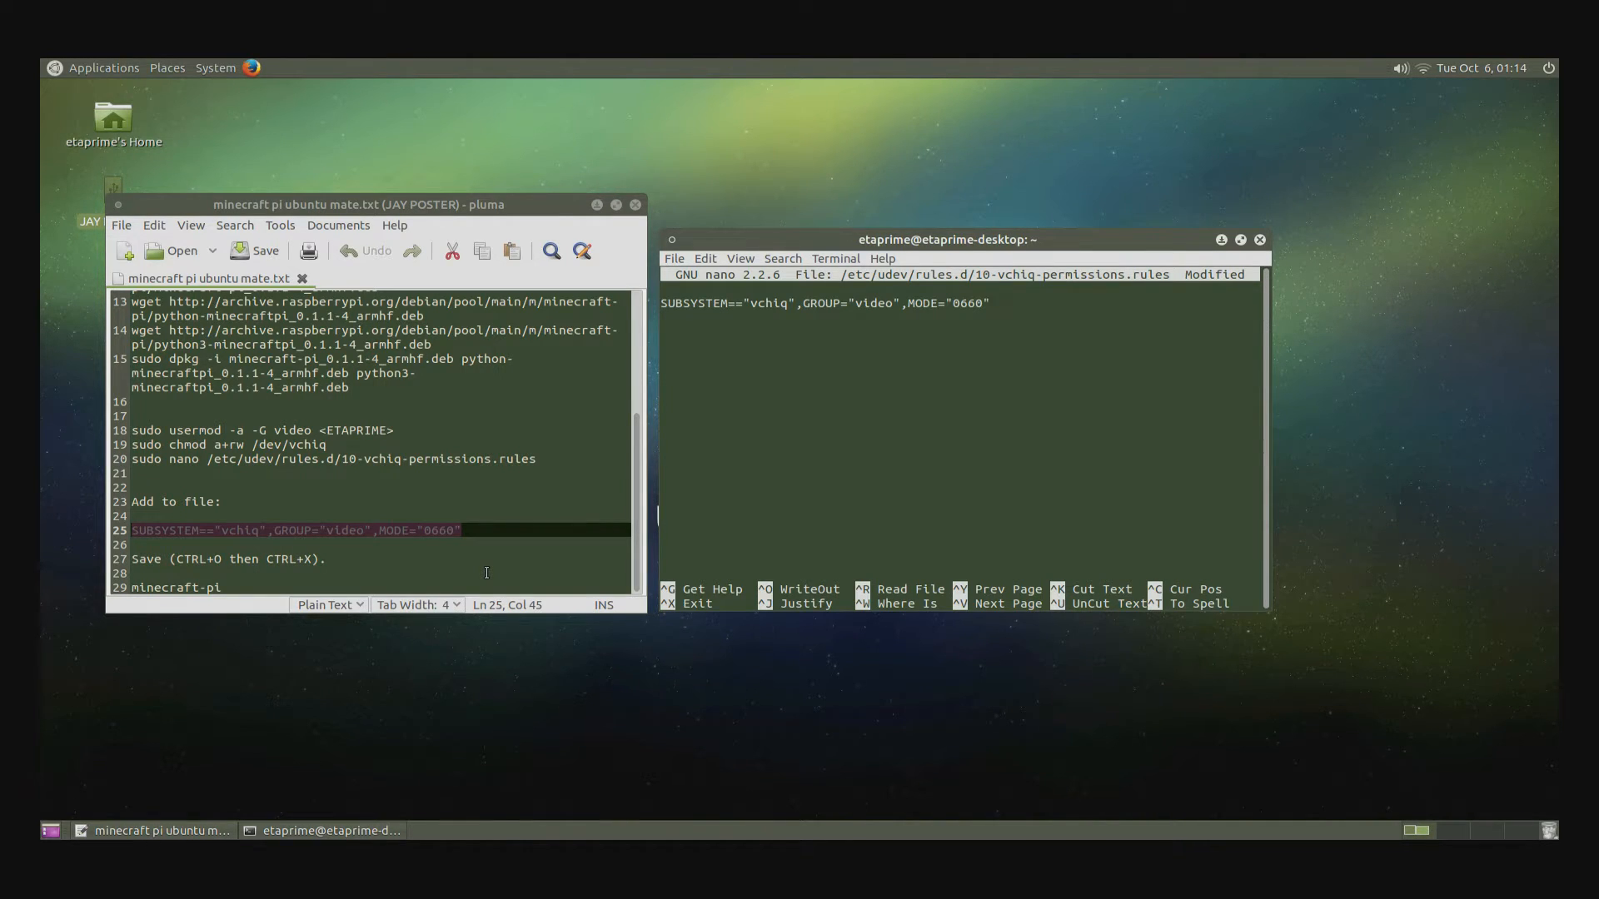
- Write the vchiq rules file with Ctrl+O and confirm the file name
key("ctrl+o")
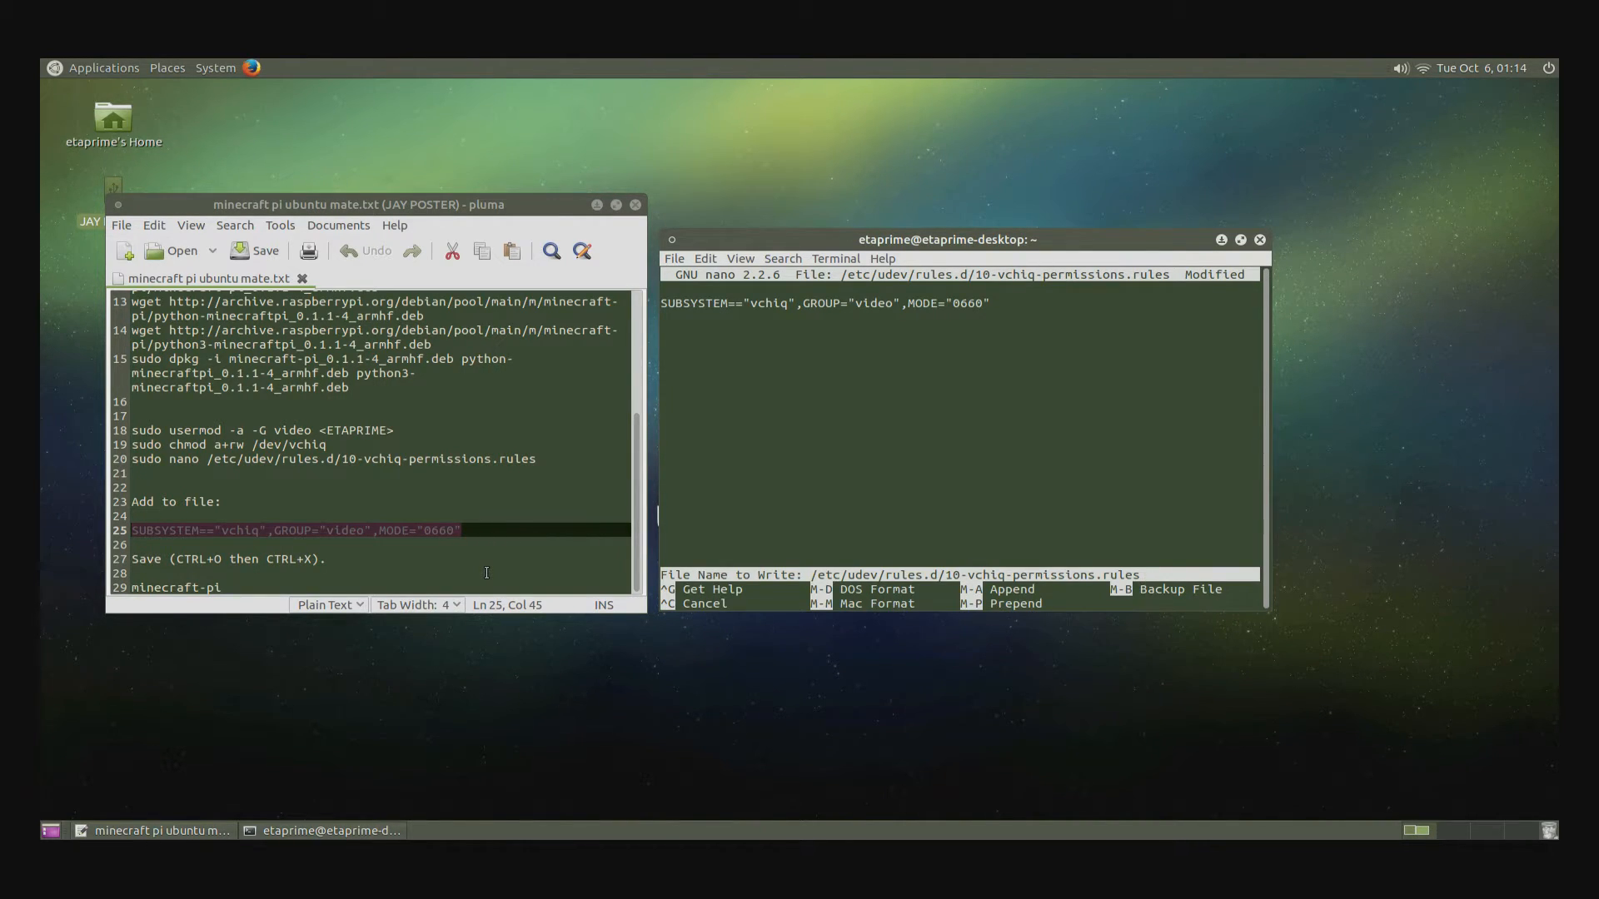
key("Return")
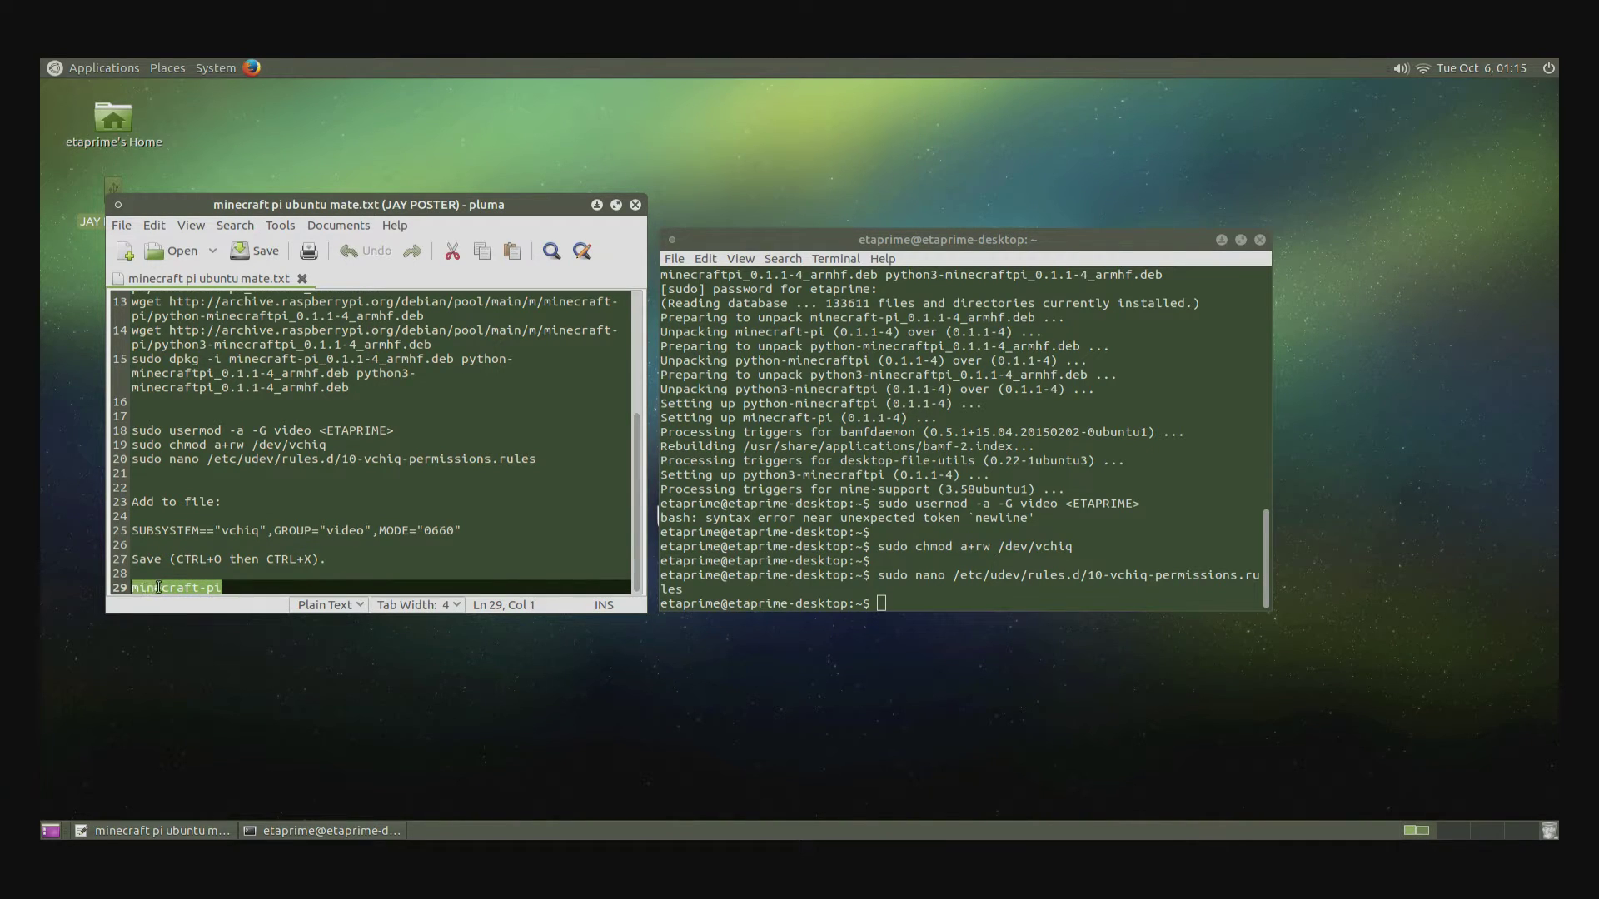
mouse_move(652, 650)
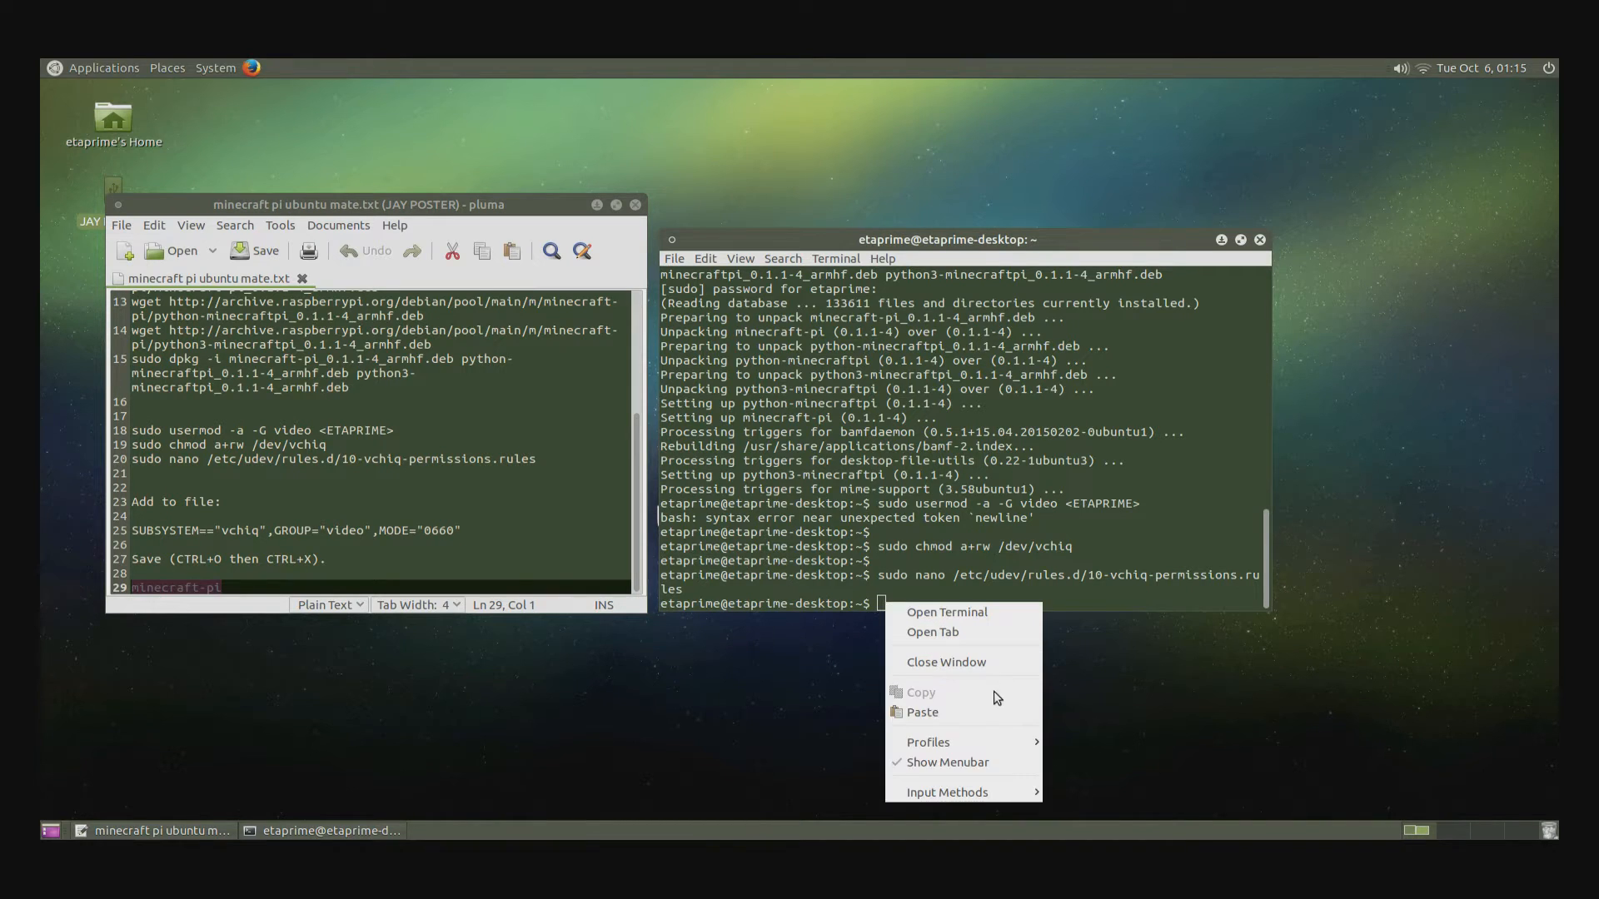
- Paste and run minecraft-pi, then close the game from its title screen
left_click(920, 712)
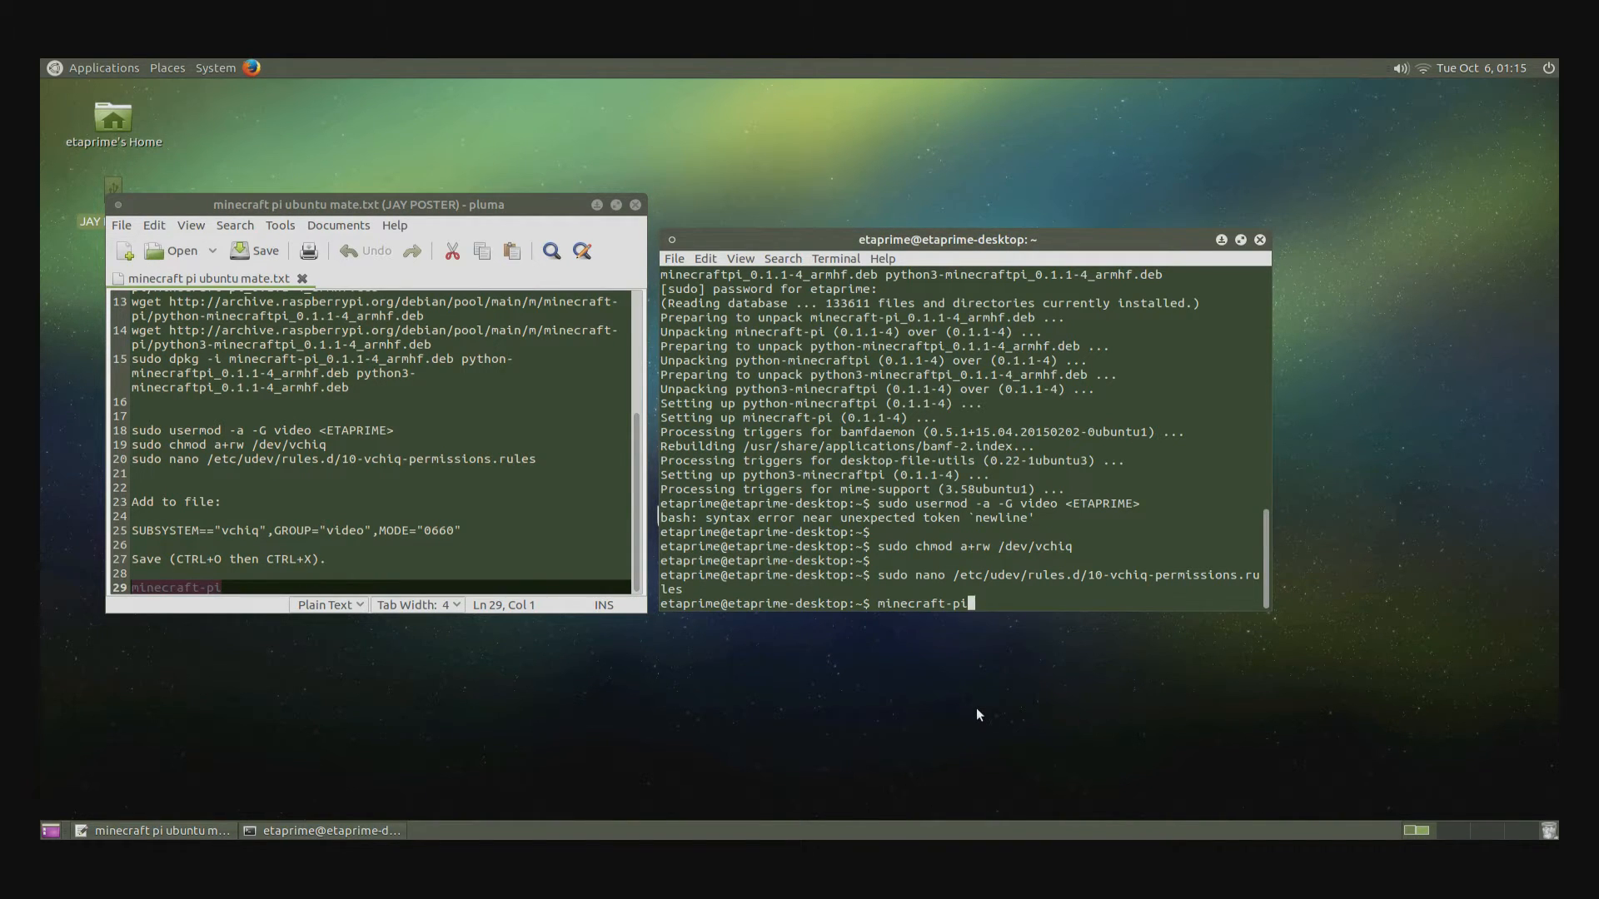
key("Return")
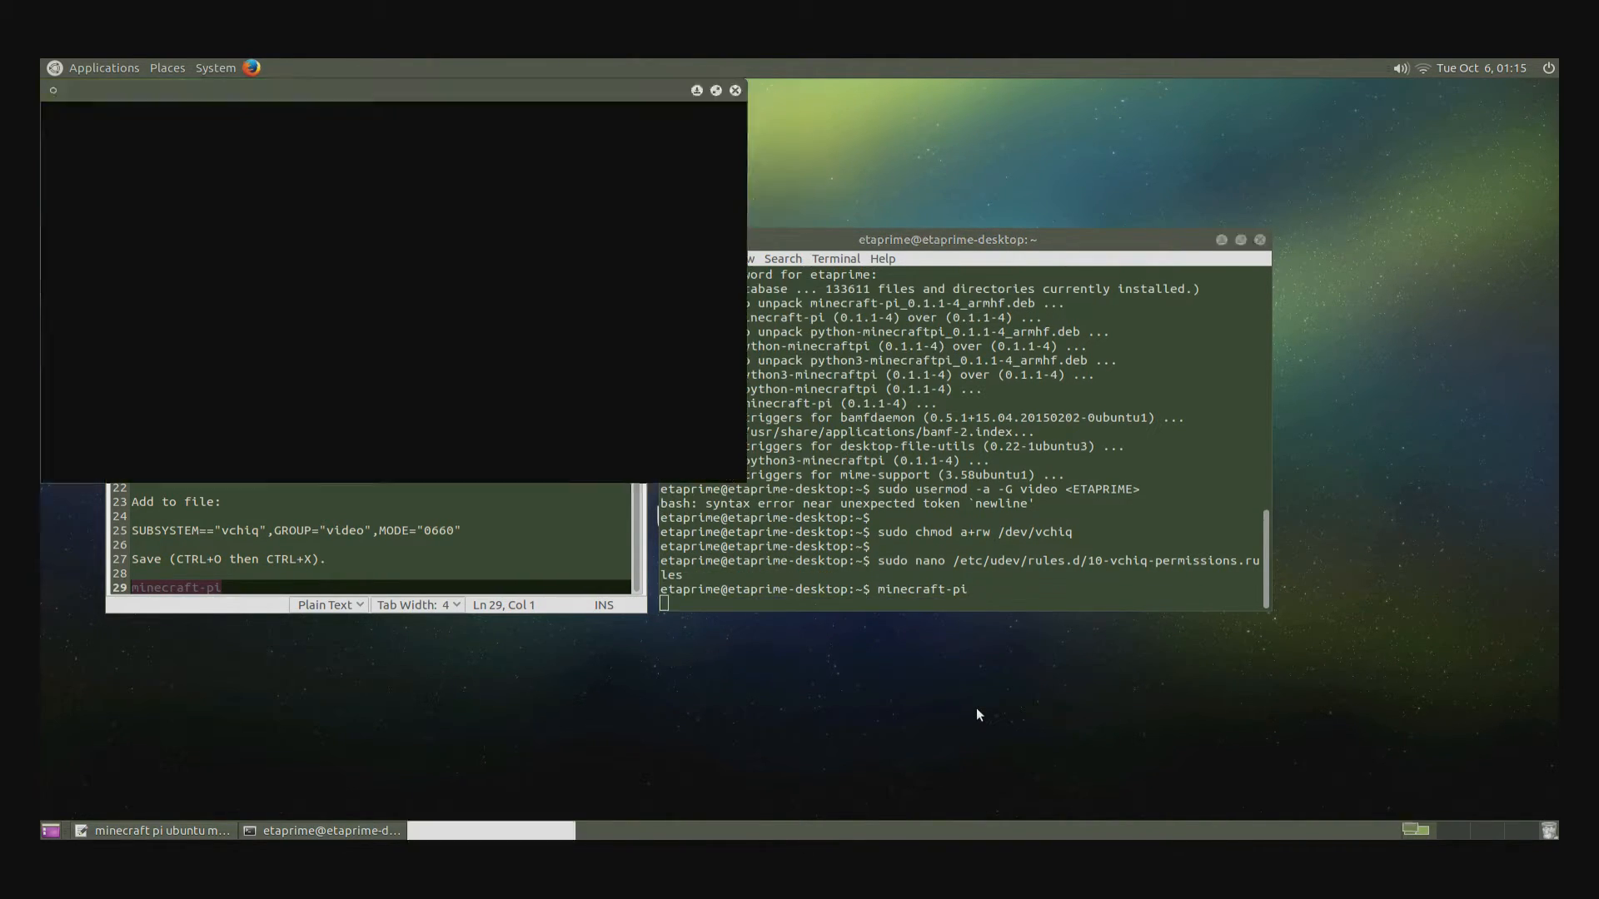
key("Return")
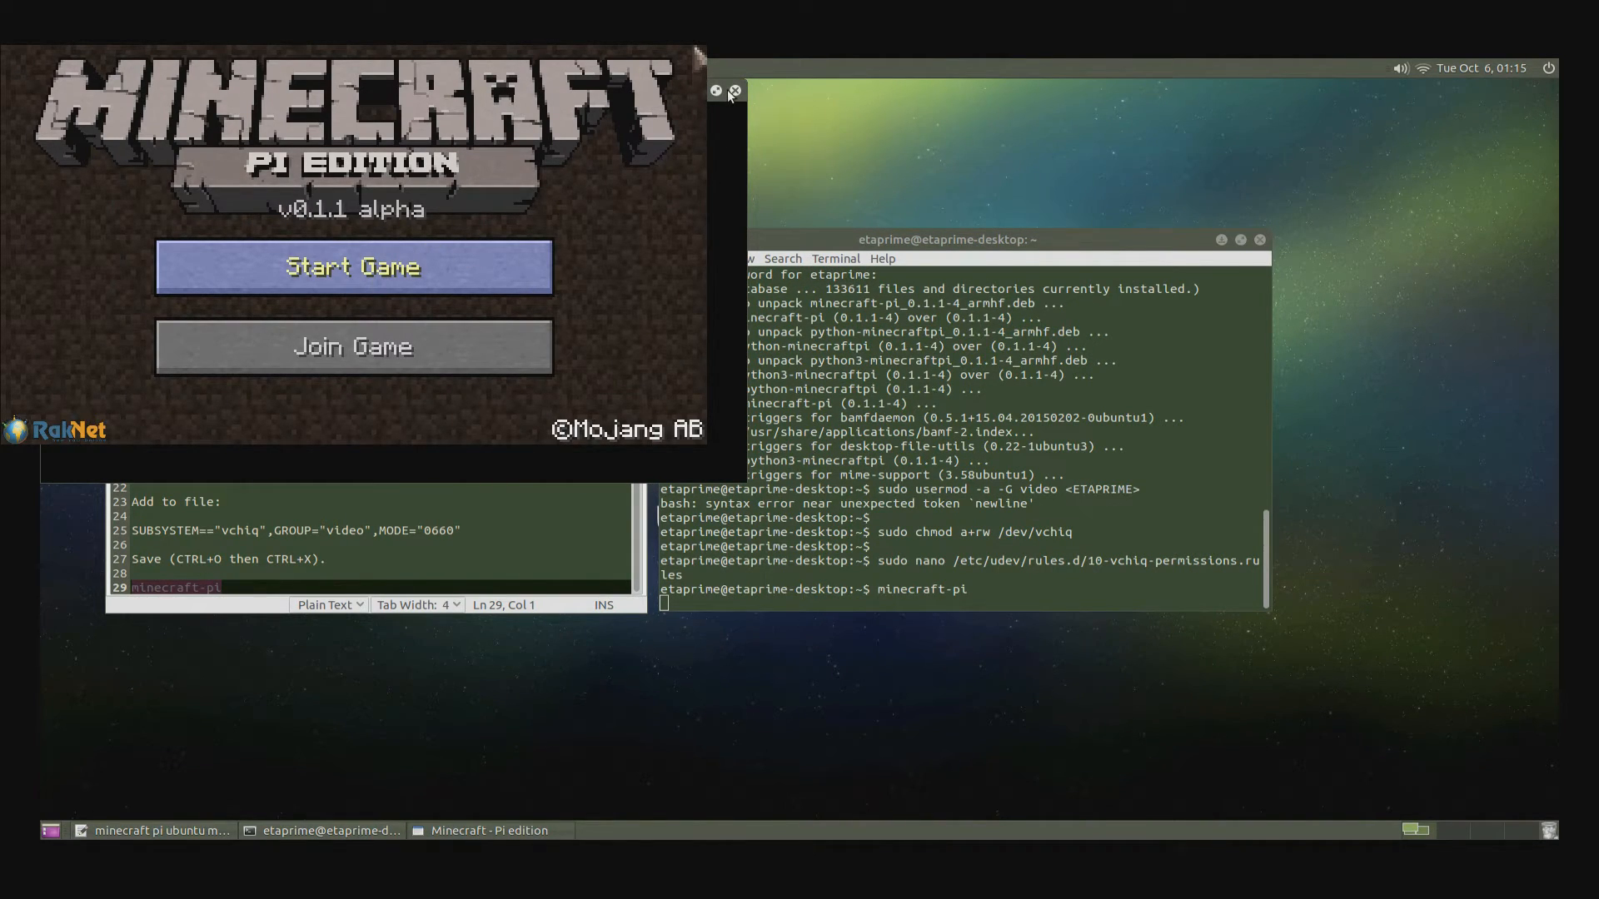
left_click(733, 91)
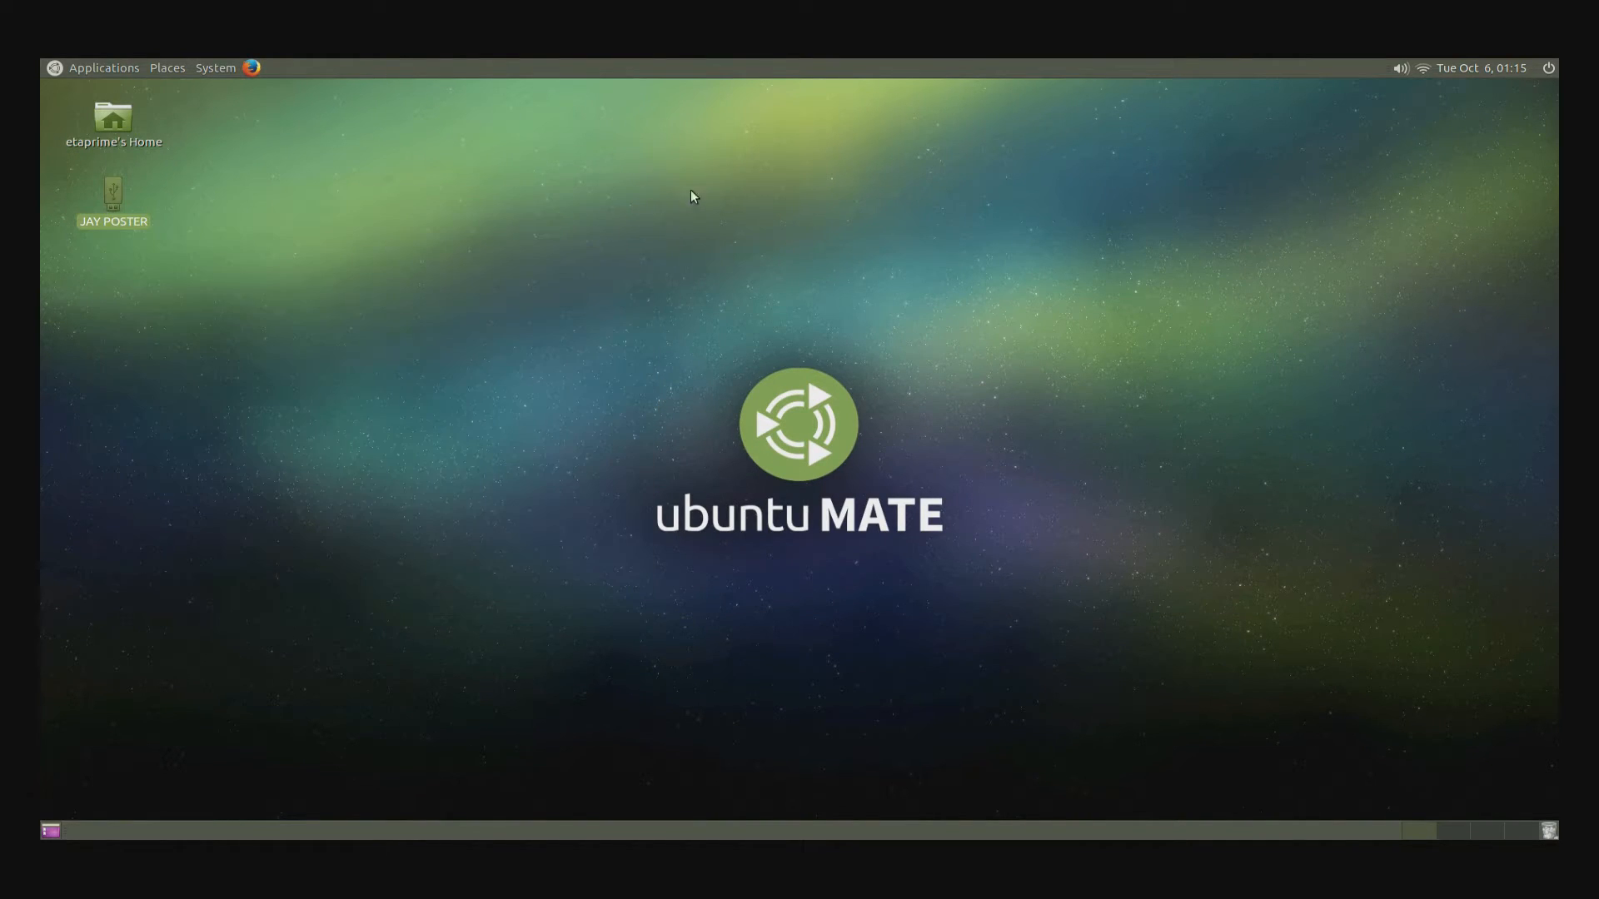
mouse_move(101, 68)
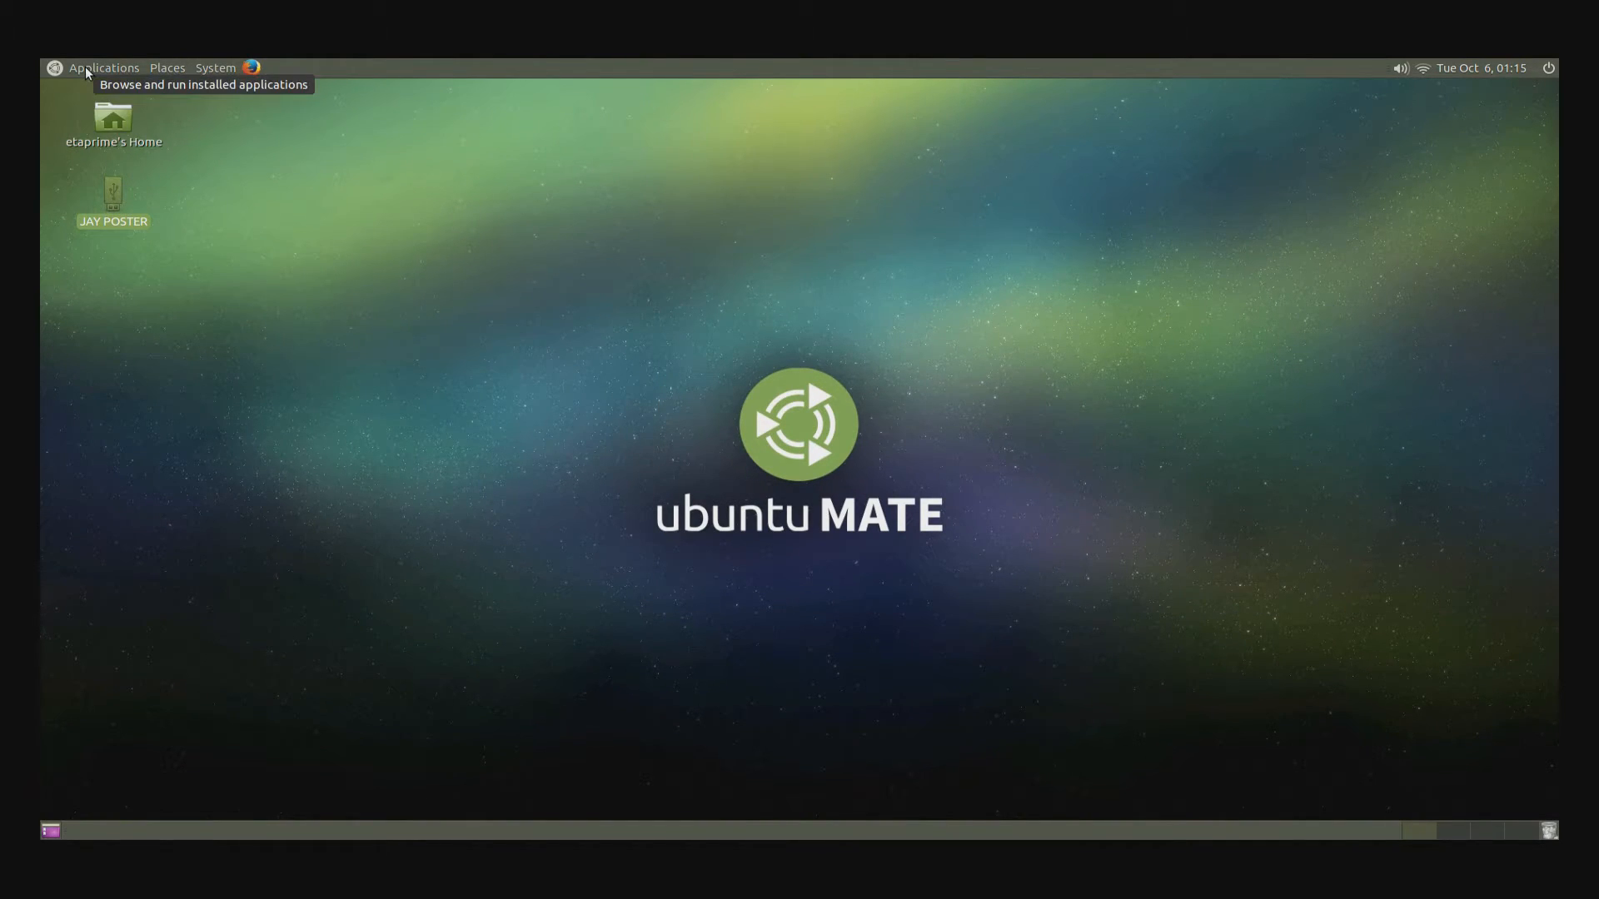
- Open Applications > Games and bring up the Minecraft Pi launcher's options
left_click(103, 67)
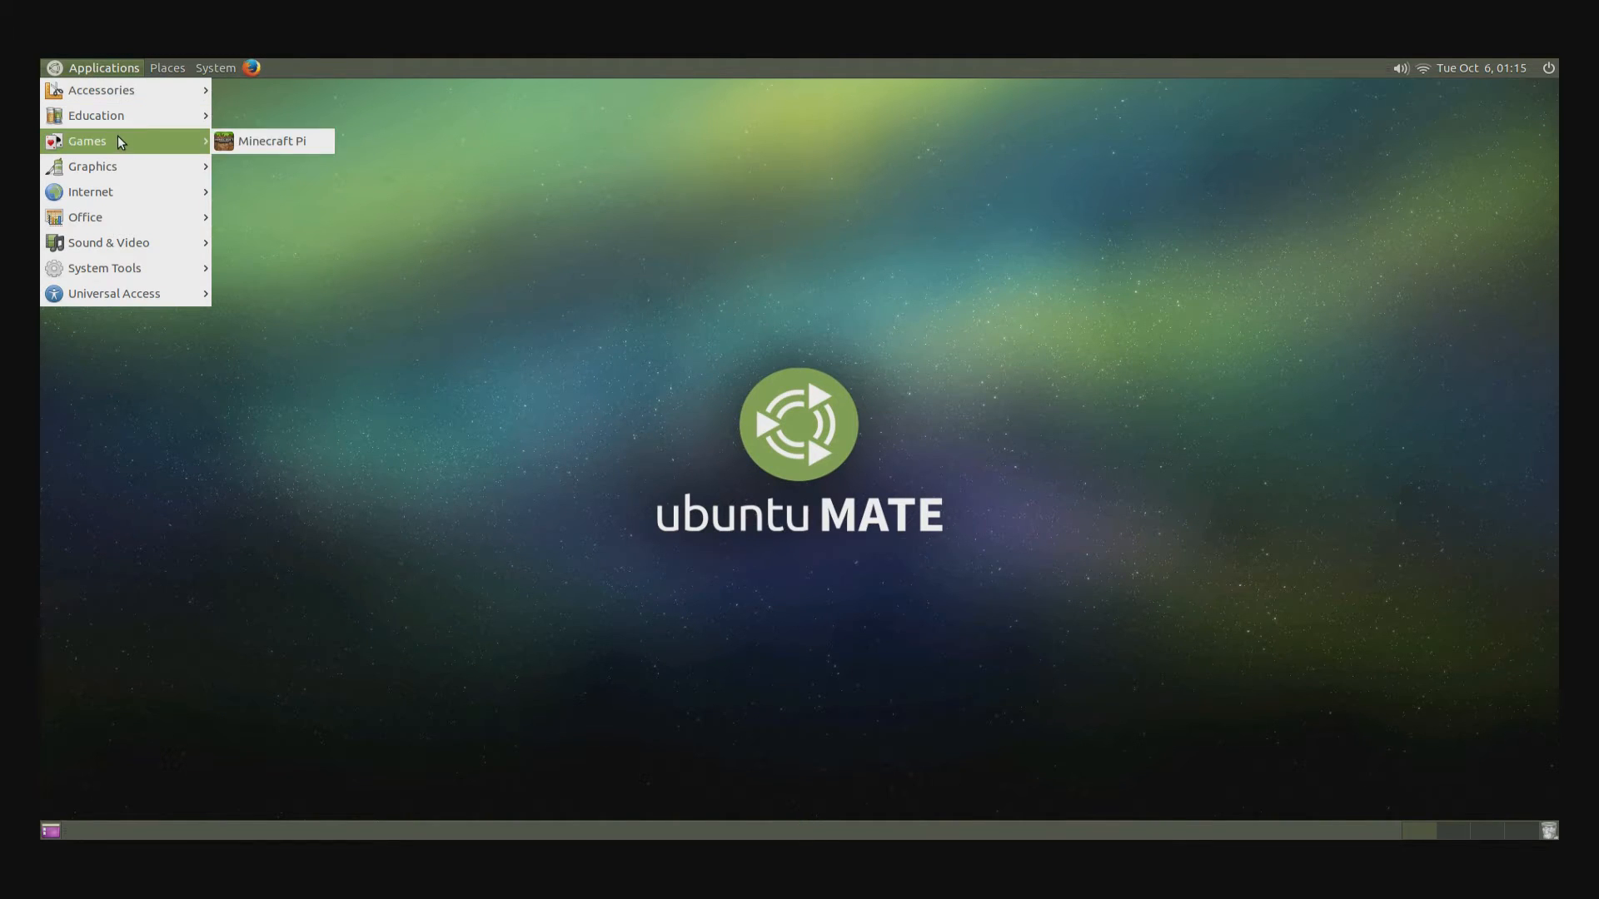
mouse_move(272, 141)
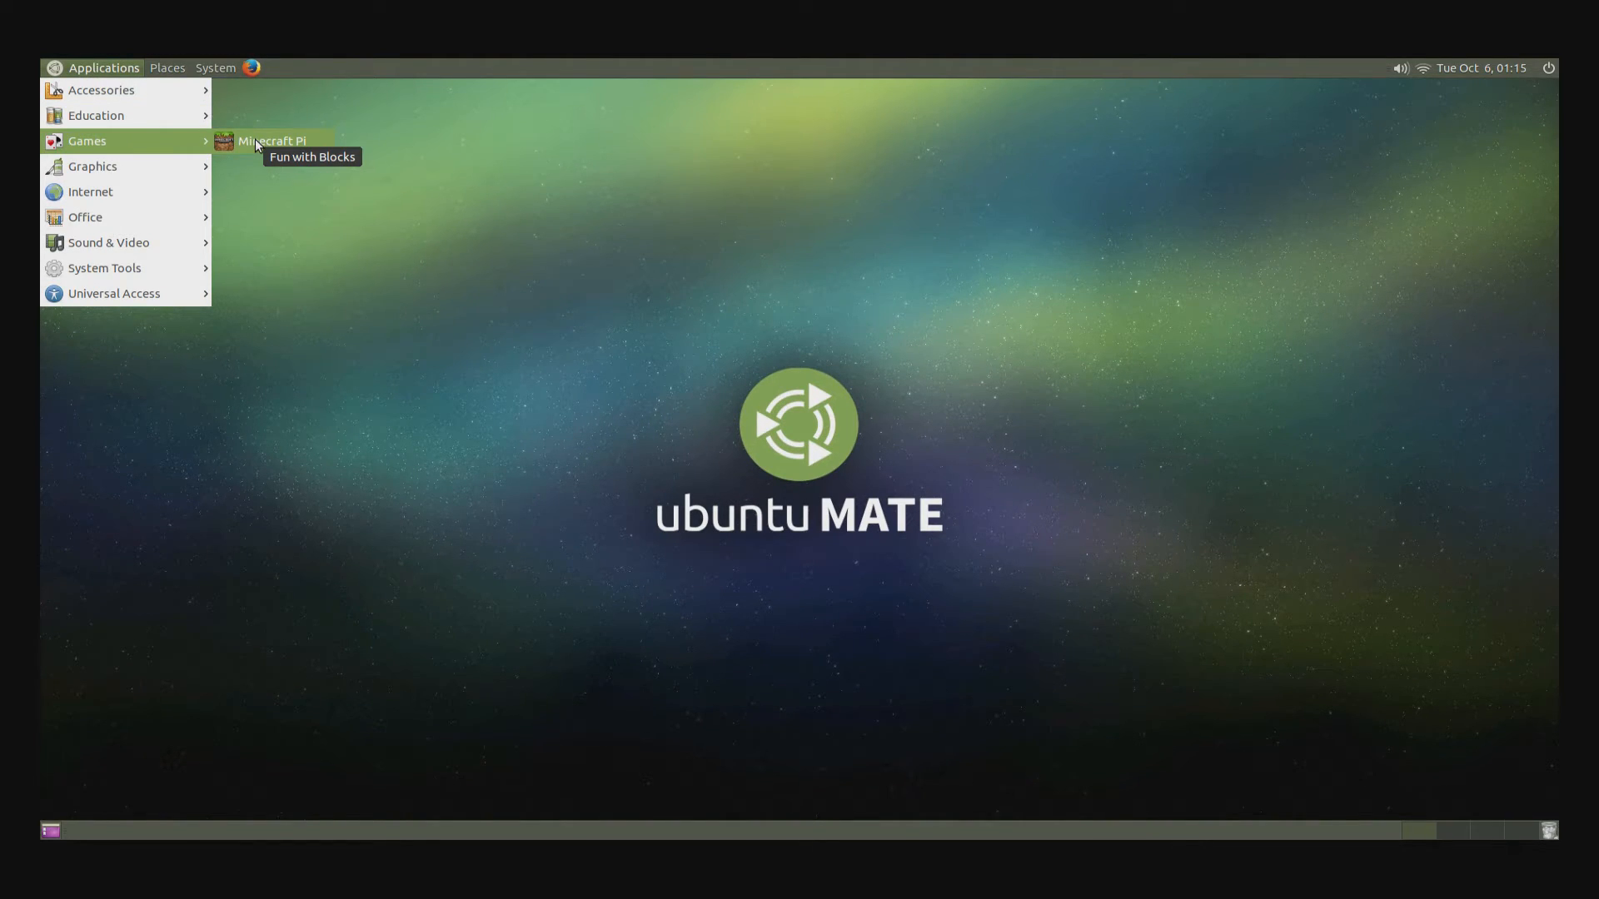
right_click(270, 140)
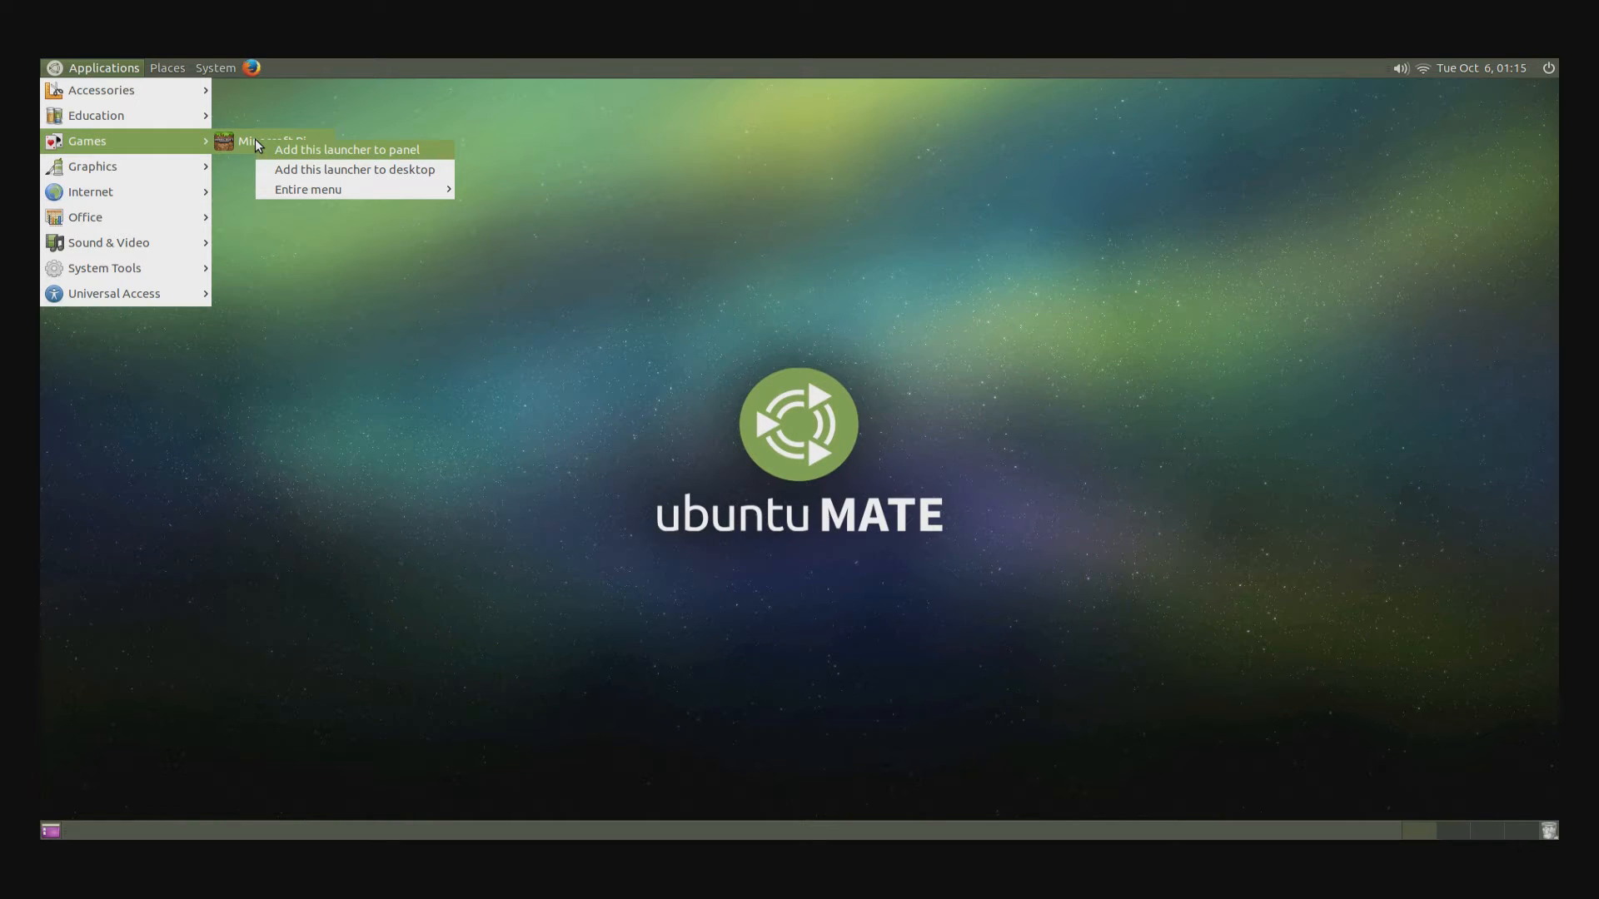
mouse_move(364, 169)
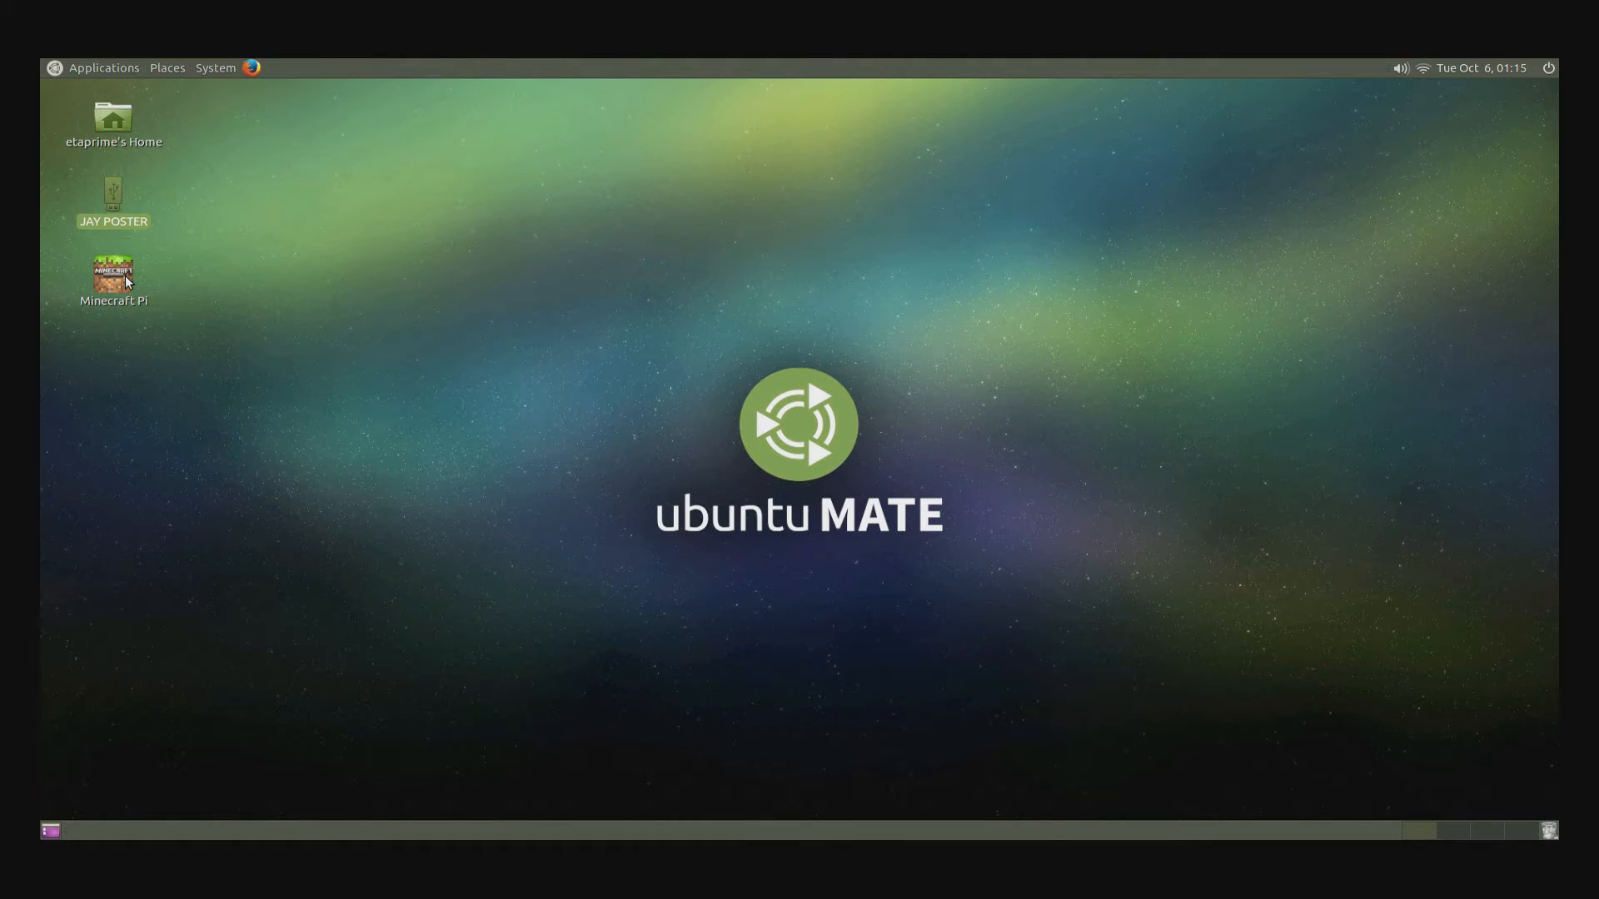
- Launch Minecraft Pi from its desktop shortcut and start a game in a grassy world
double_click(112, 276)
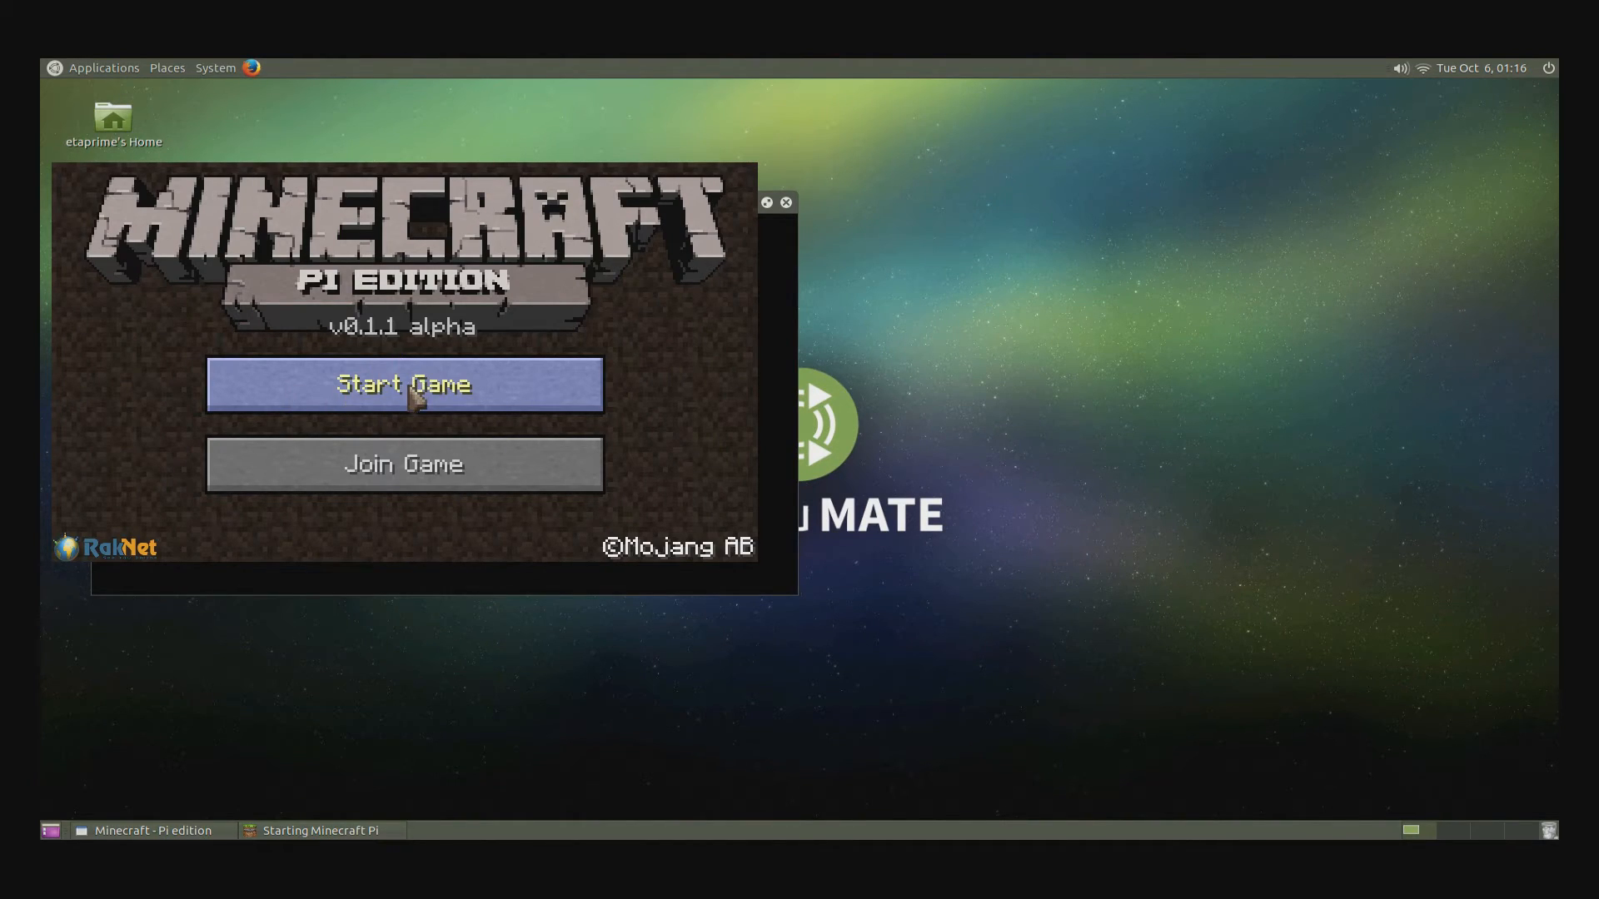
left_click(403, 385)
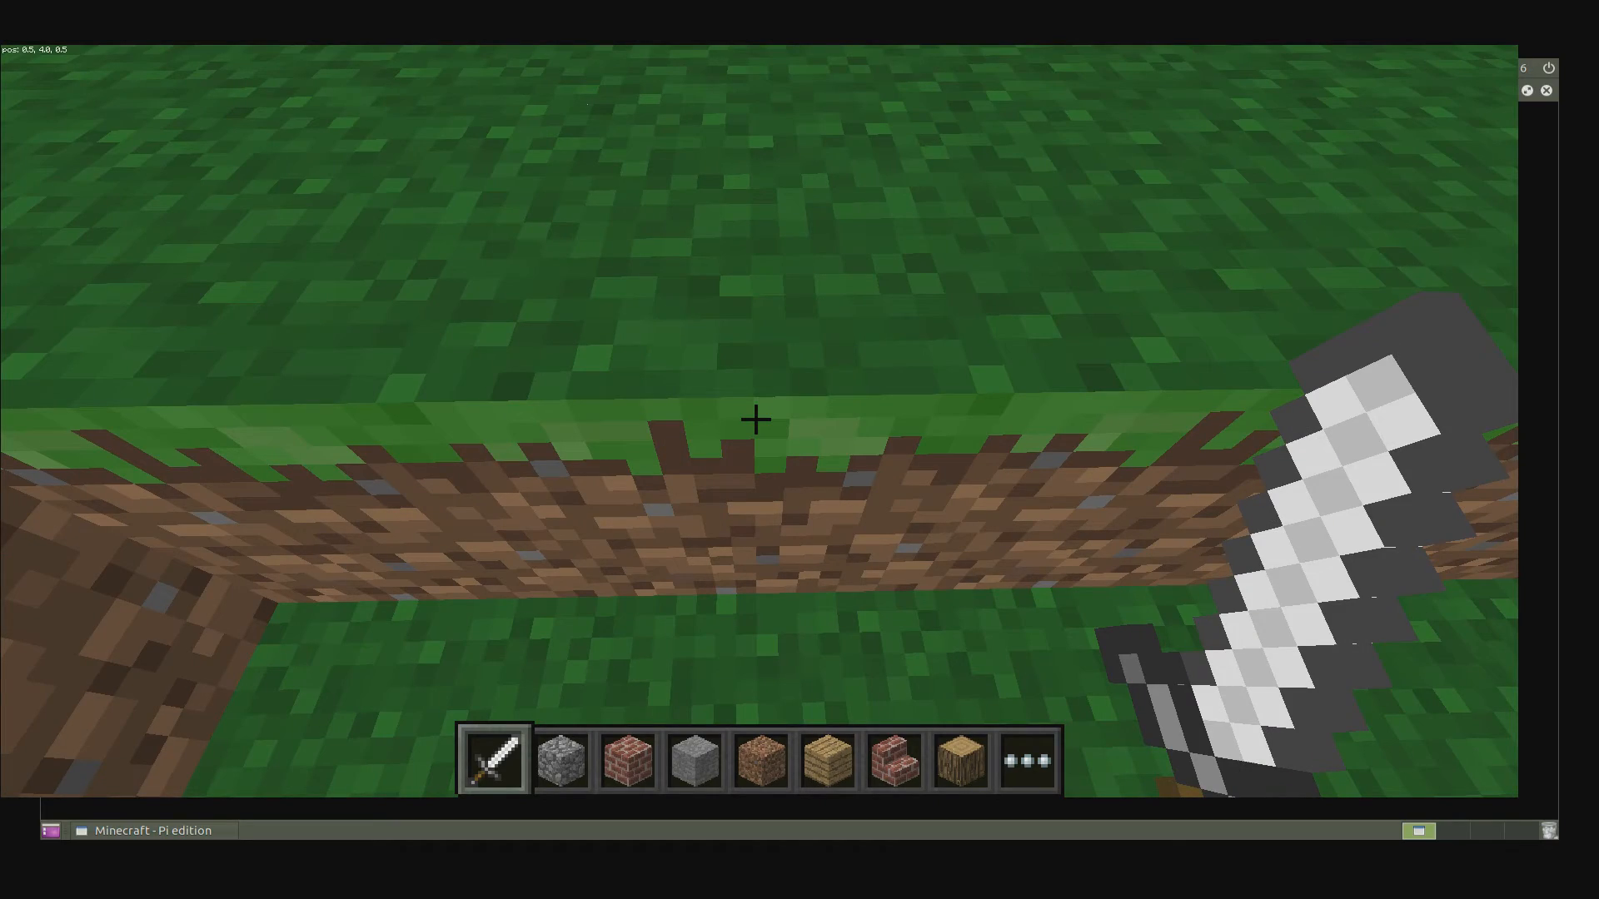
mouse_move(755, 420)
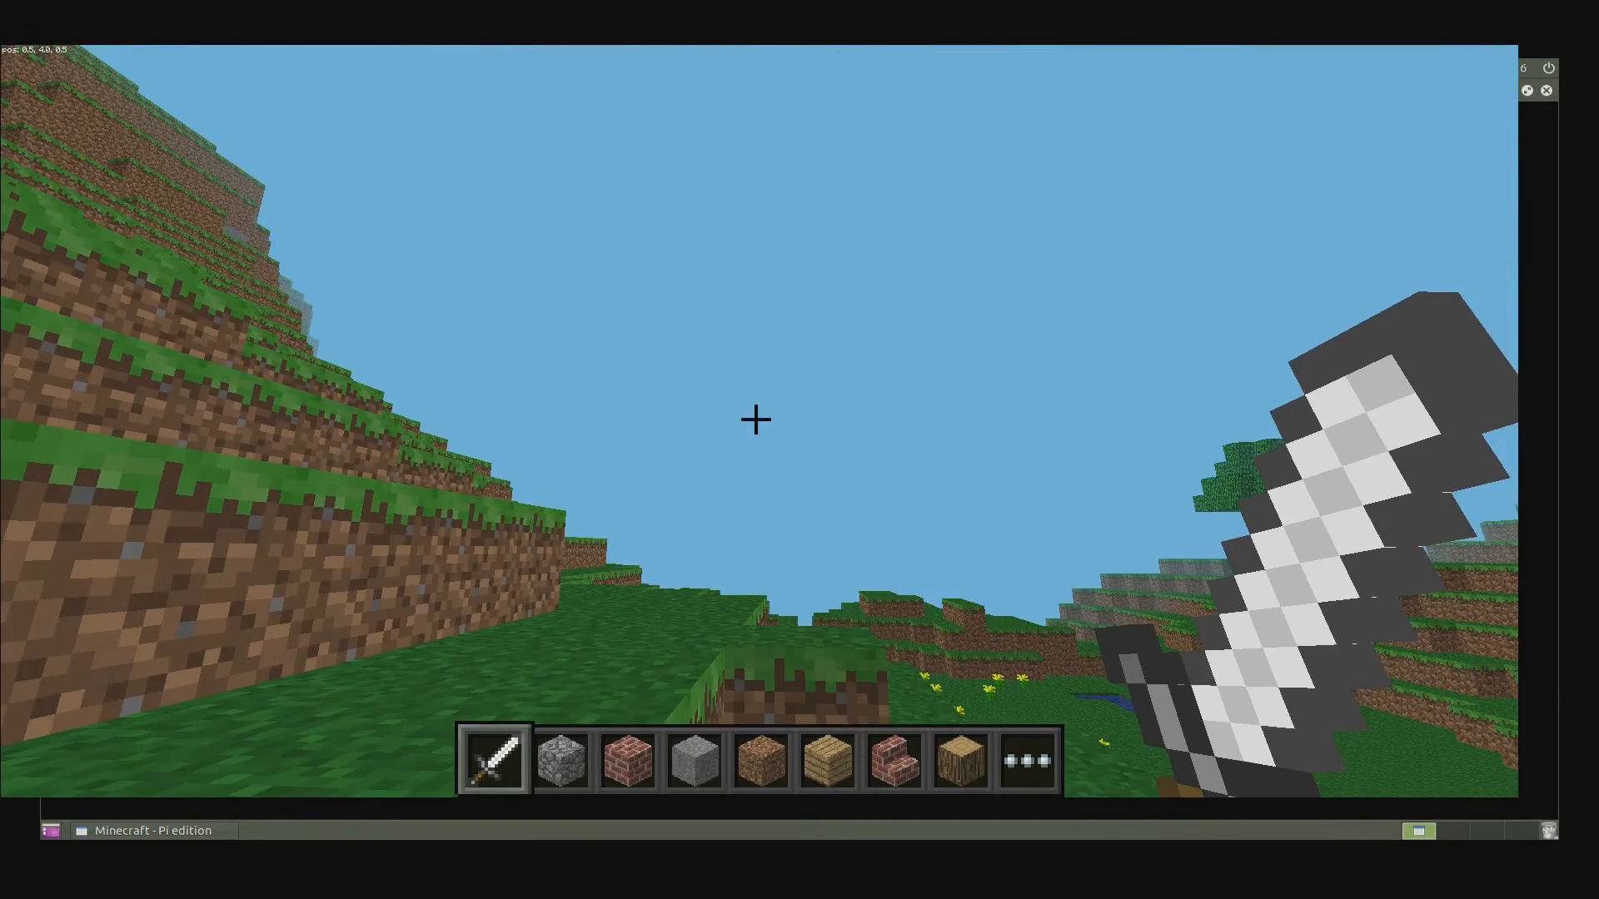
mouse_move(756, 419)
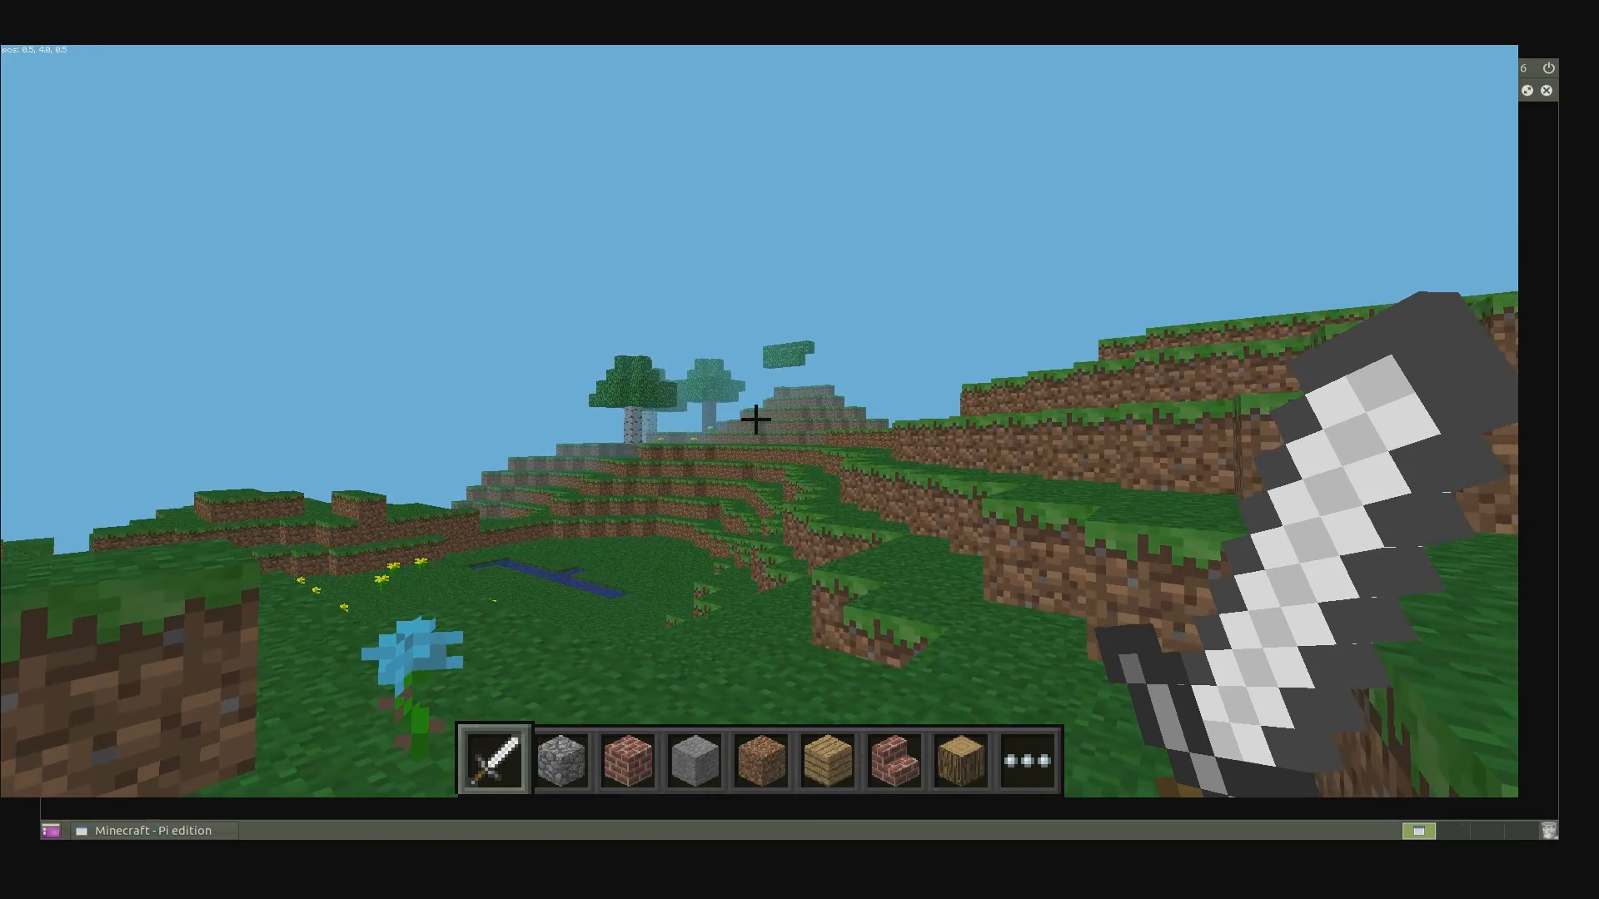
mouse_move(755, 418)
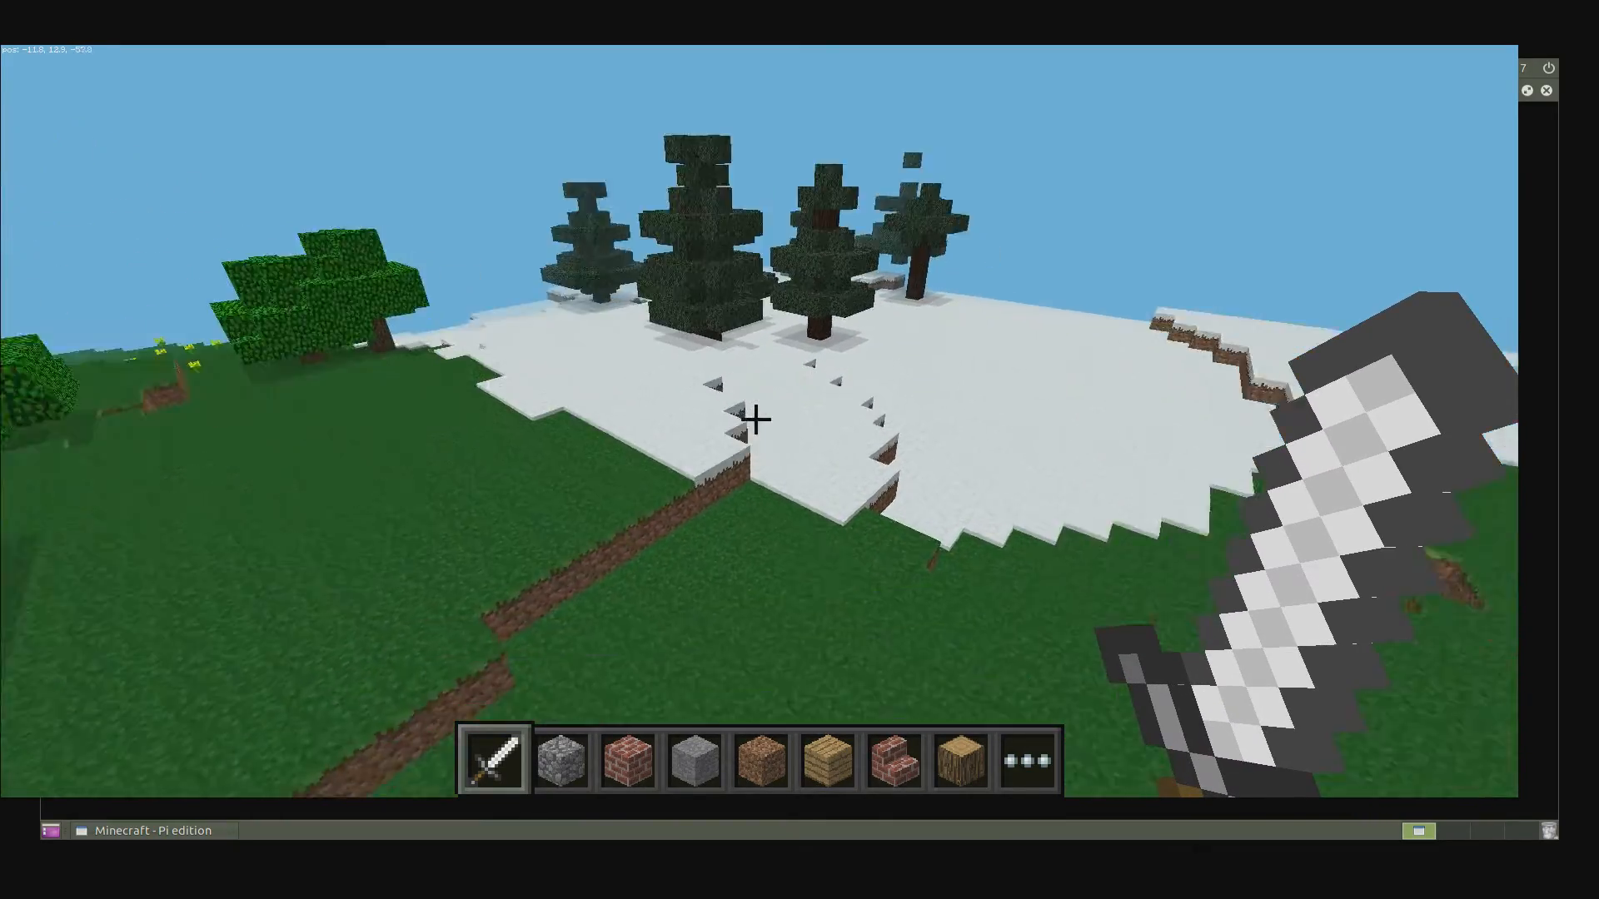
mouse_move(754, 418)
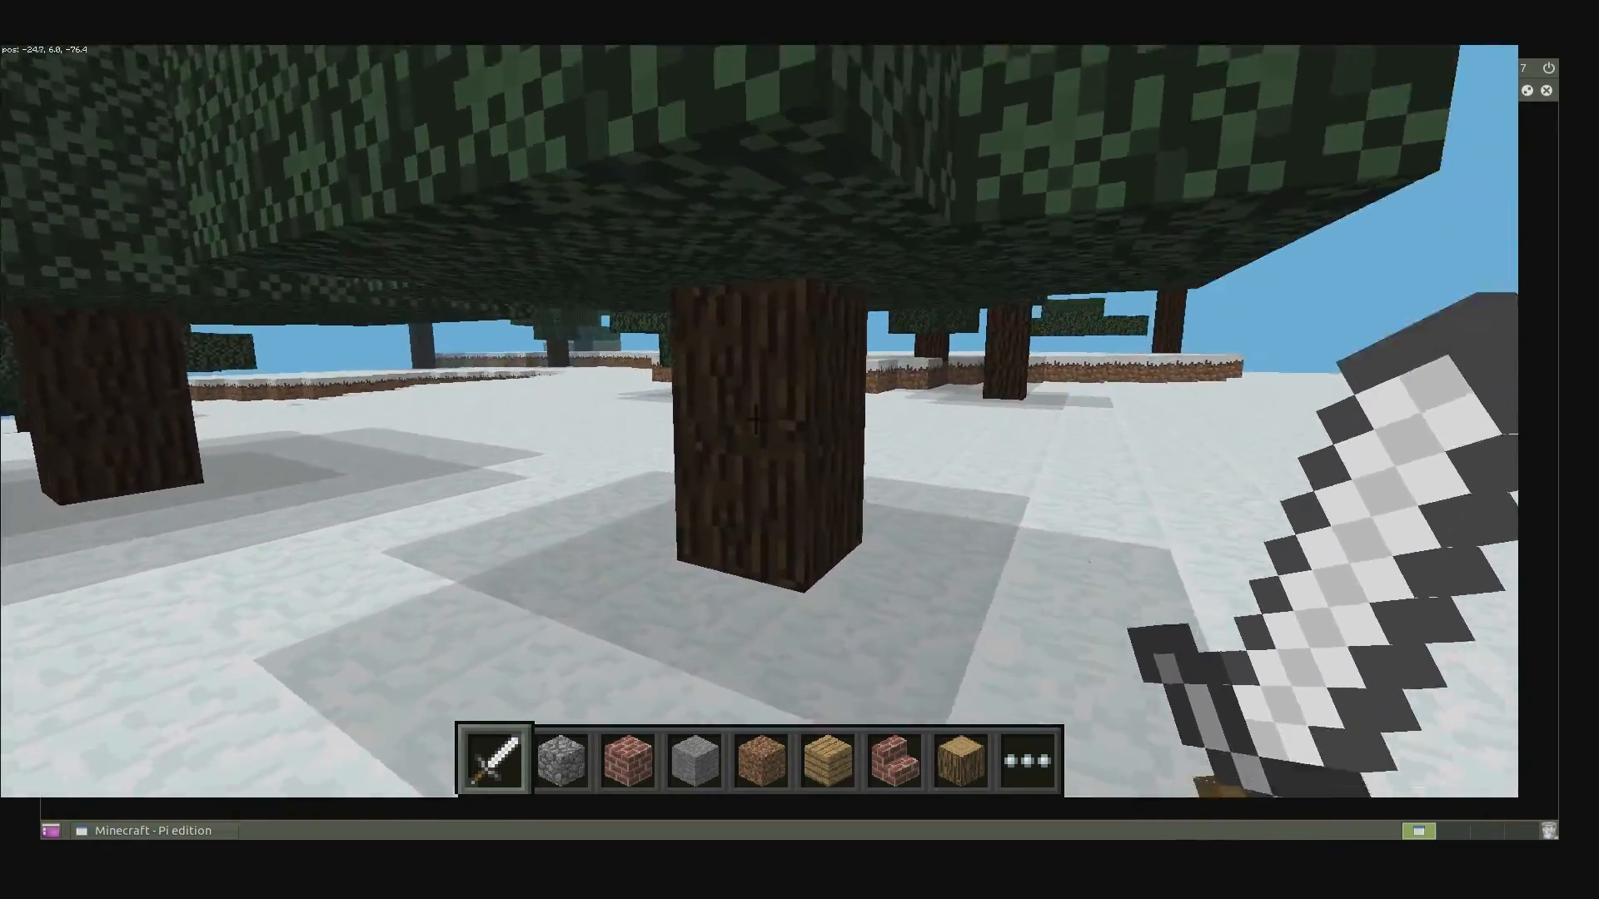
mouse_move(754, 418)
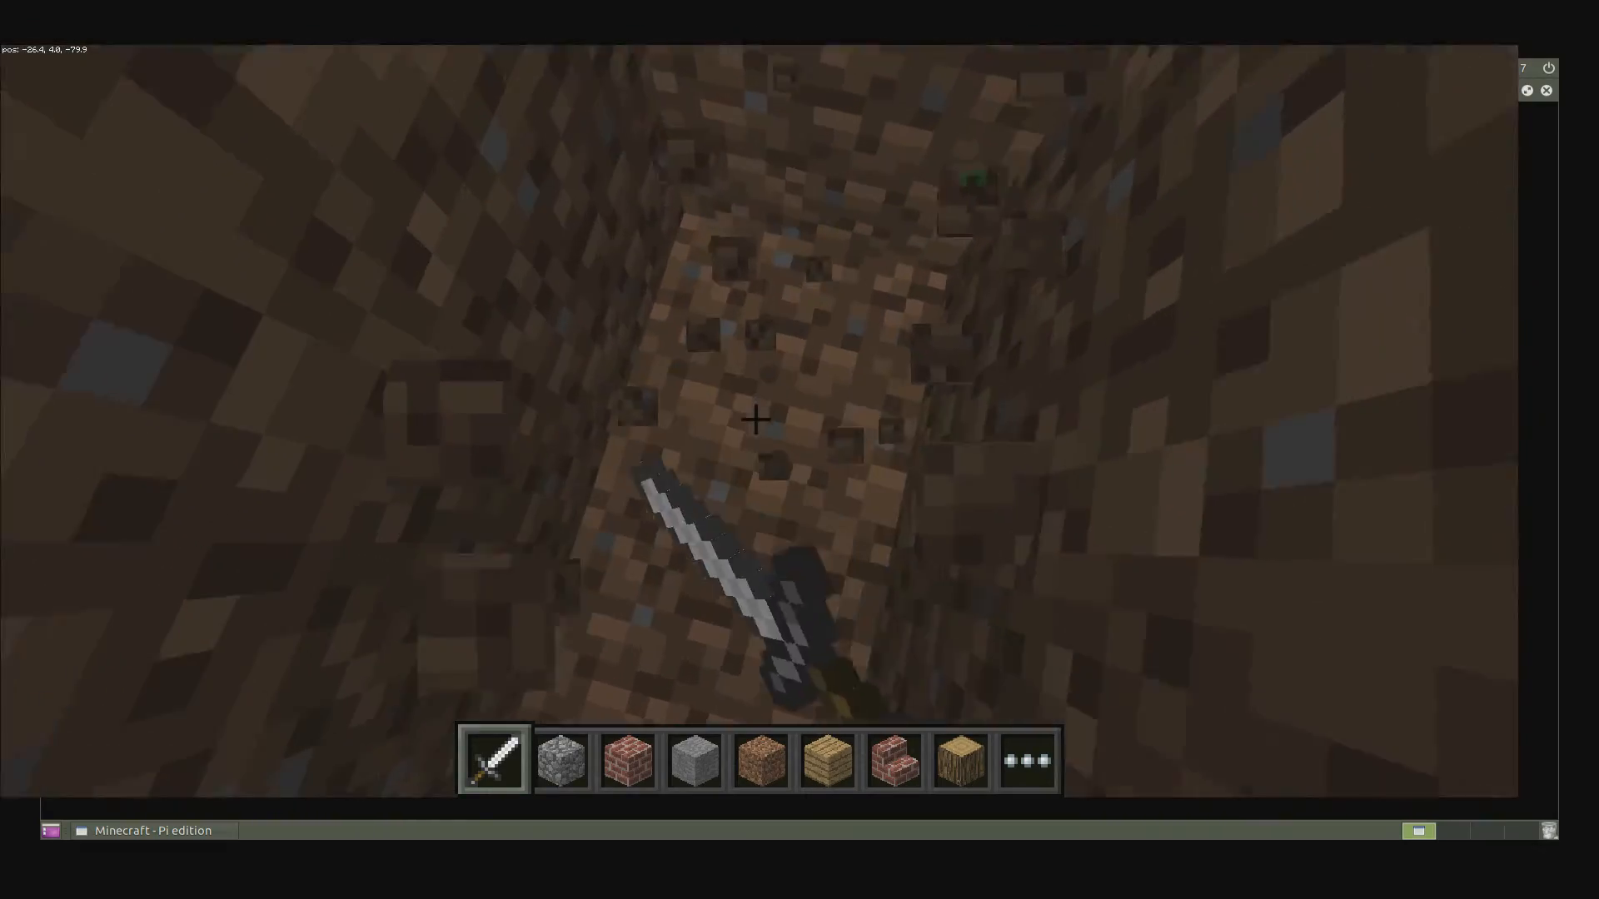
mouse_move(800, 408)
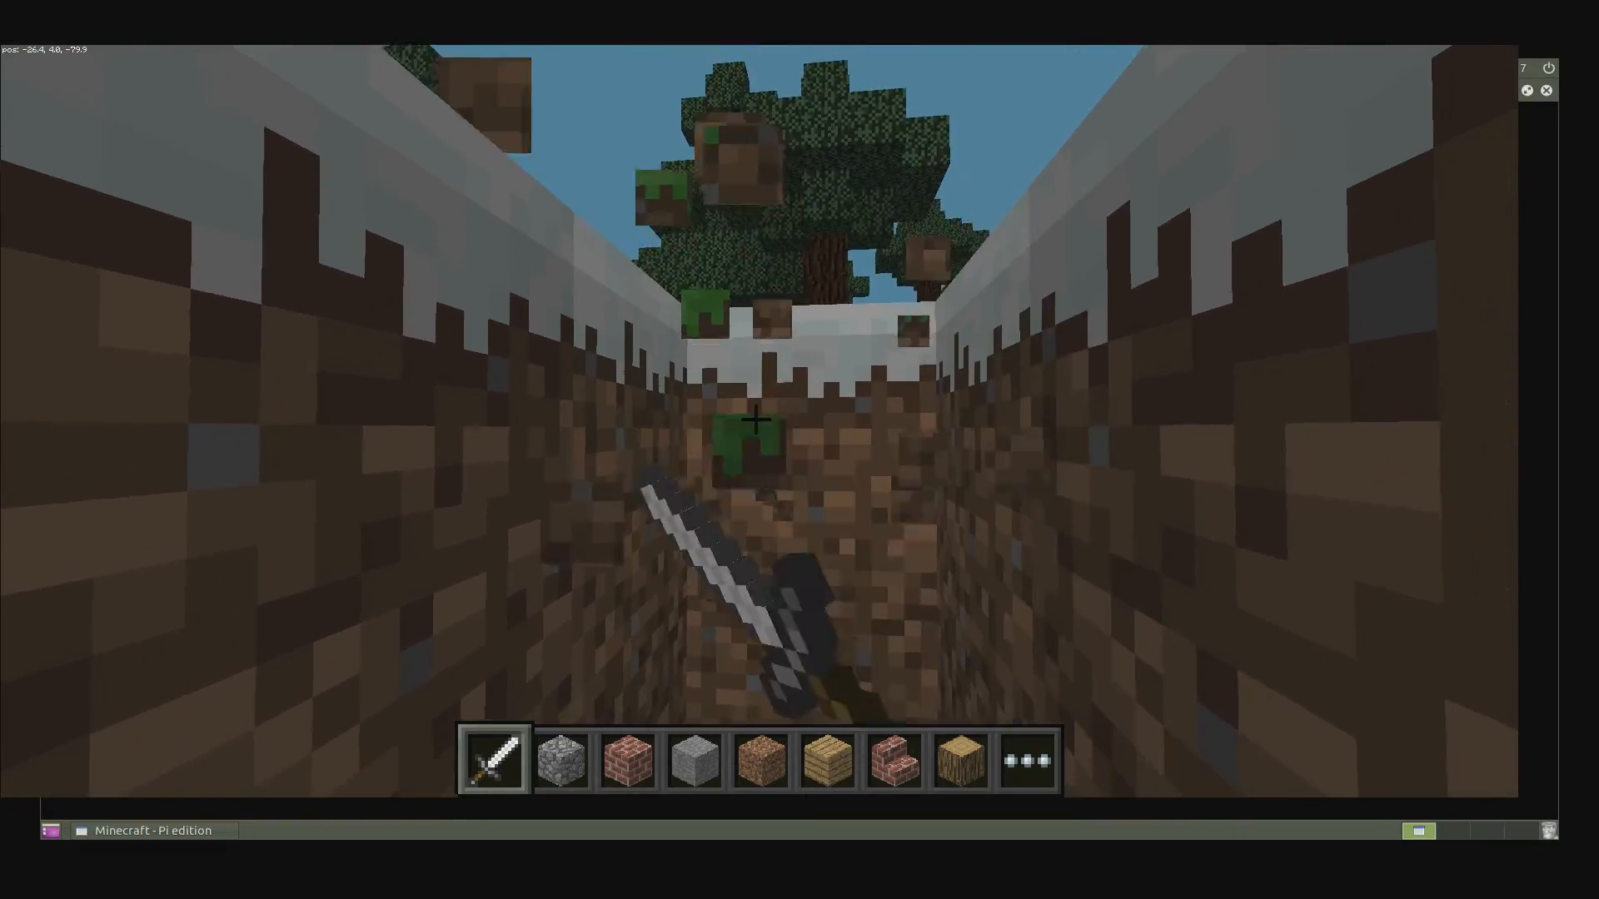